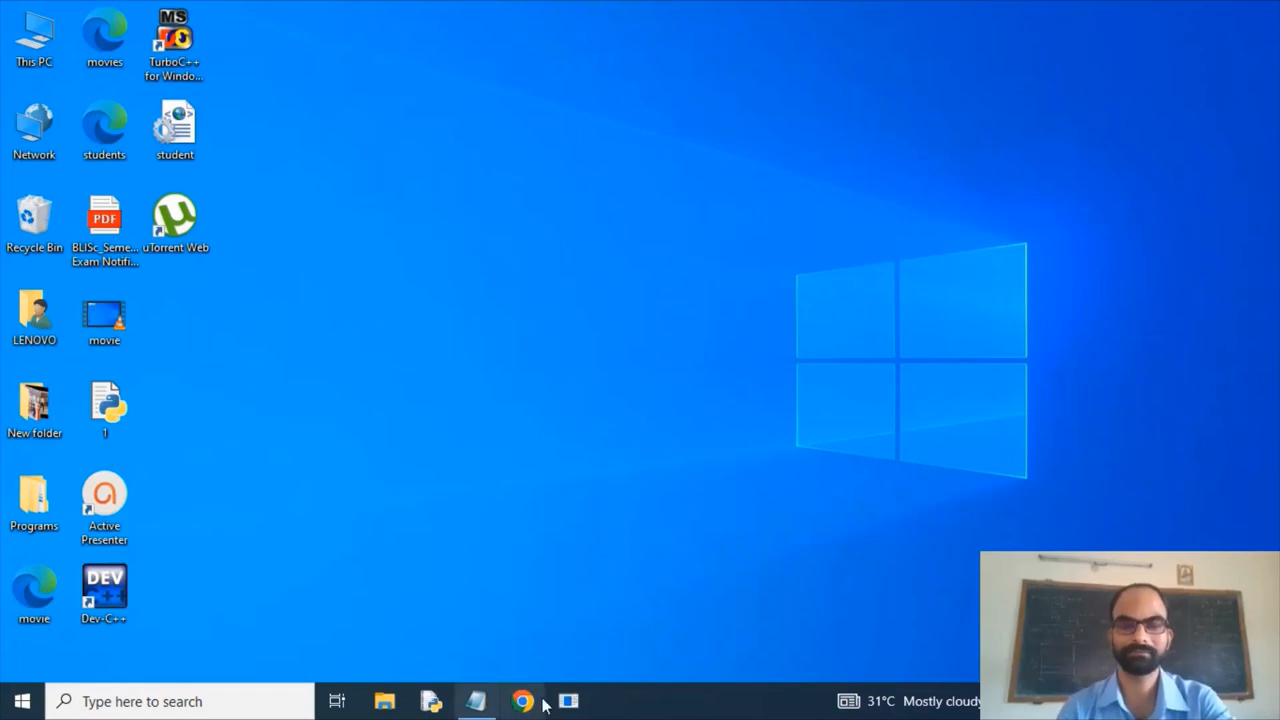
- Write the XML declaration <?xml version="1.0"?> on the first line of a blank Notepad document
left_click(476, 700)
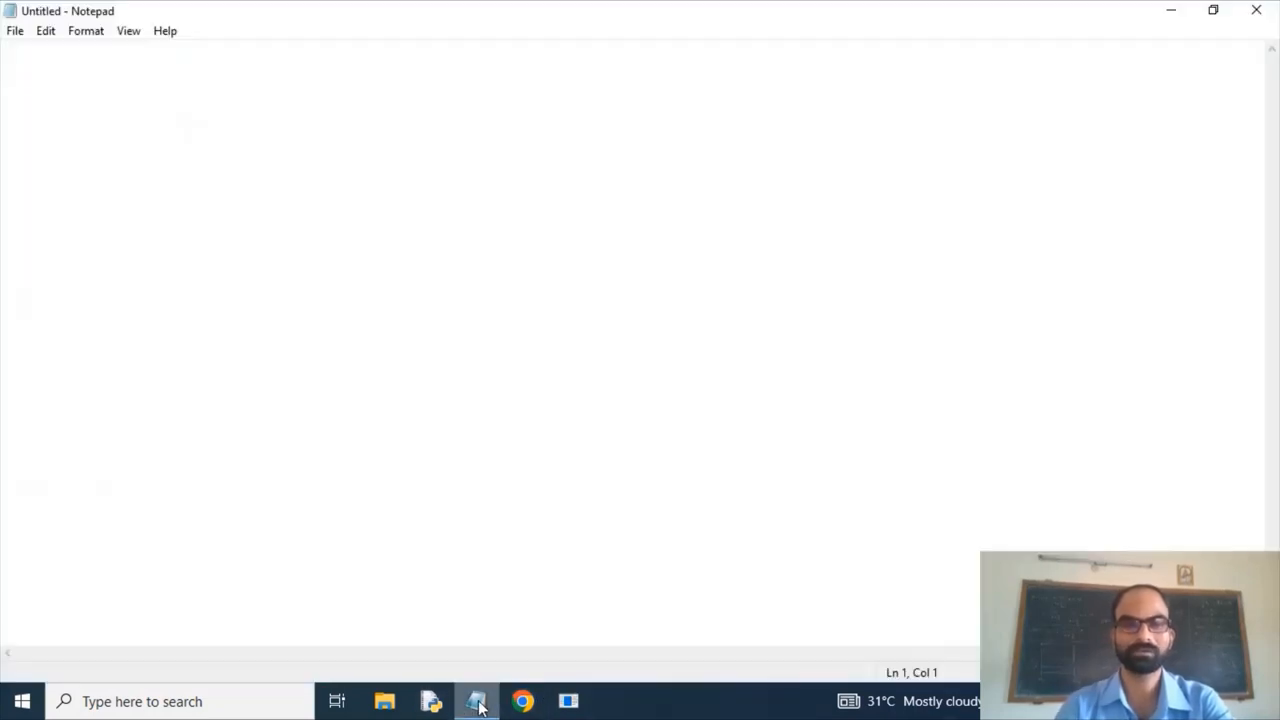
type("<")
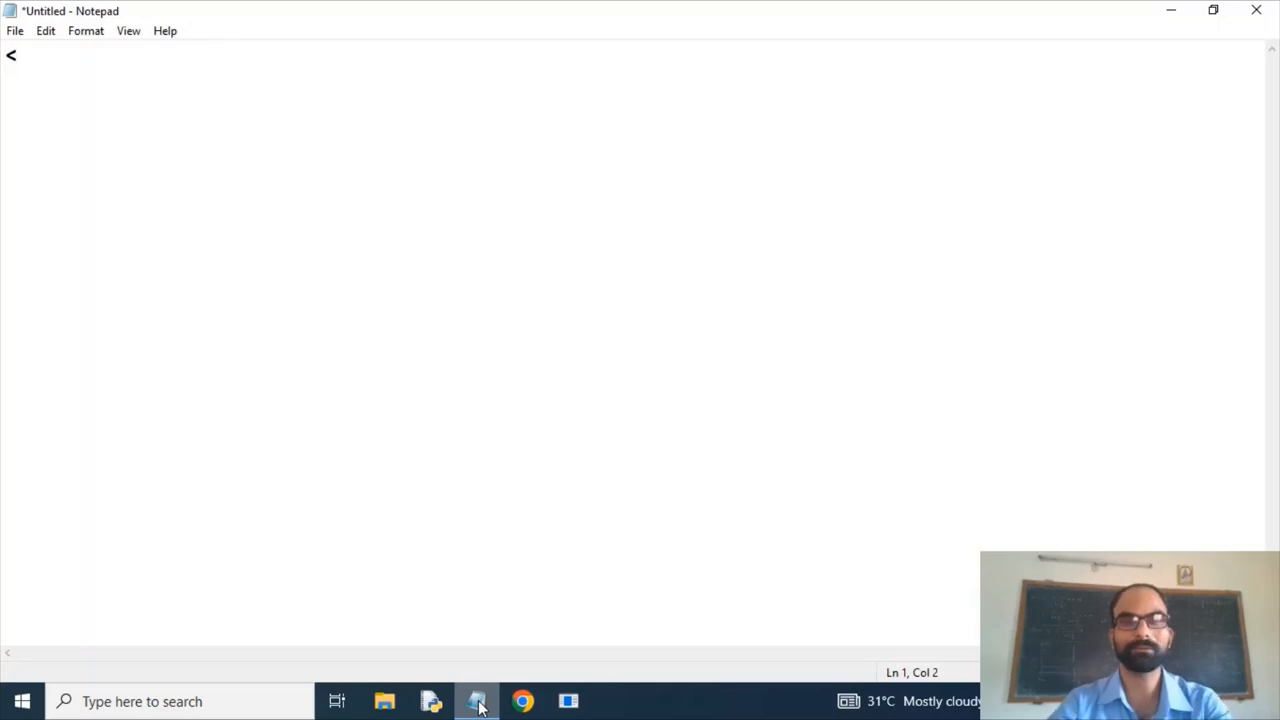
type("?")
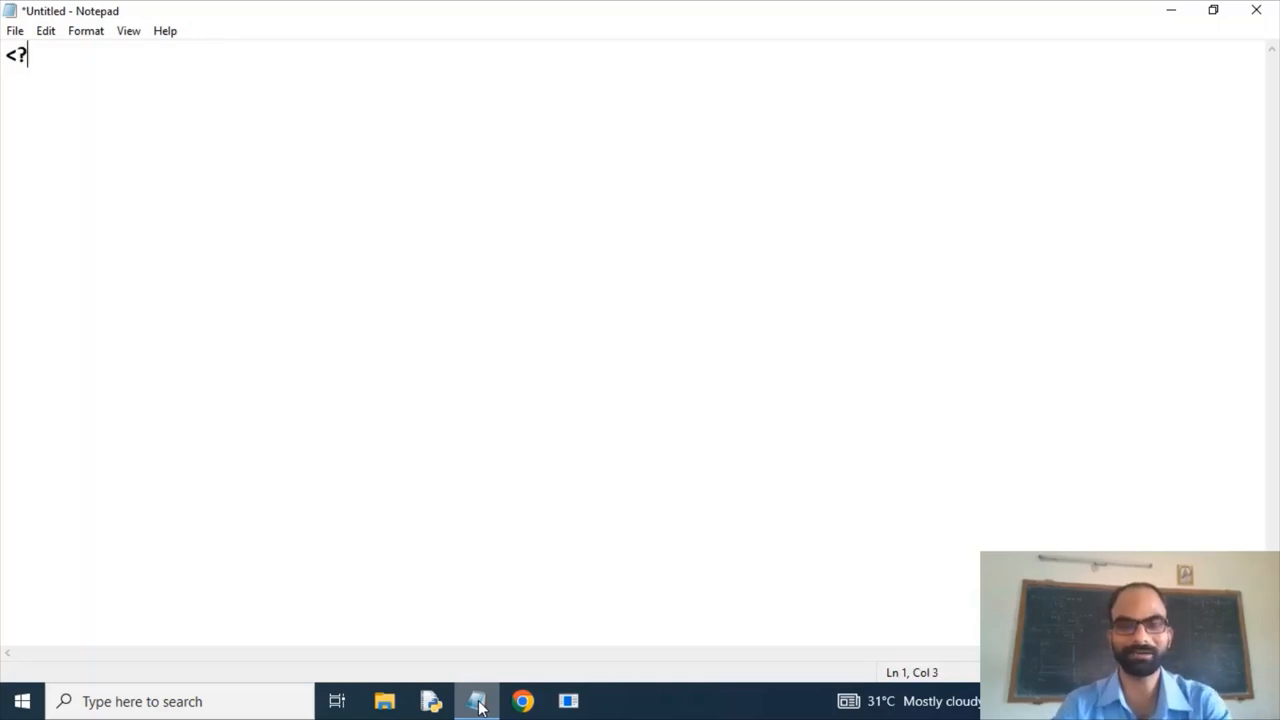
type("xml")
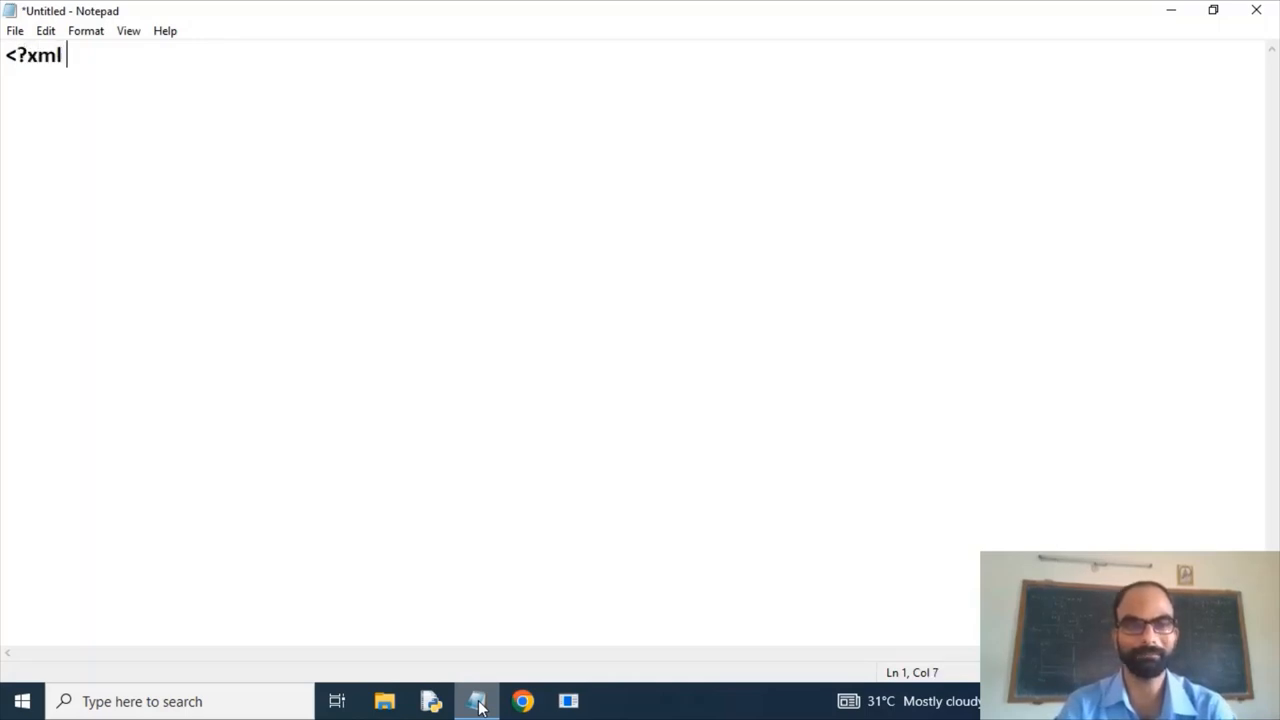
type("versio")
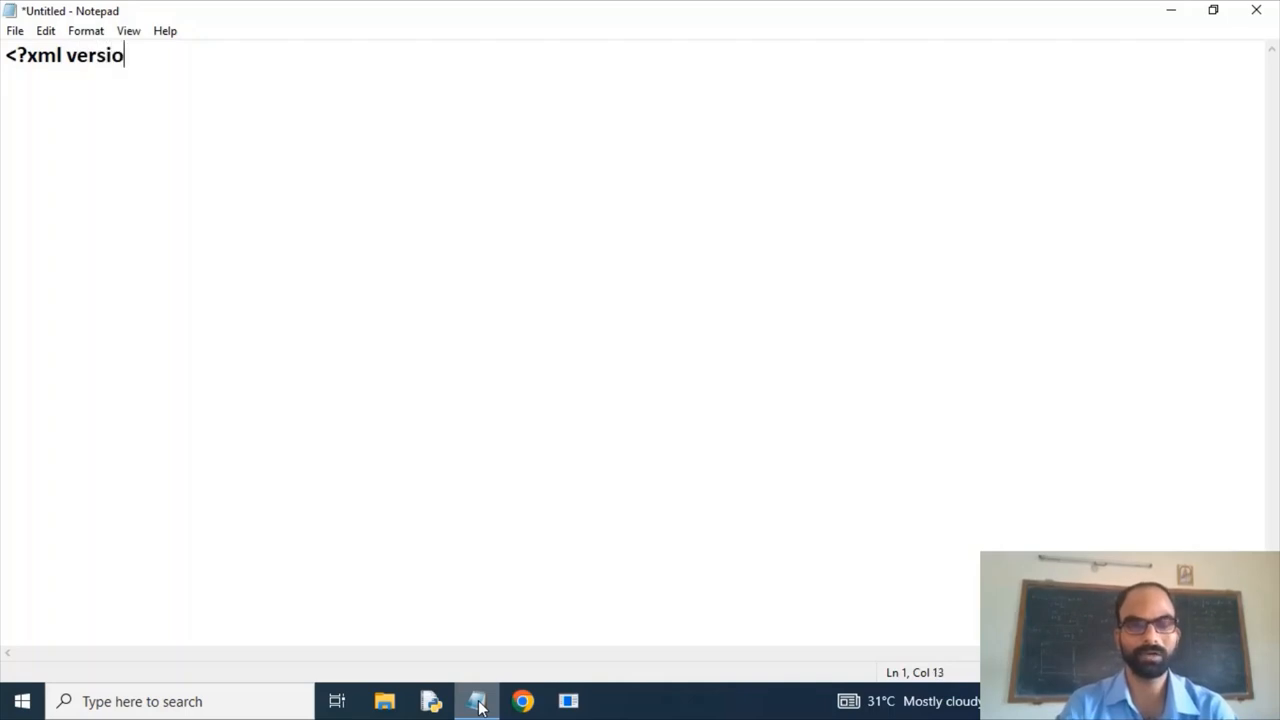
type("n")
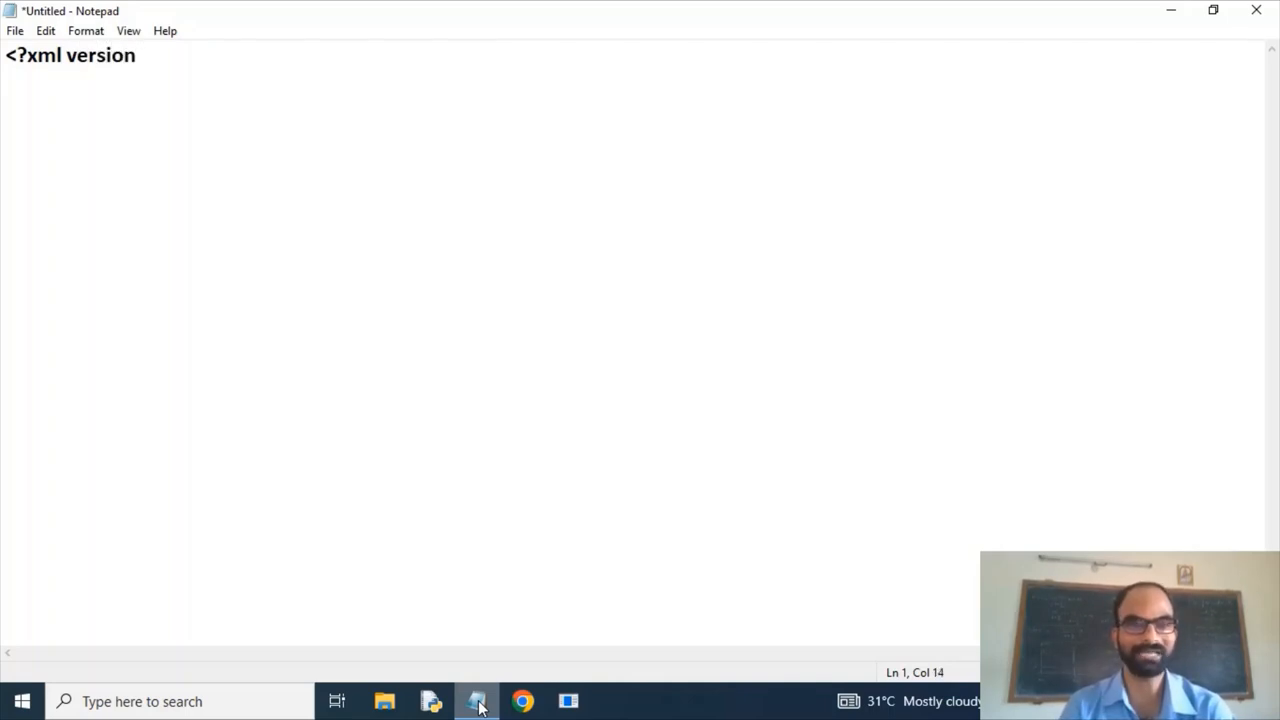
type("=\"")
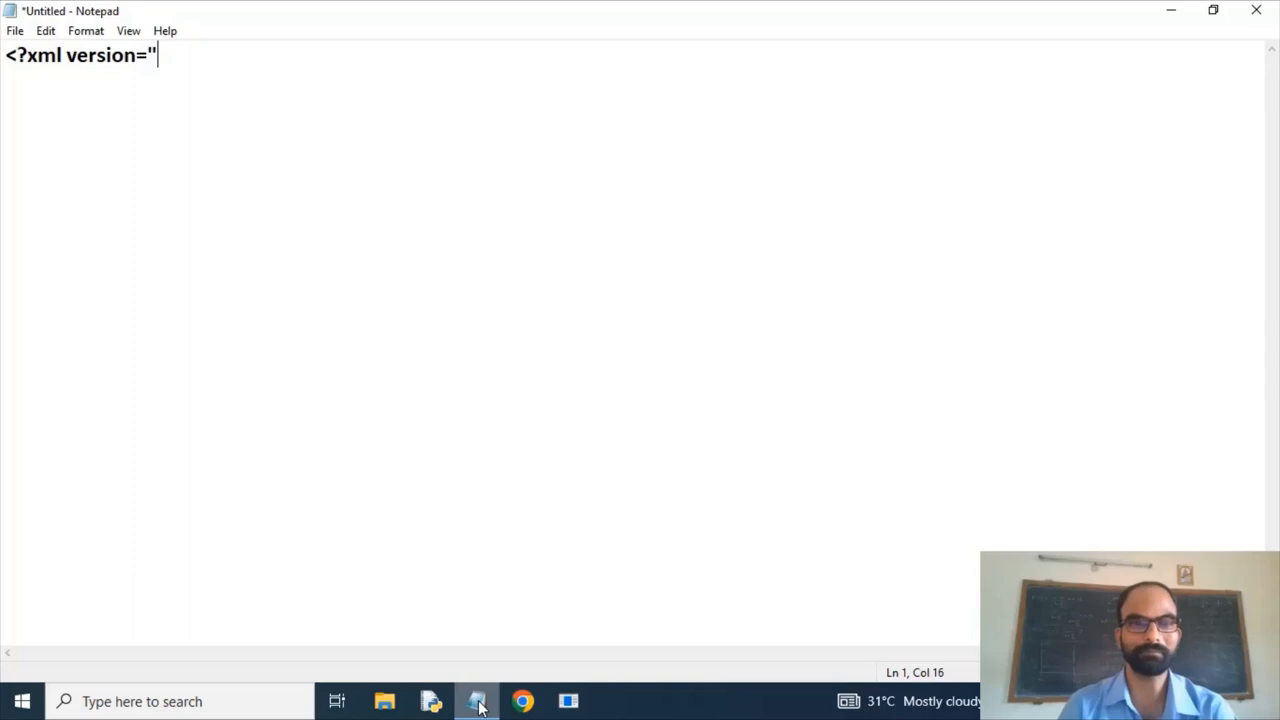
type("1.0")
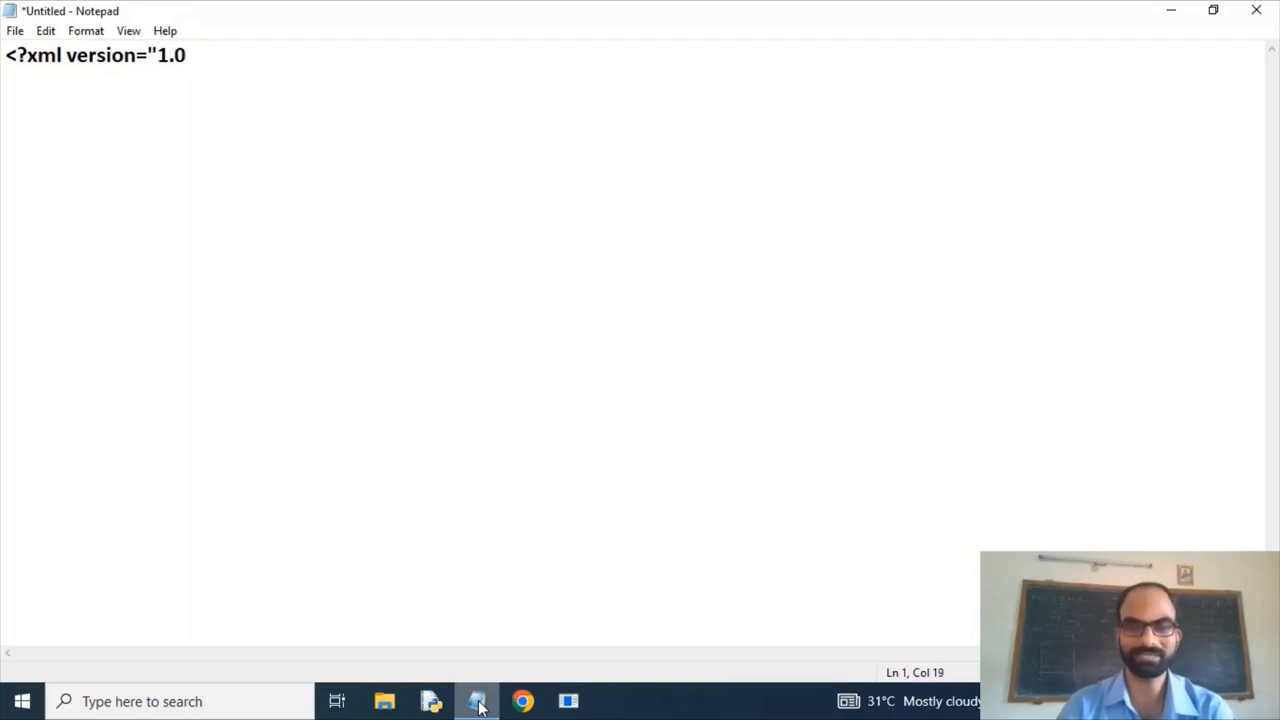
type("\"")
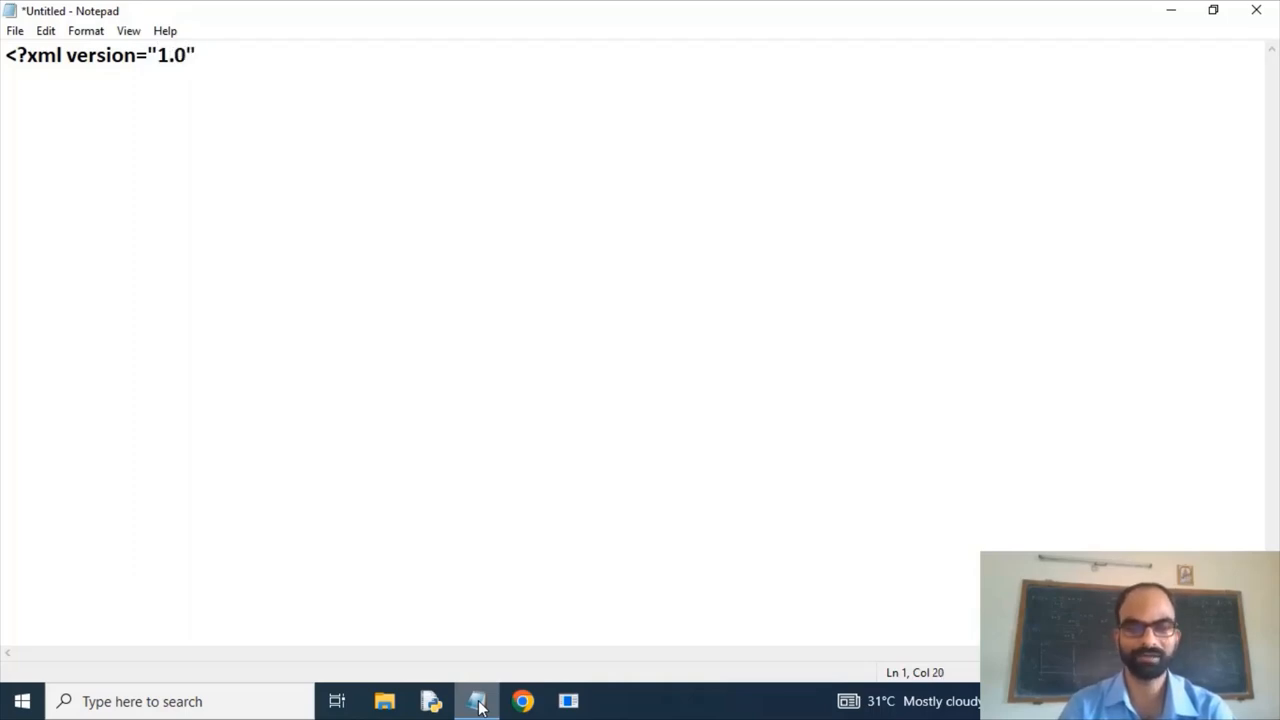
type("?>")
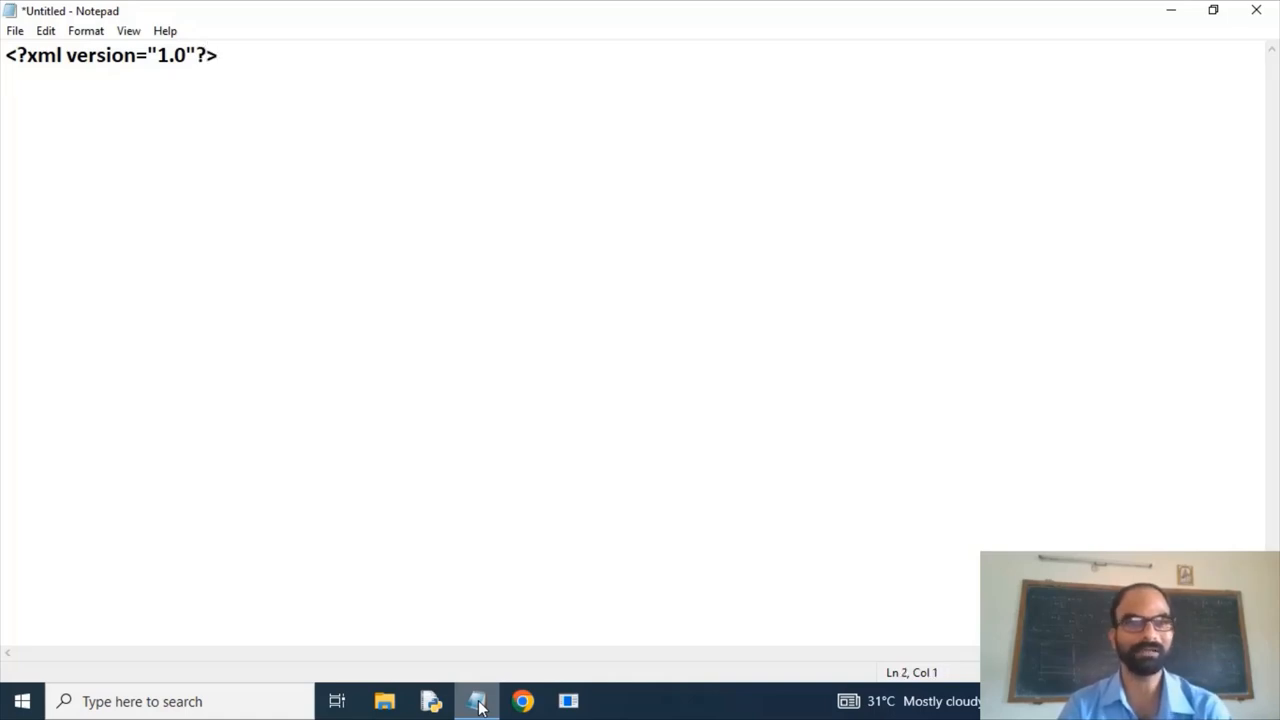
type("<")
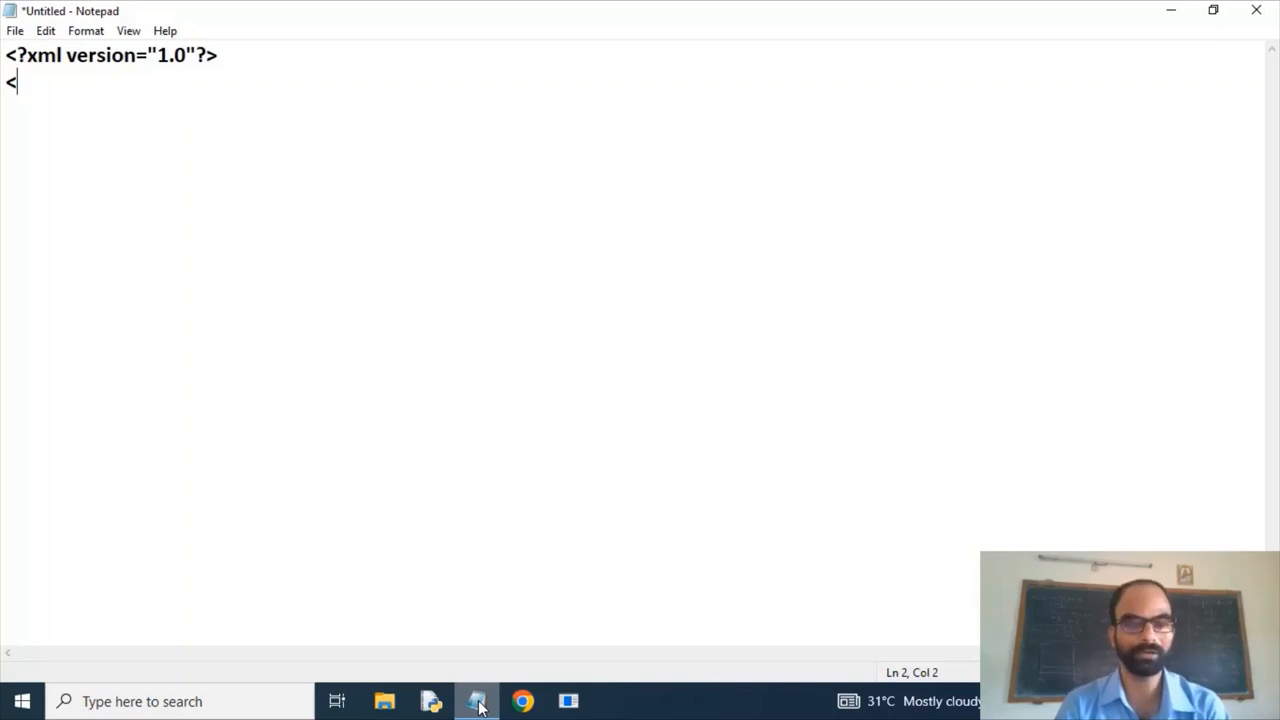
- Add the <movies> root element on line 2
type("movies")
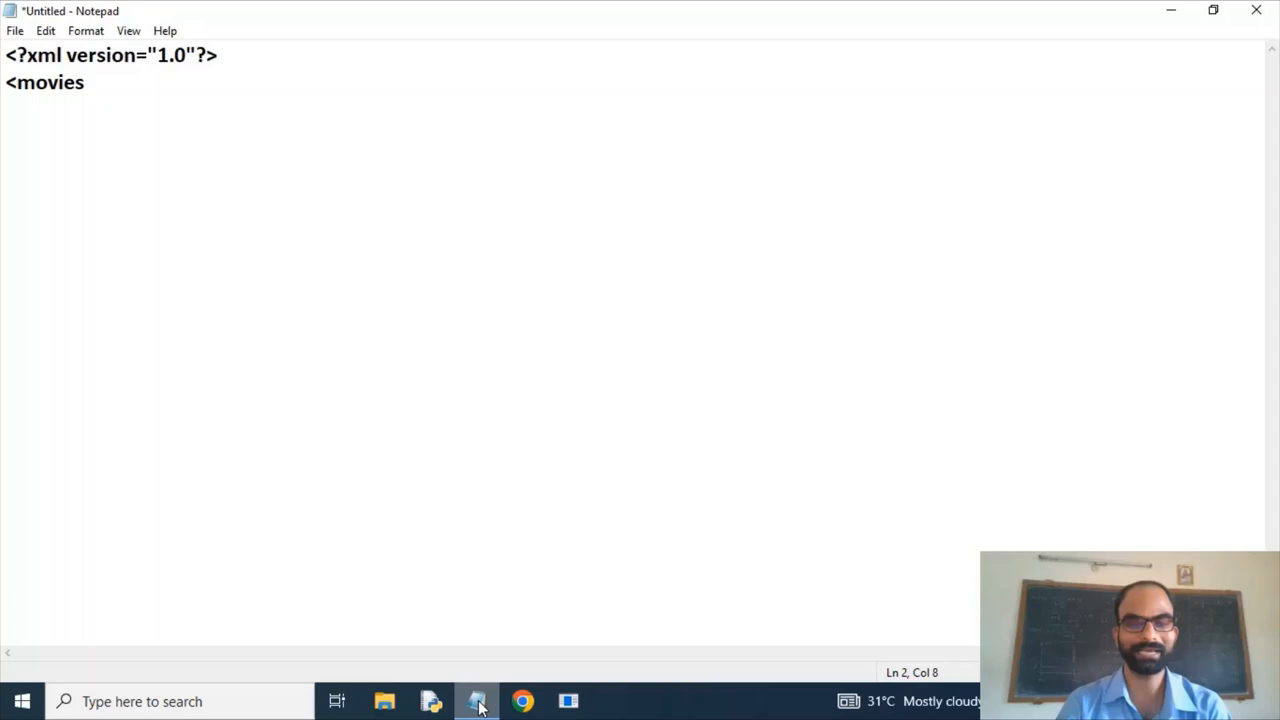
type(">")
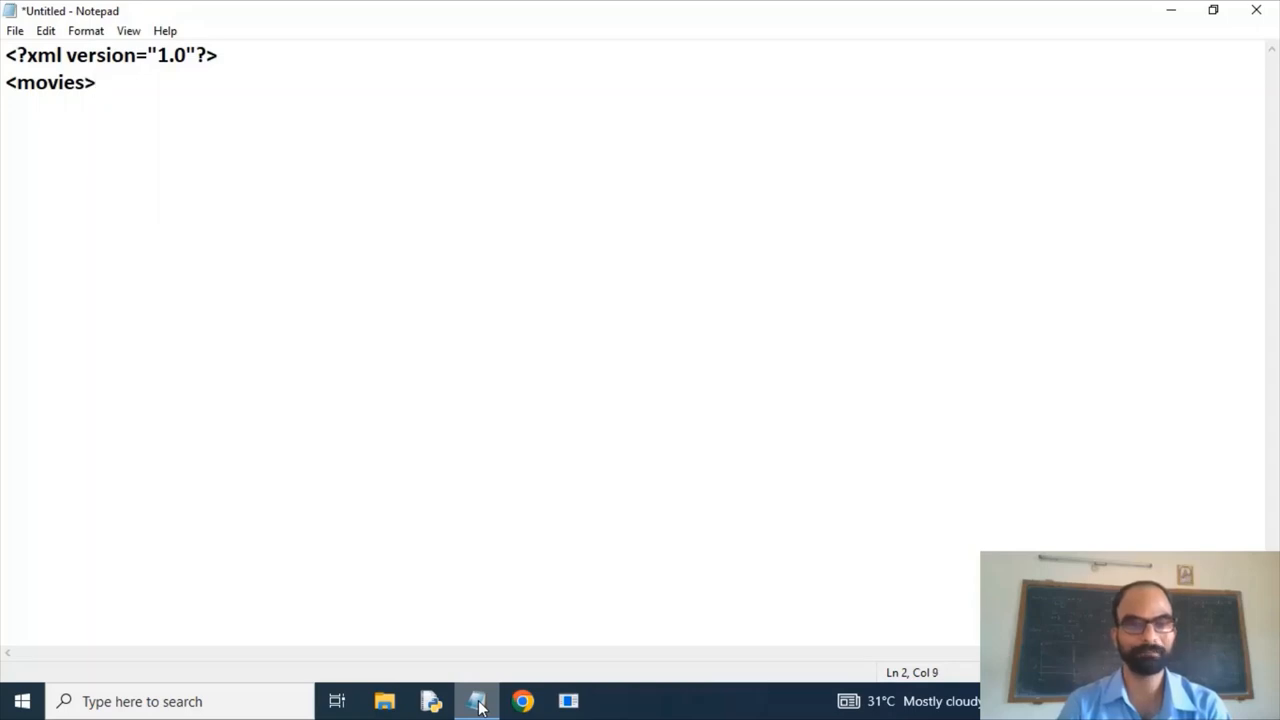
type("<")
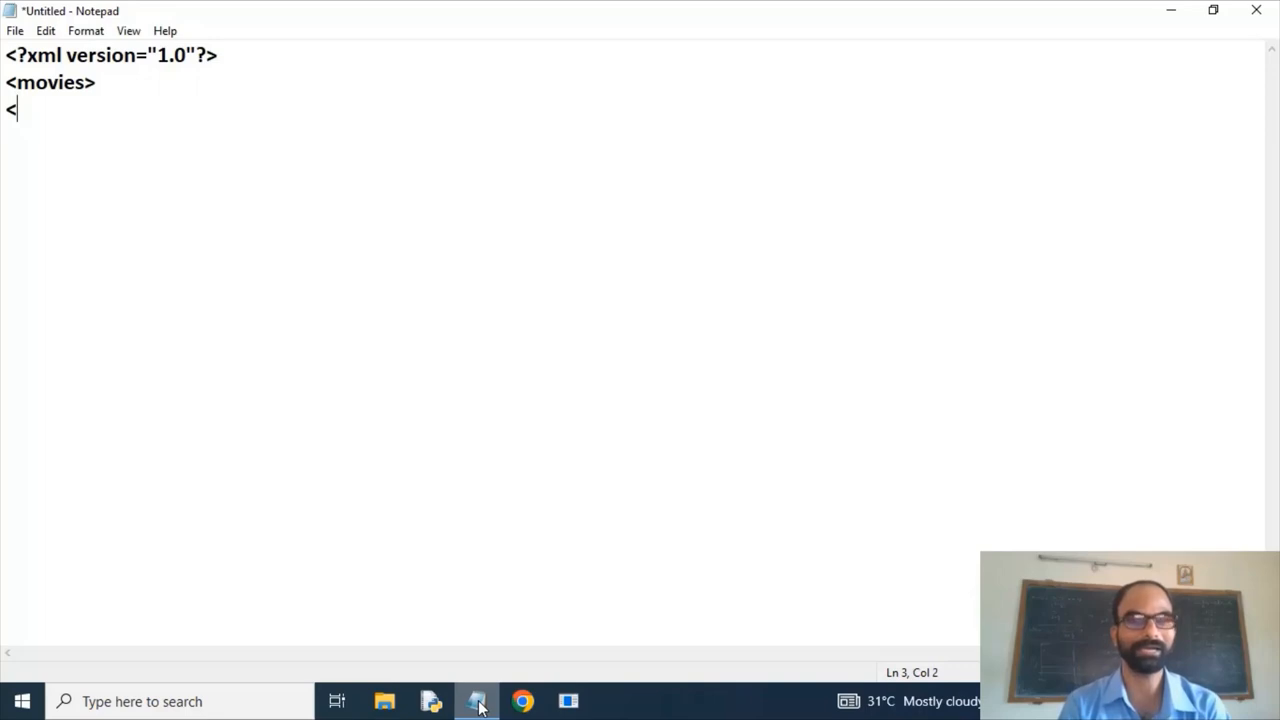
- Begin a <movie category="horror"> entry inside movies
type("m")
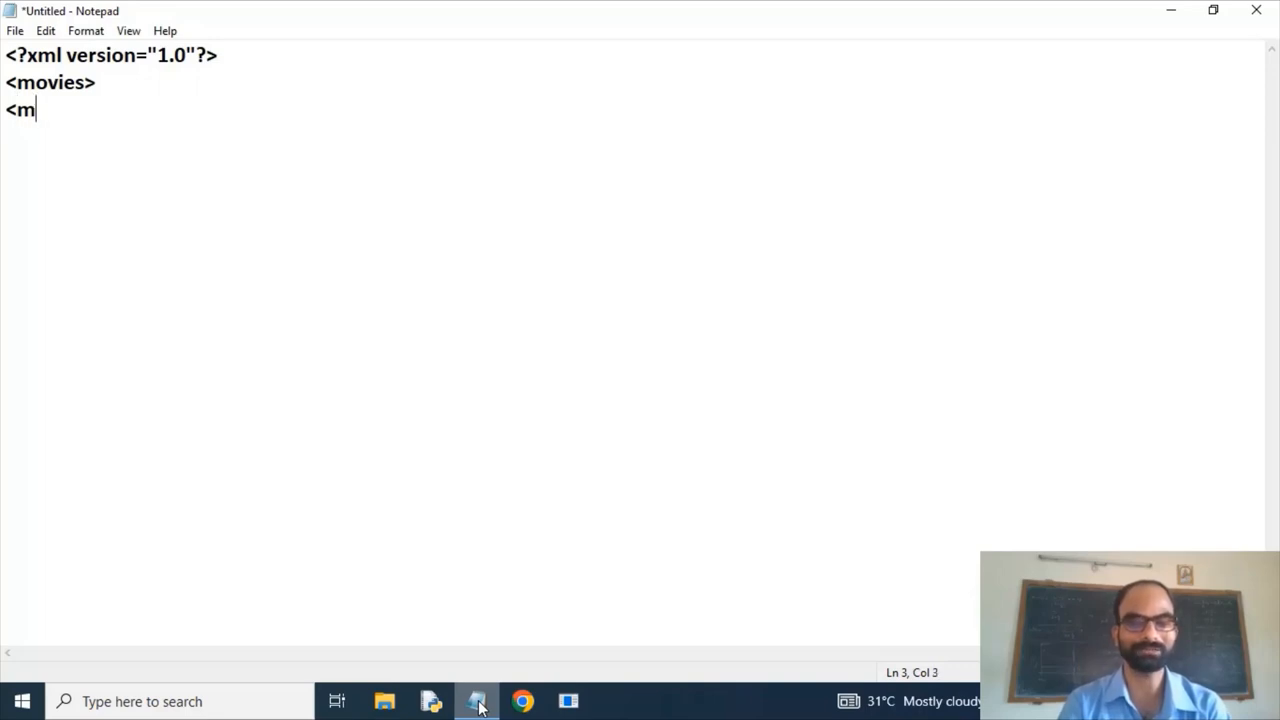
type("ovie ca")
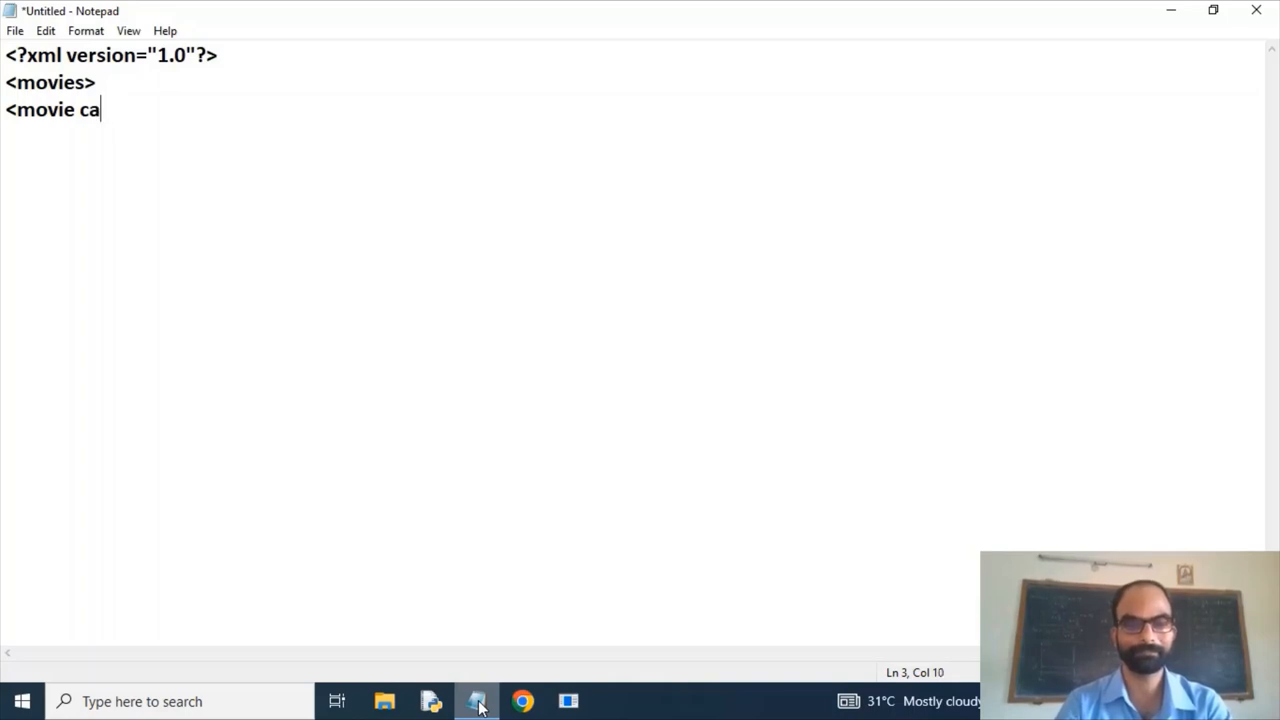
type("tegory")
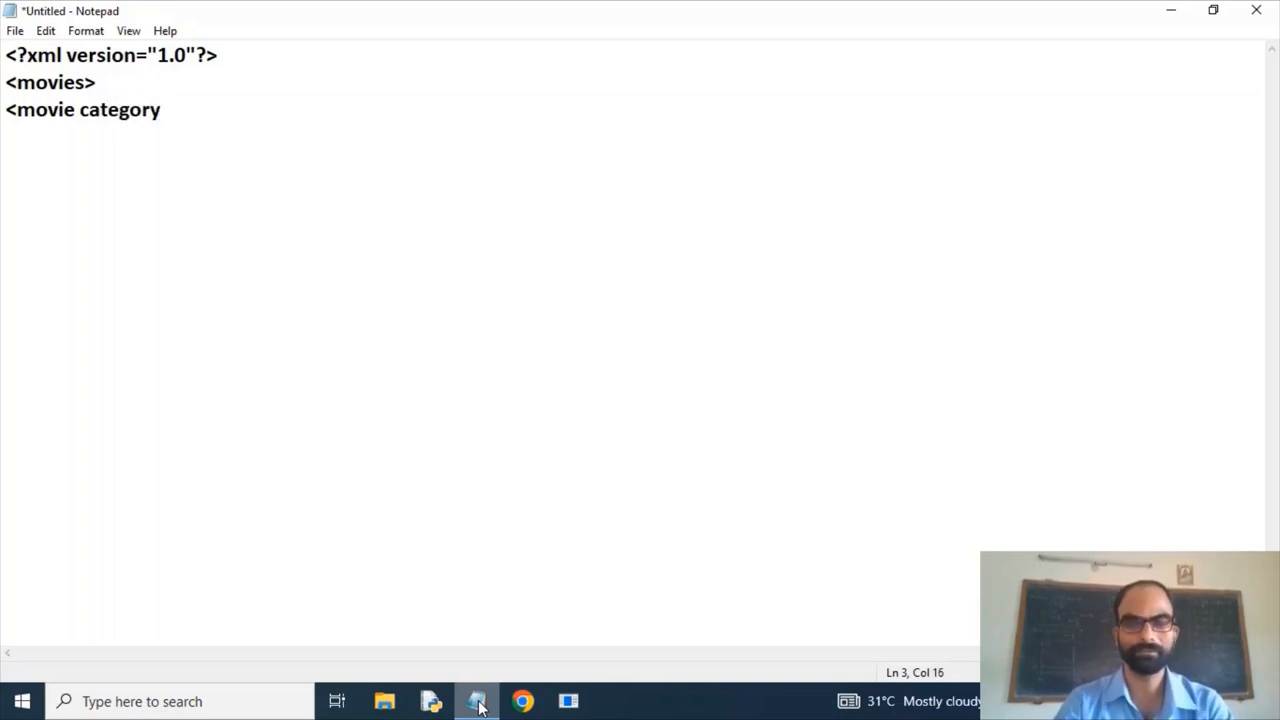
type("=\"")
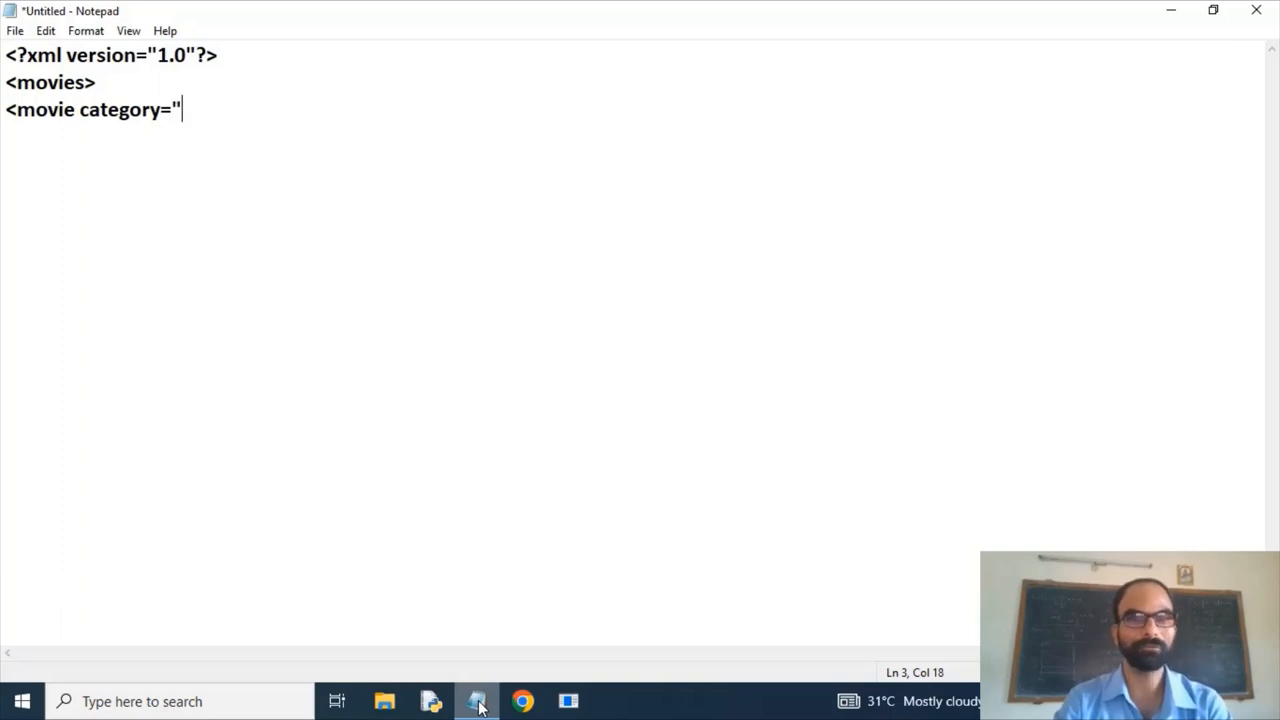
type("ho")
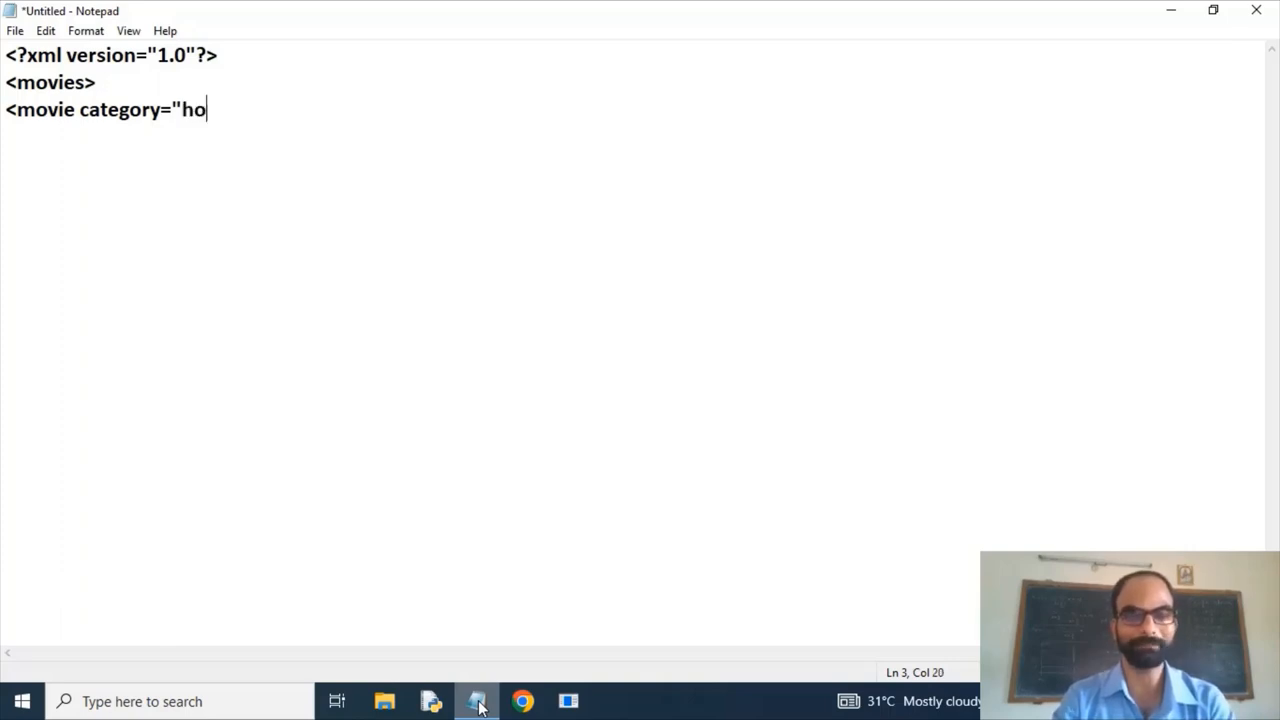
type("rrr")
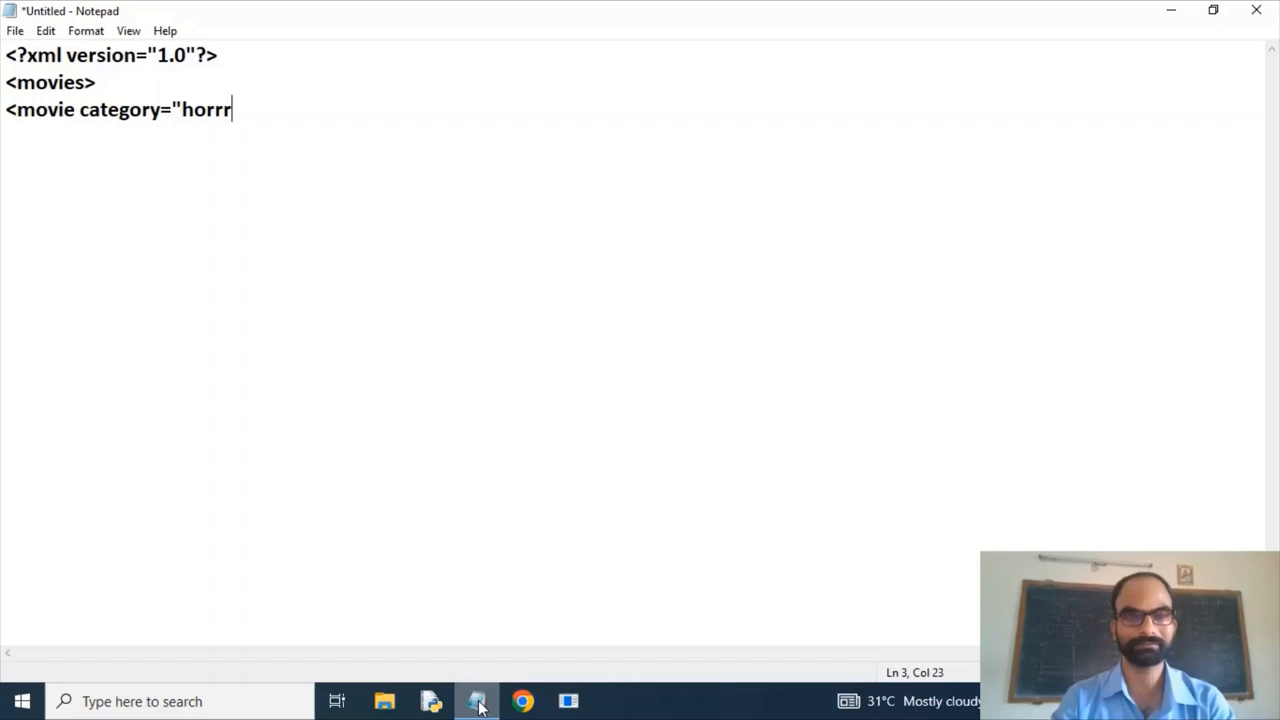
type("or\">")
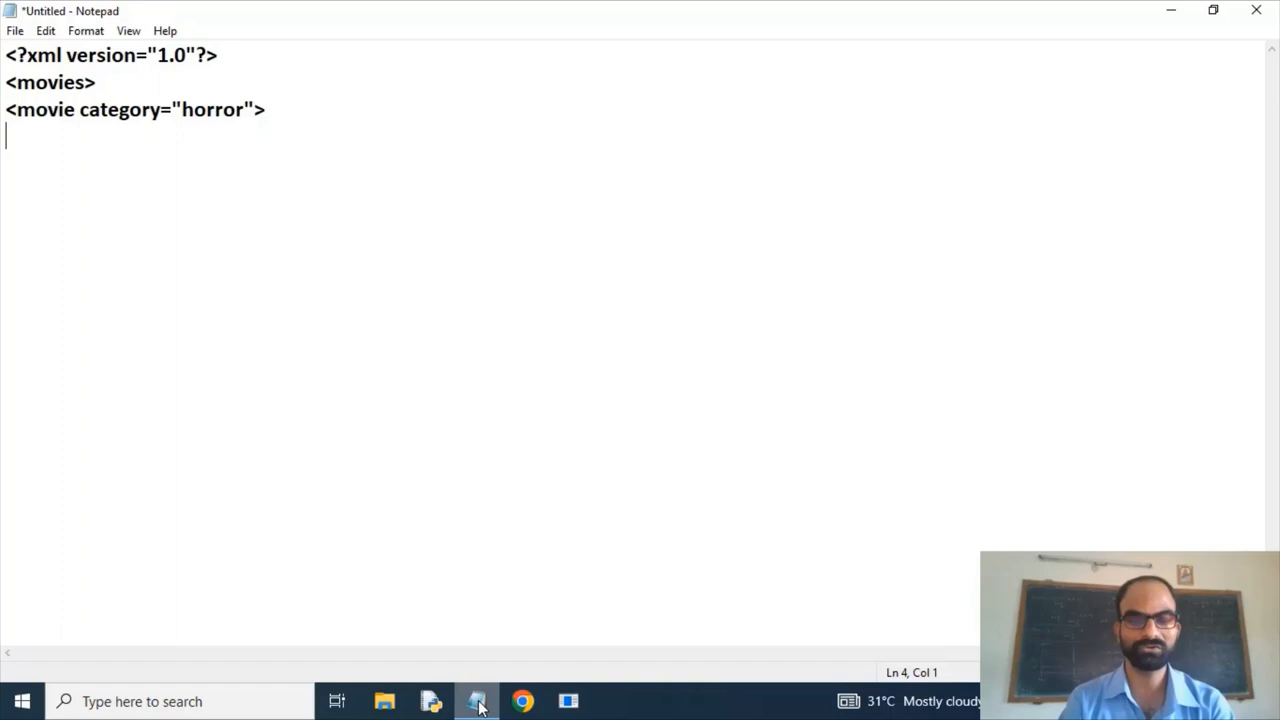
- Add a <title>Wrong Turn</title> element to the horror movie
type("<title")
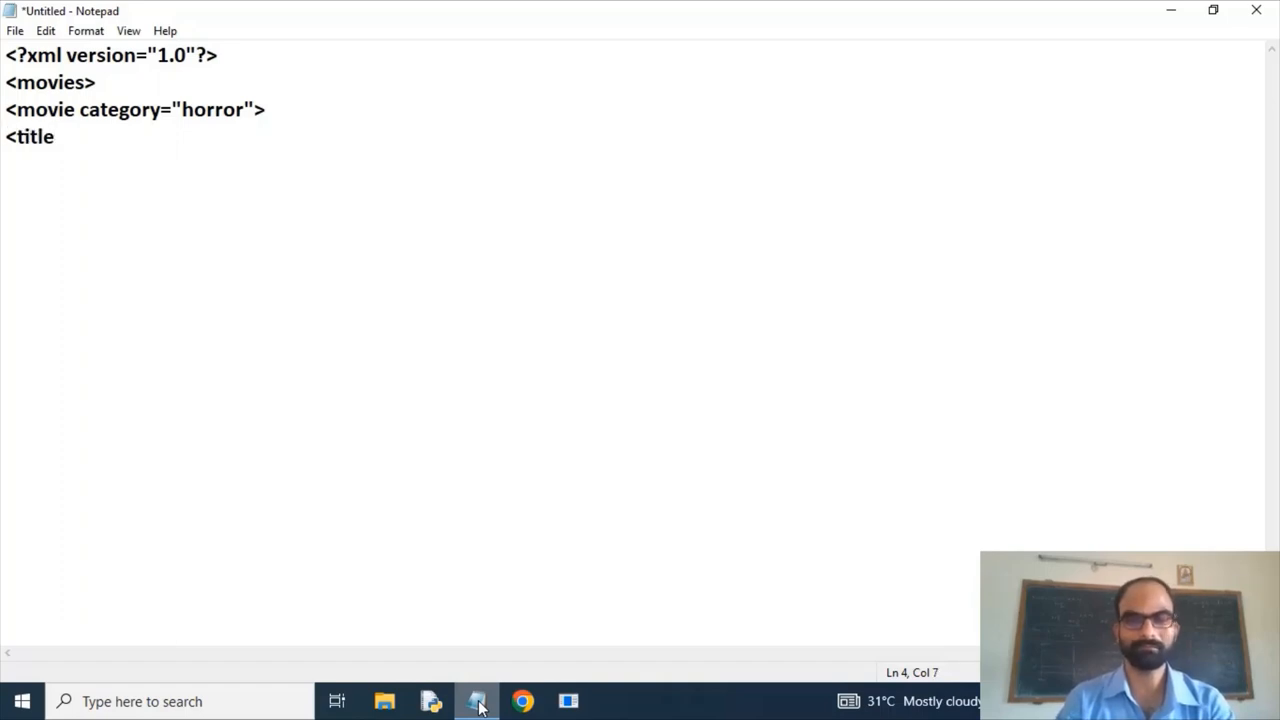
type(">")
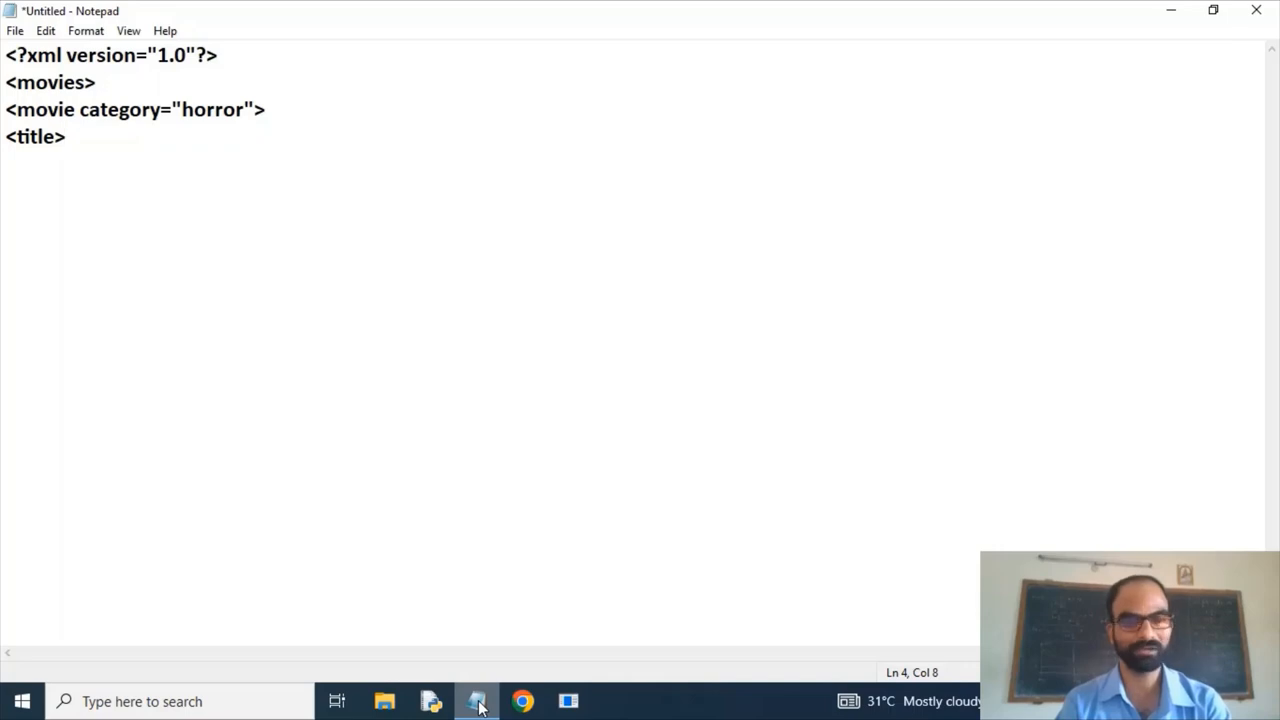
type("Wro")
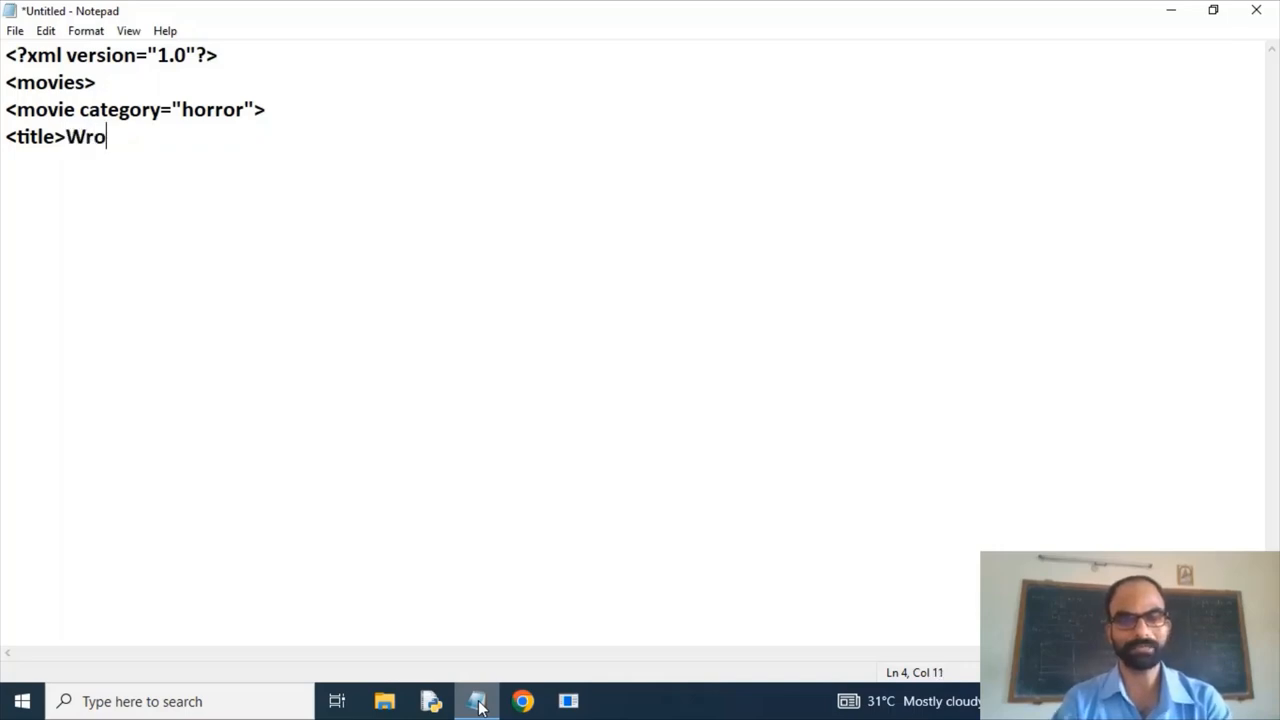
type("ng Turn")
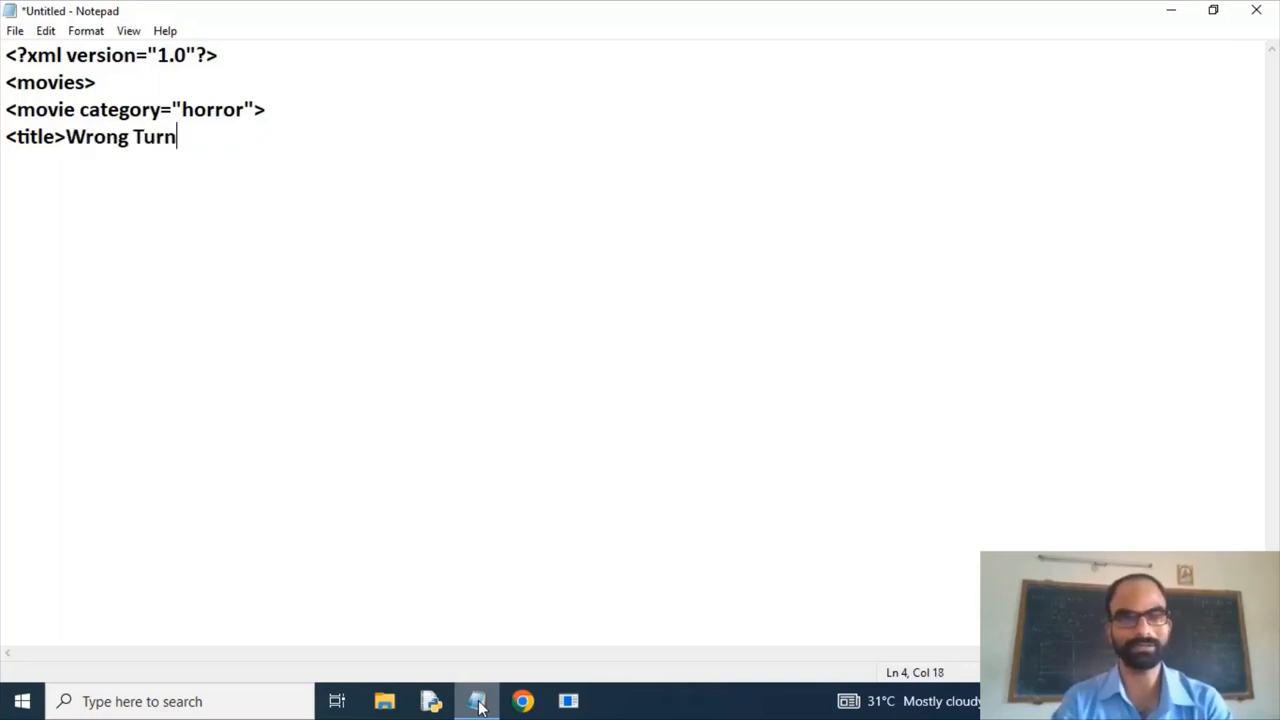
type("</title>")
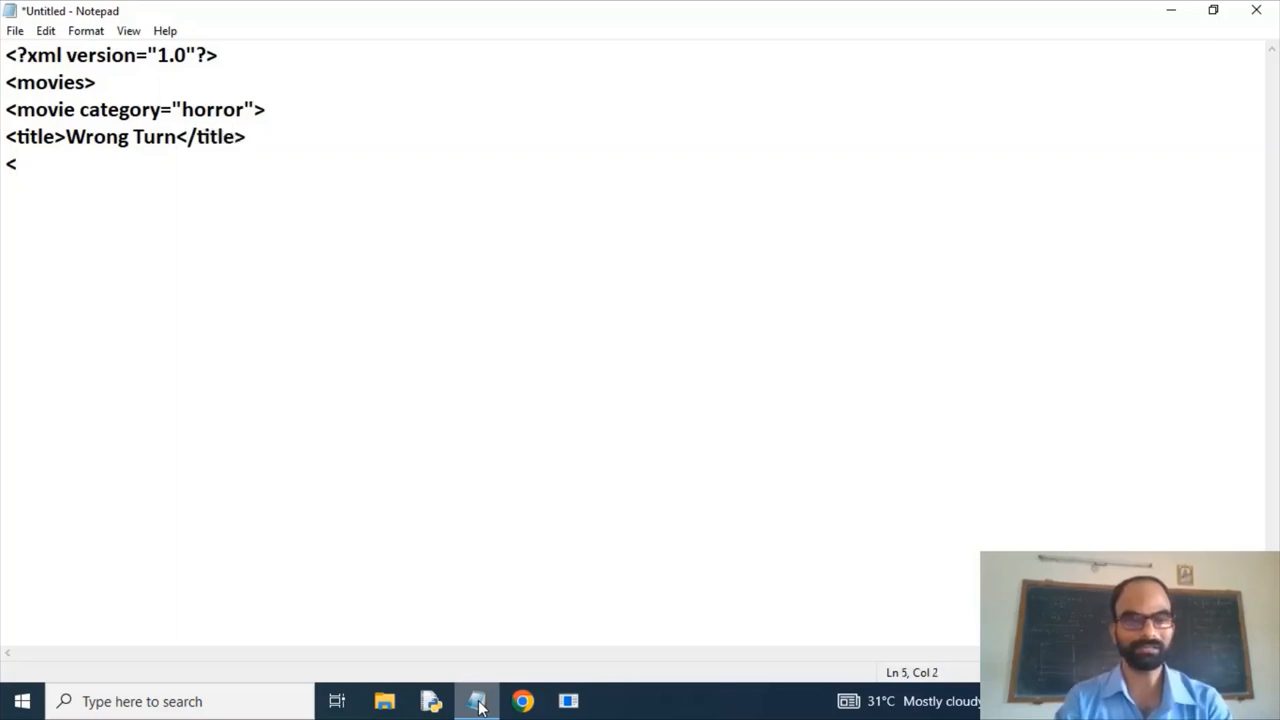
- Add <duration>150mins</duration> and year 2010 to the entry
type("uda")
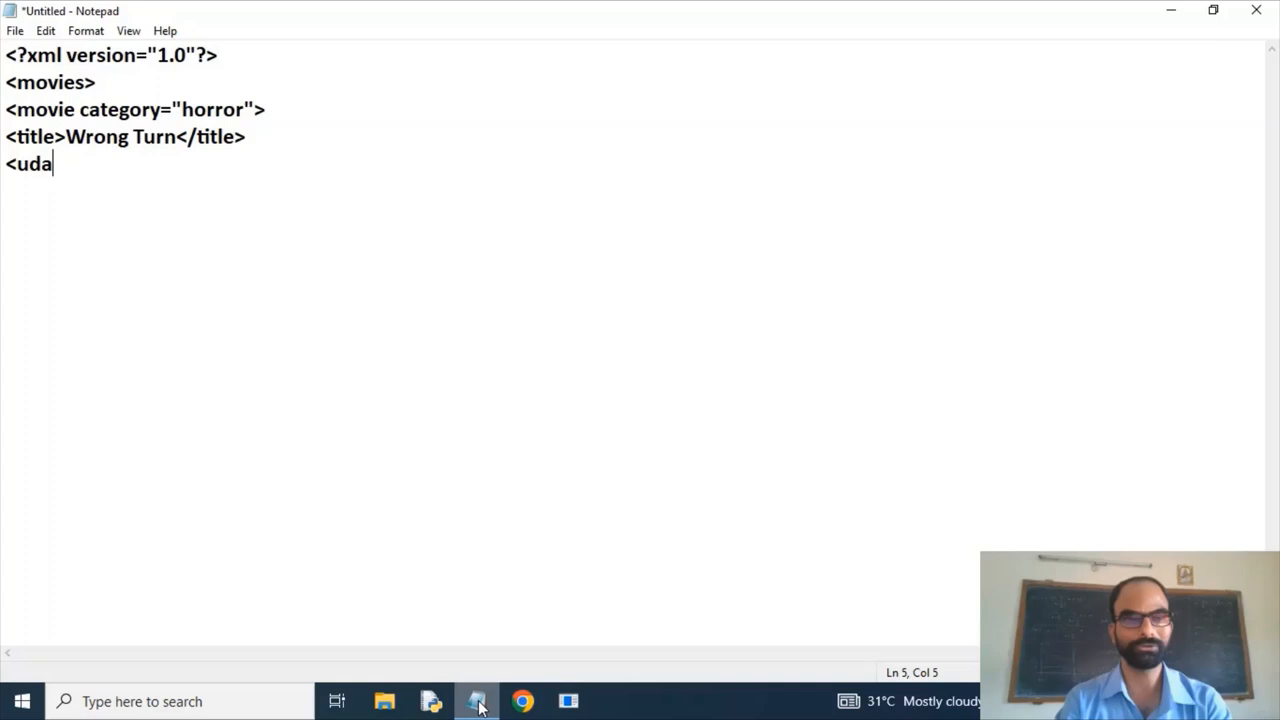
key("backspace")
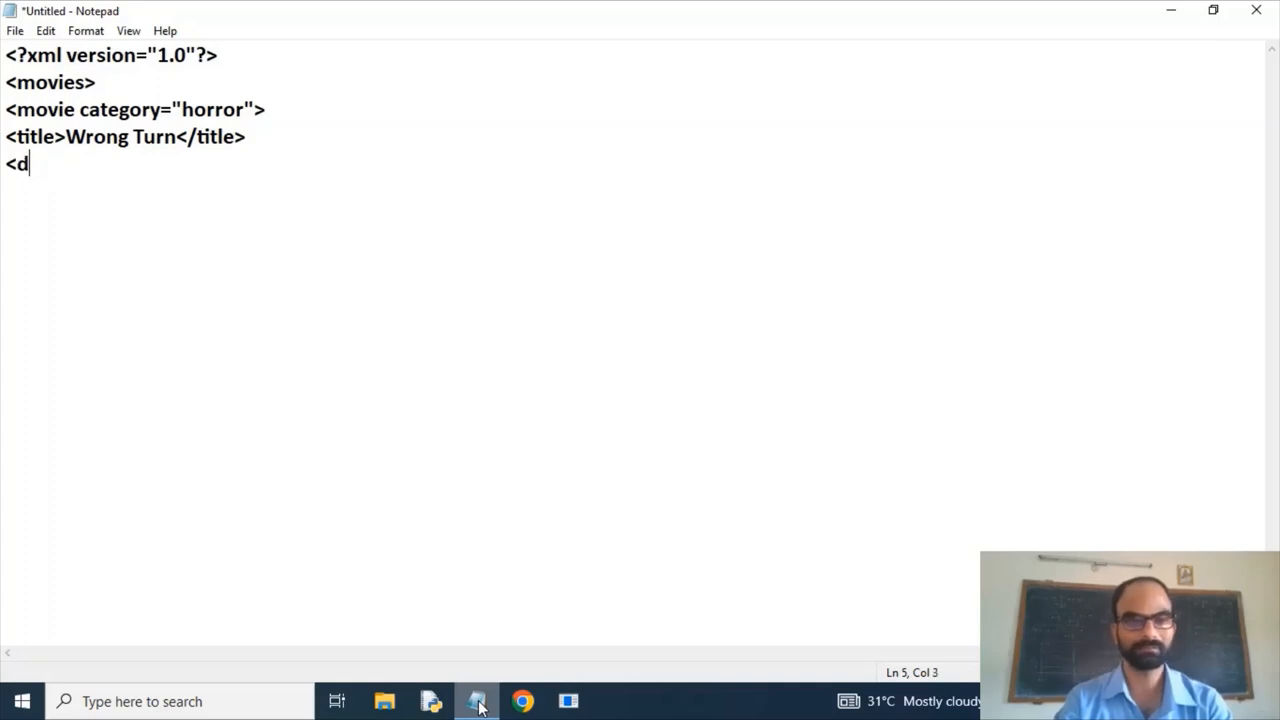
type("uration")
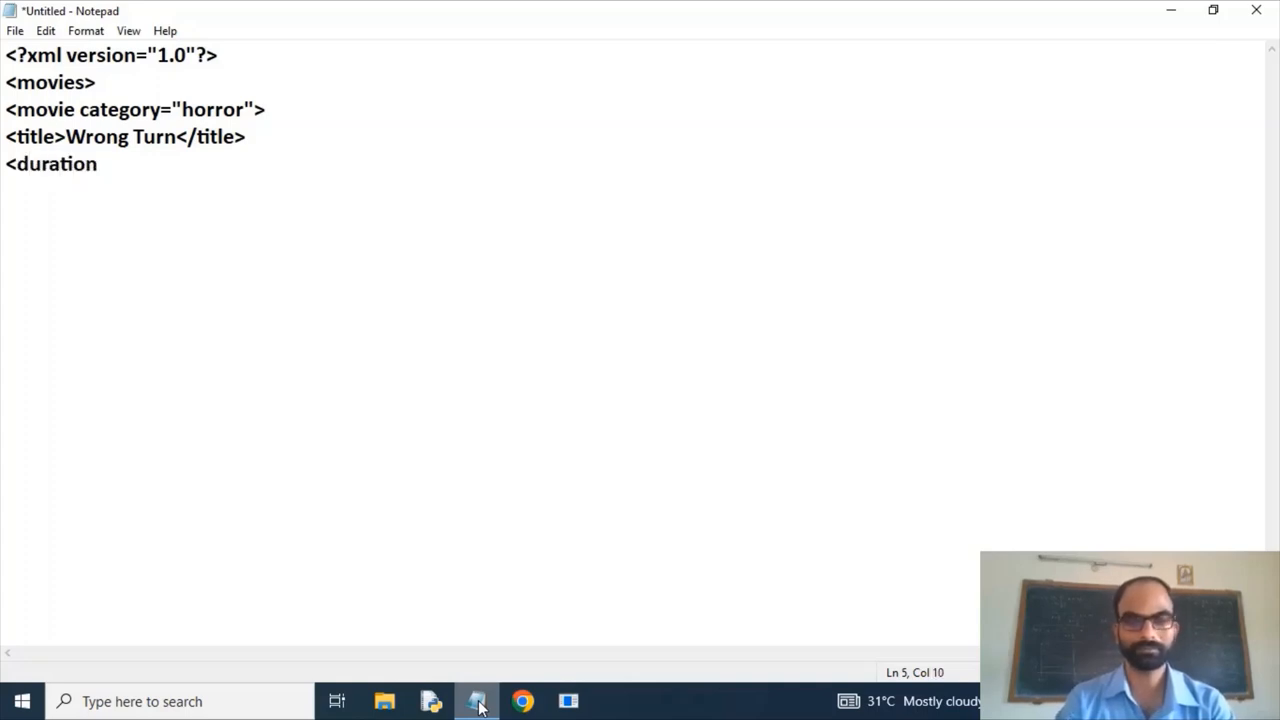
type(">150")
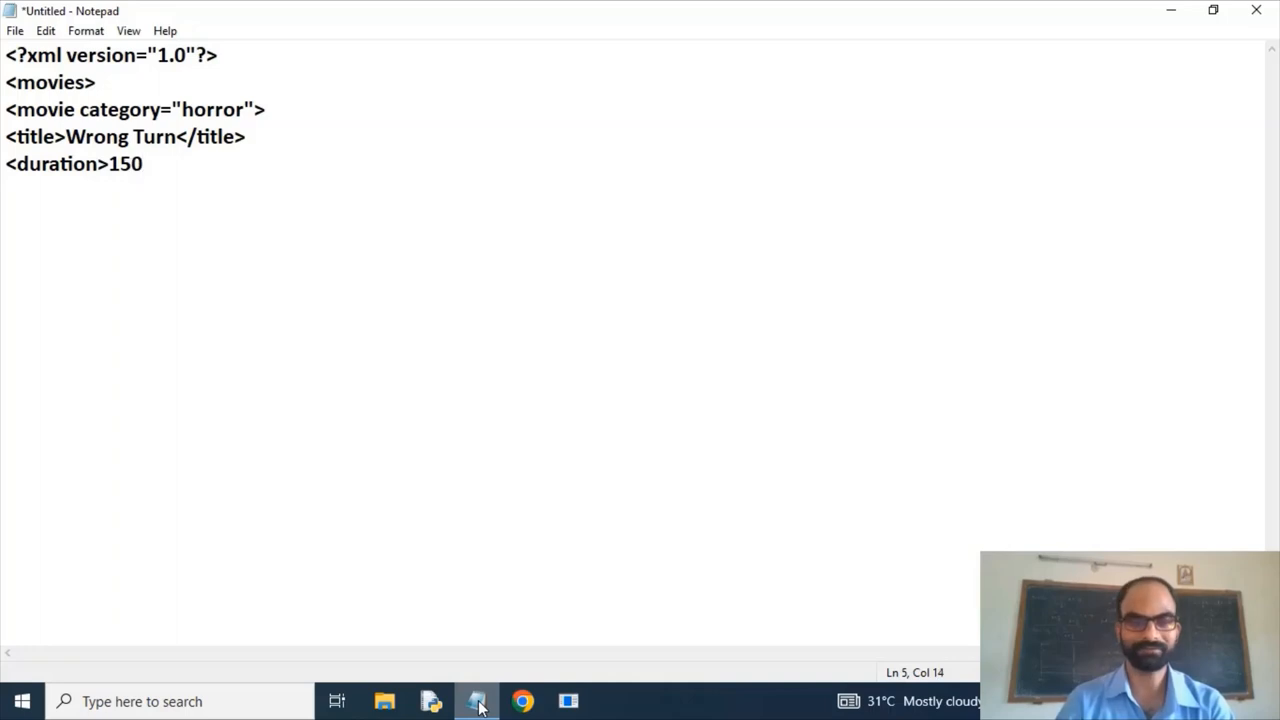
type("mins</")
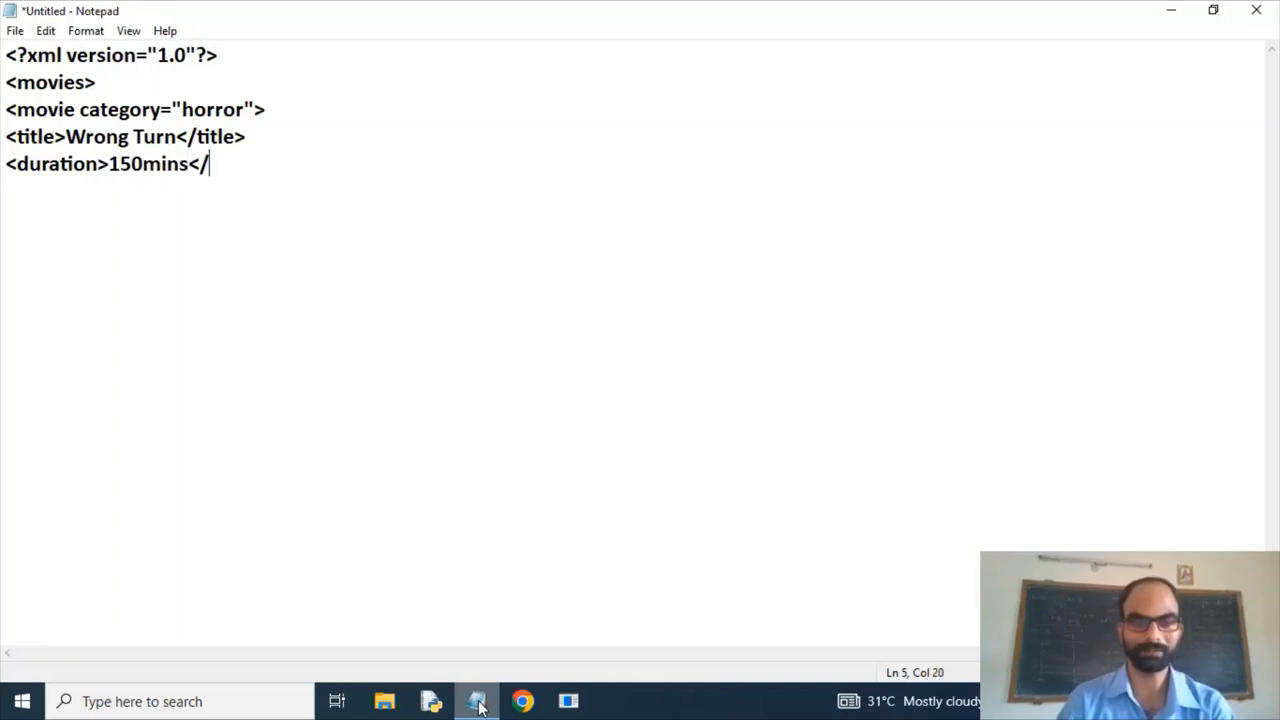
type("duration")
type("<year")
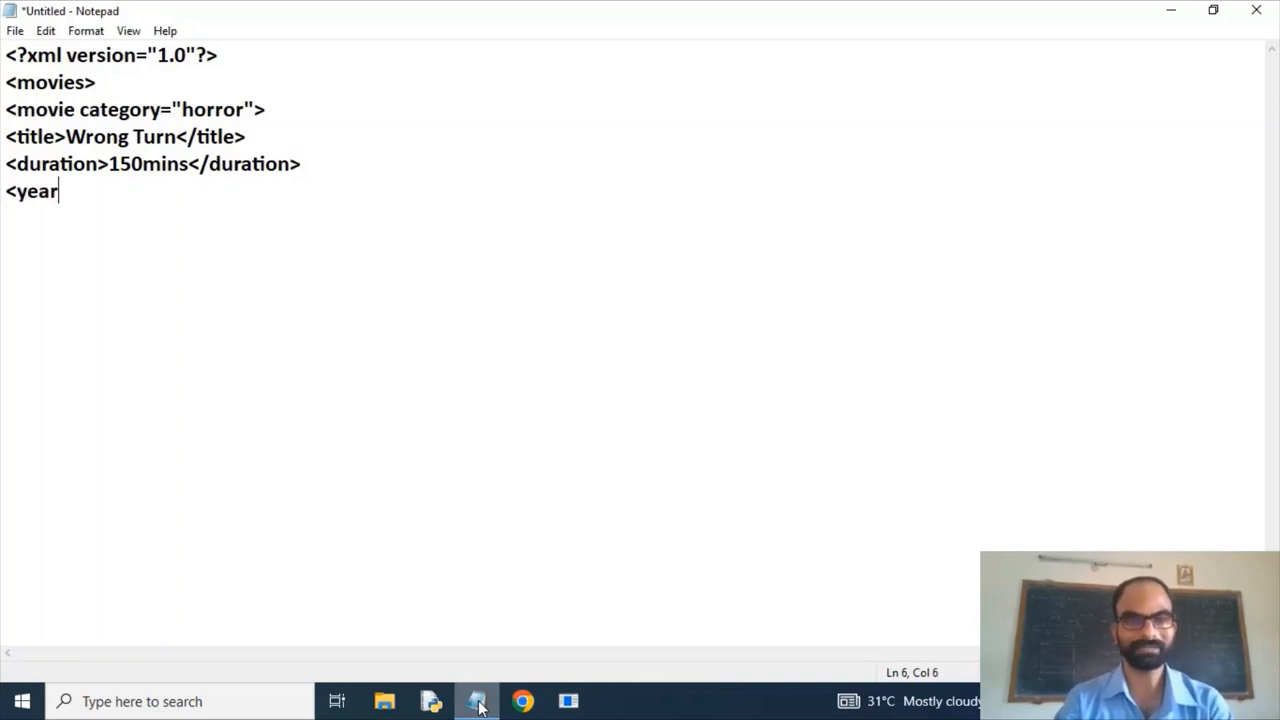
type(">20")
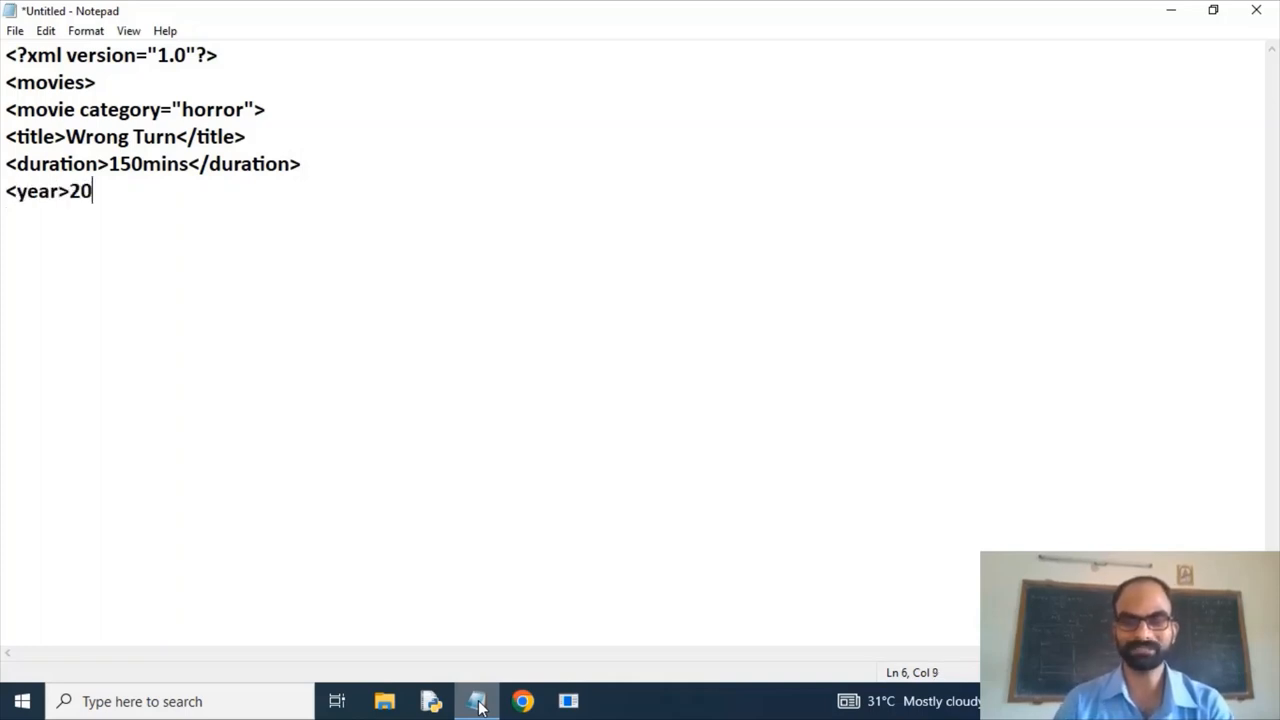
type("10</year>")
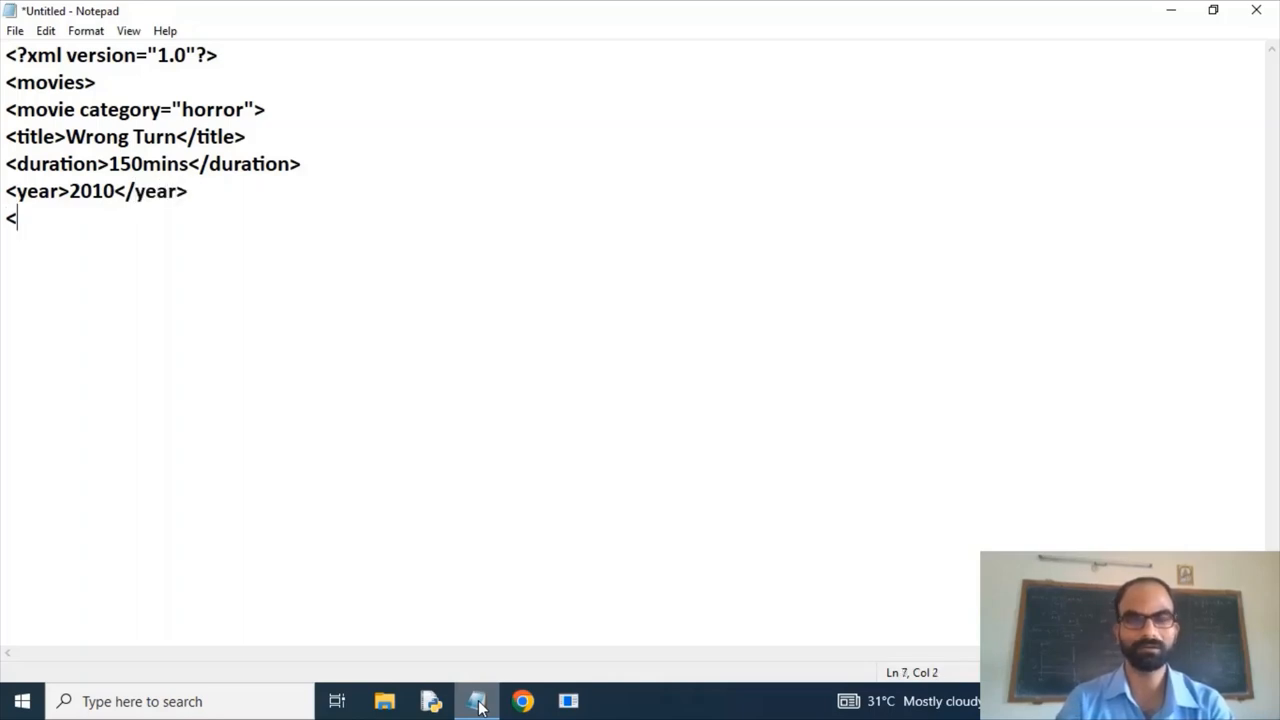
- Close the </movie> and </movies> elements
type("/m")
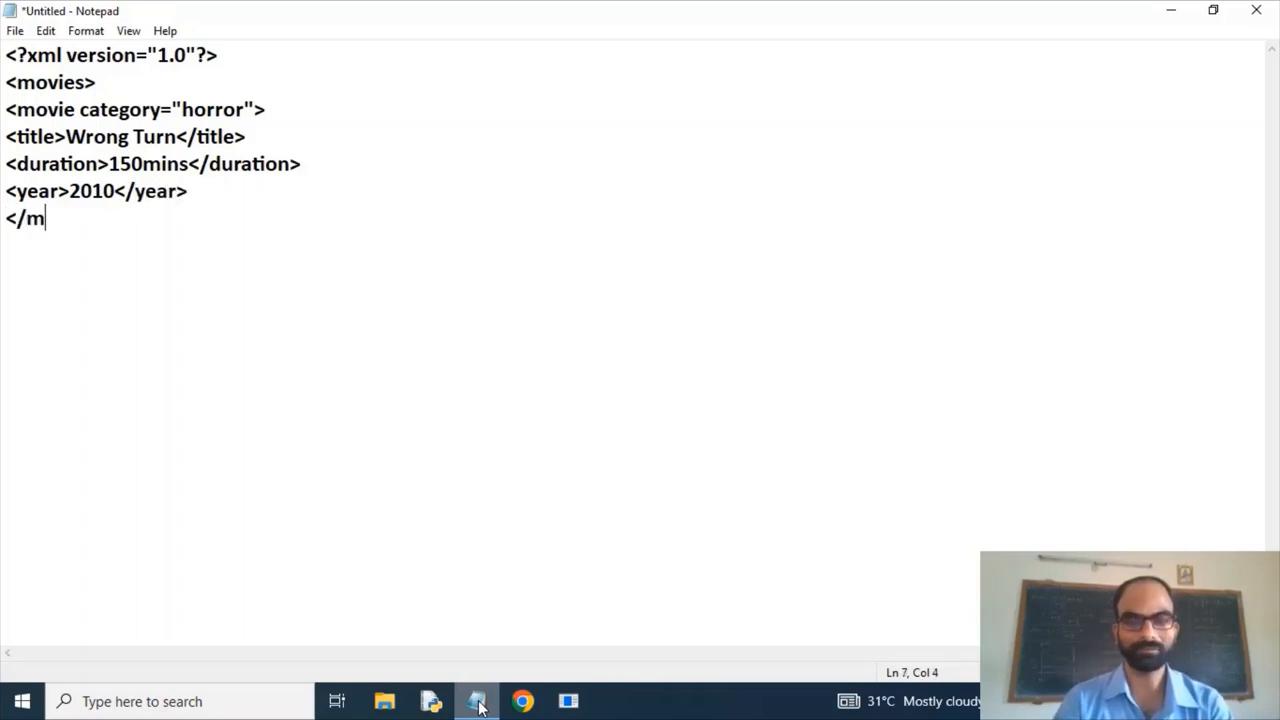
type("ovie>")
type("</movi")
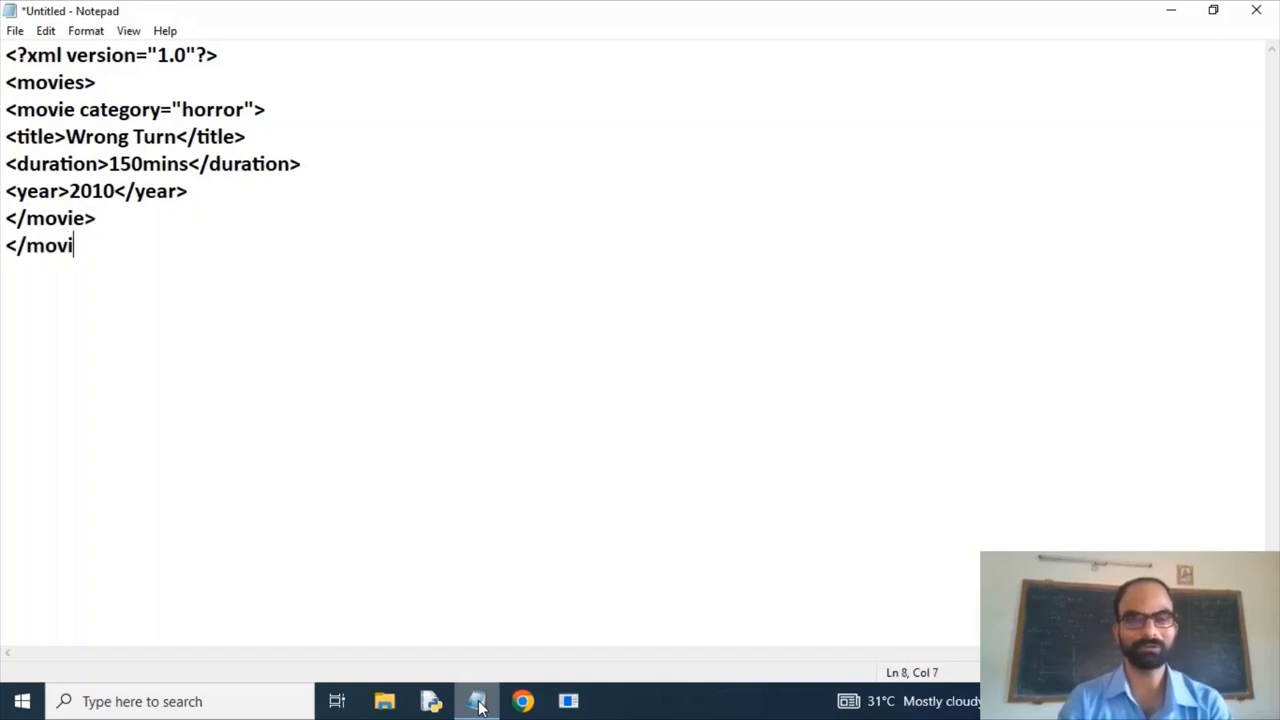
type("es")
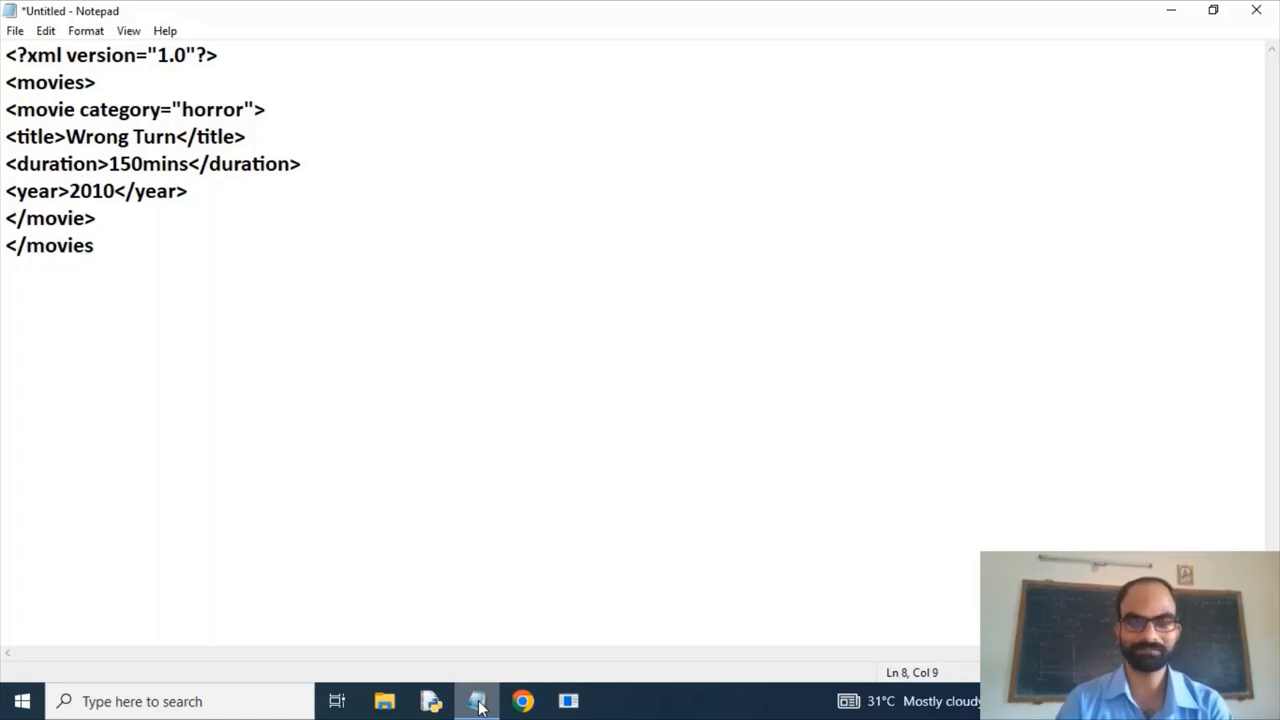
type(">")
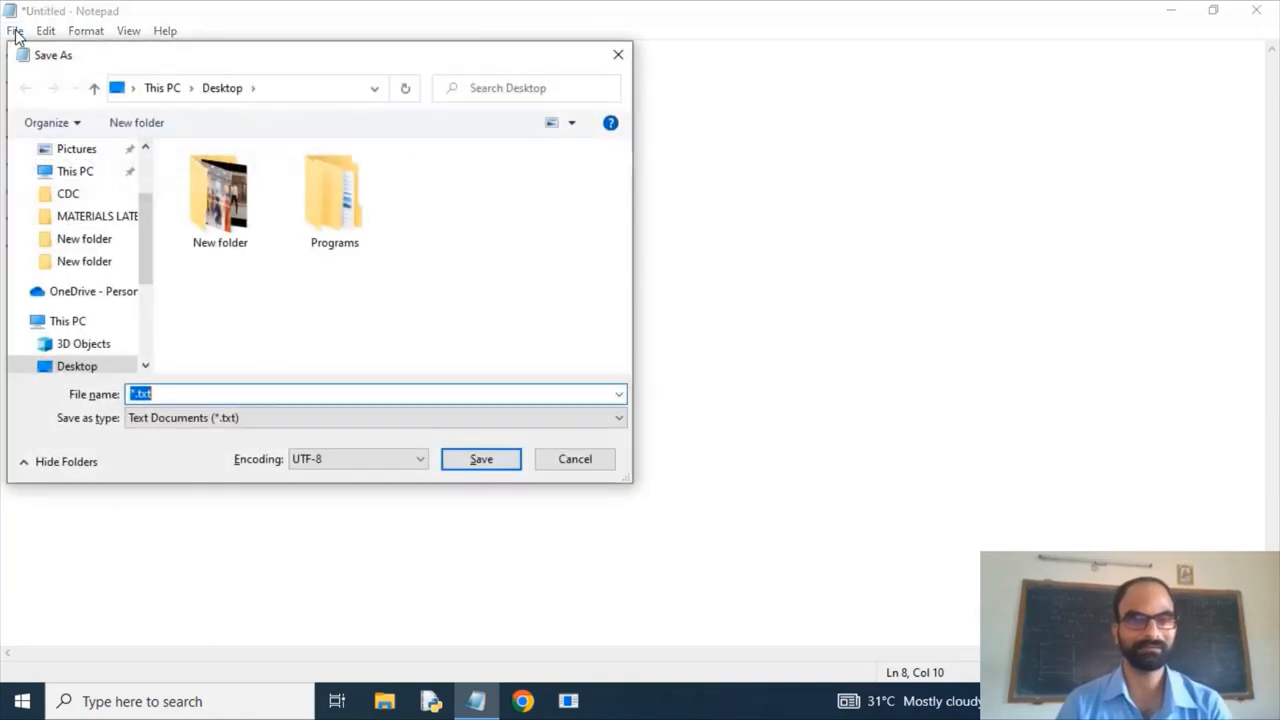
- Save the document to the Desktop as element.xml
type("e")
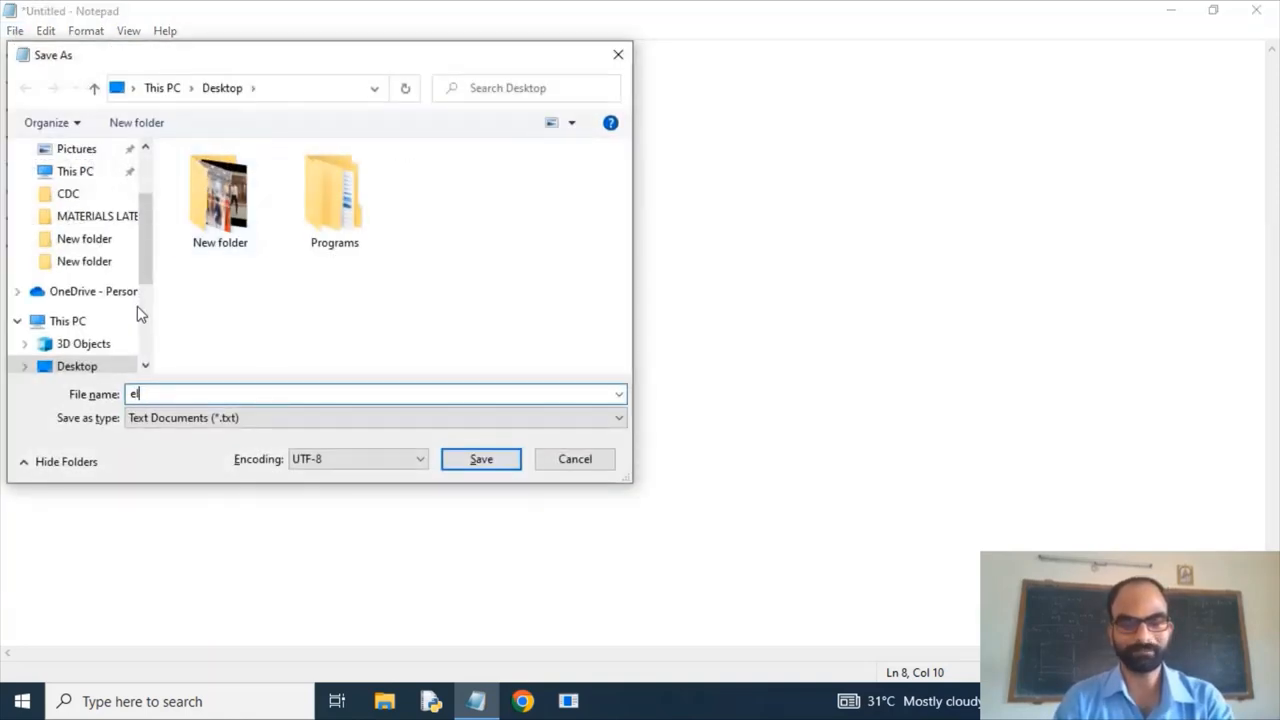
type("ement")
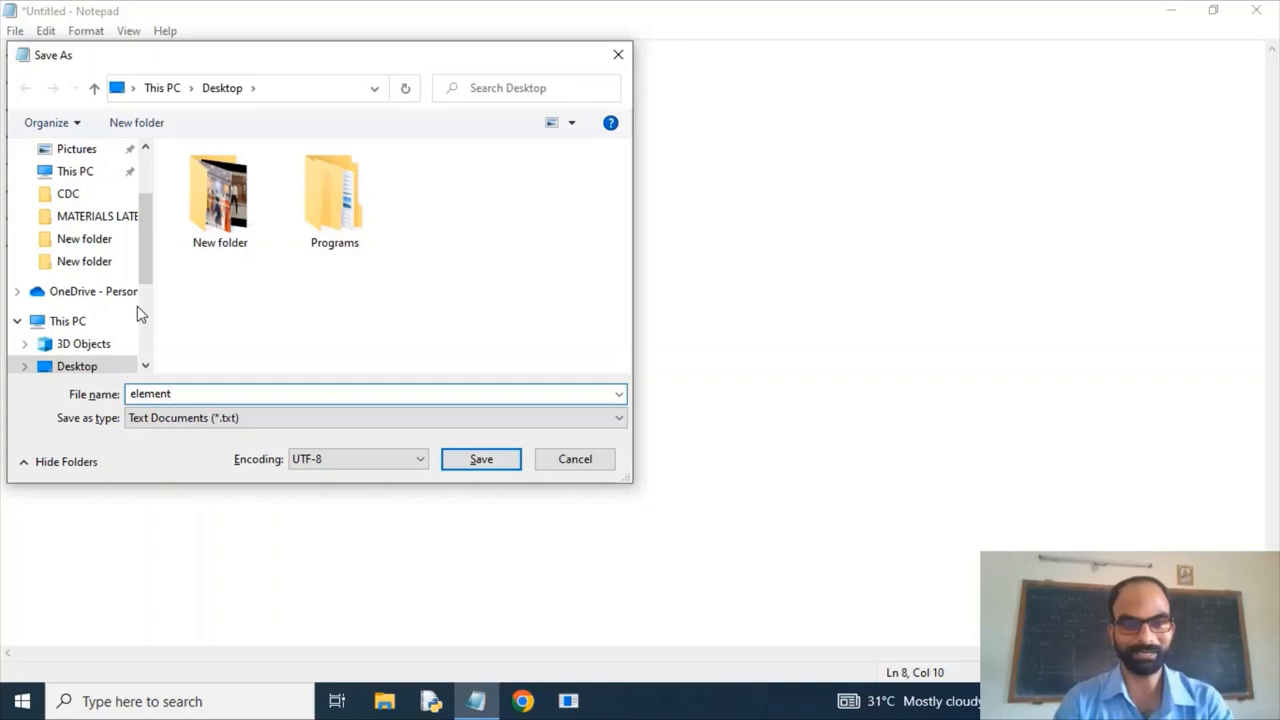
type(".xml")
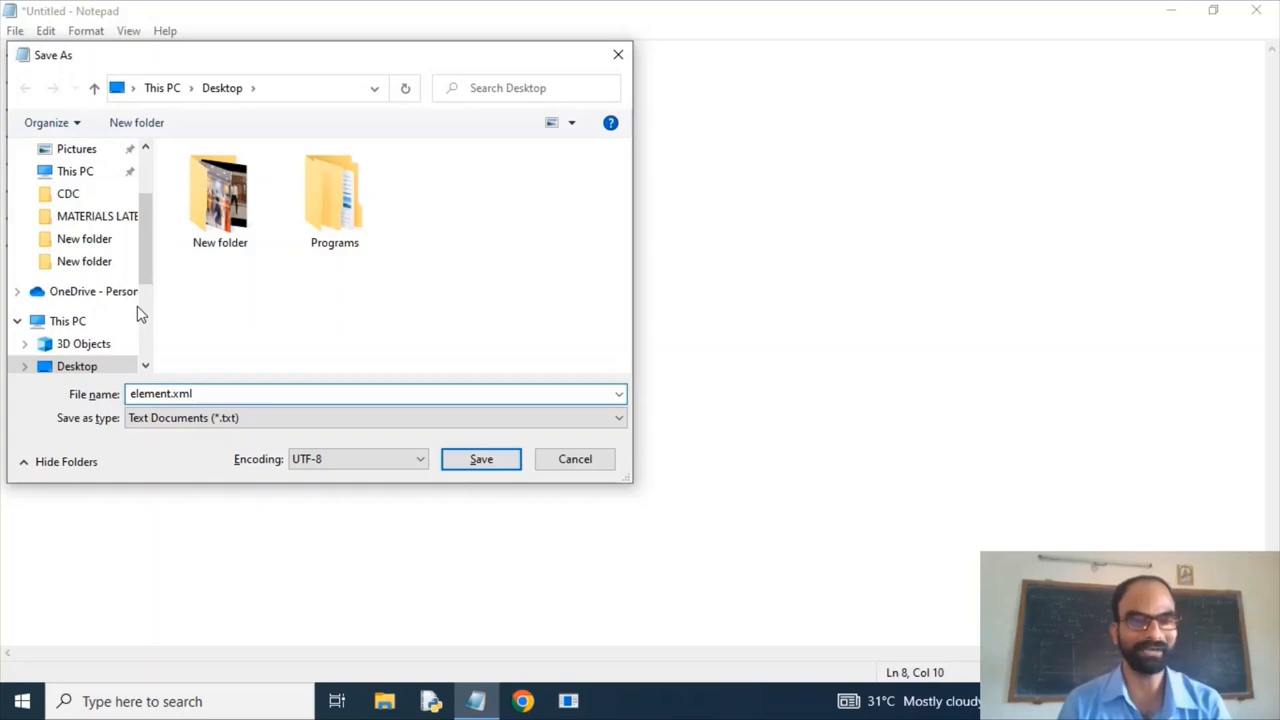
left_click(76, 364)
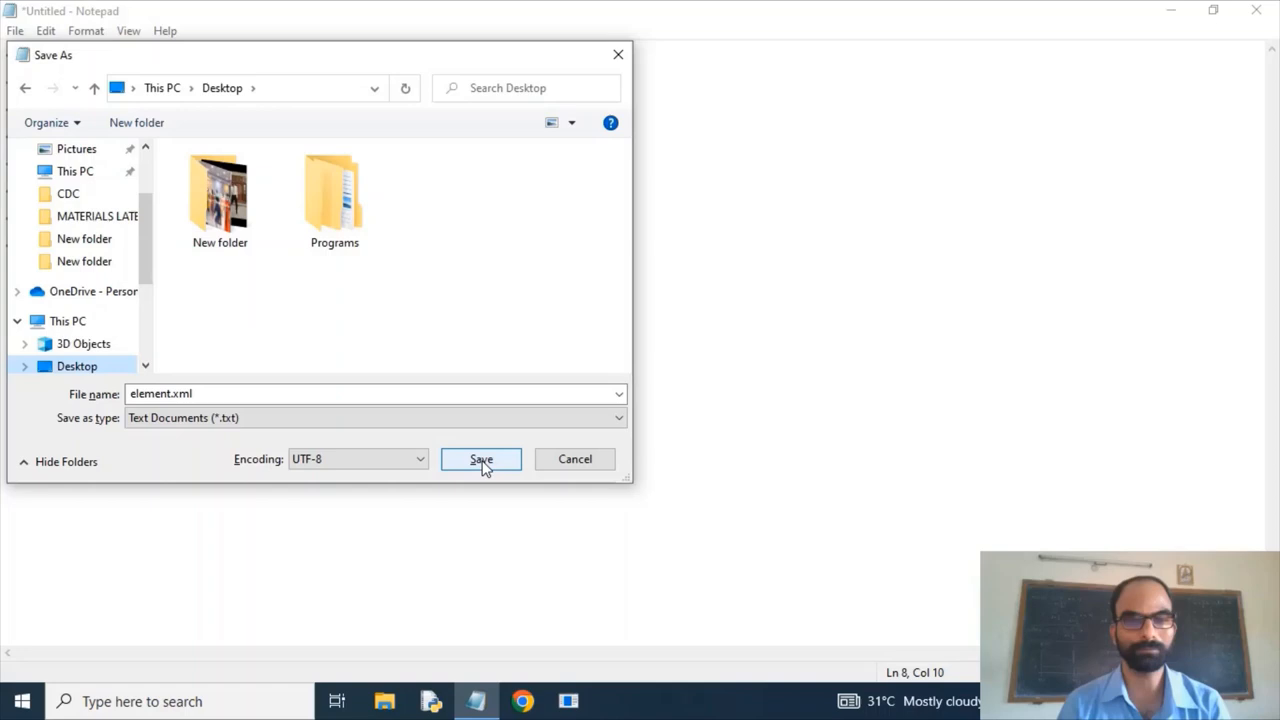
left_click(480, 458)
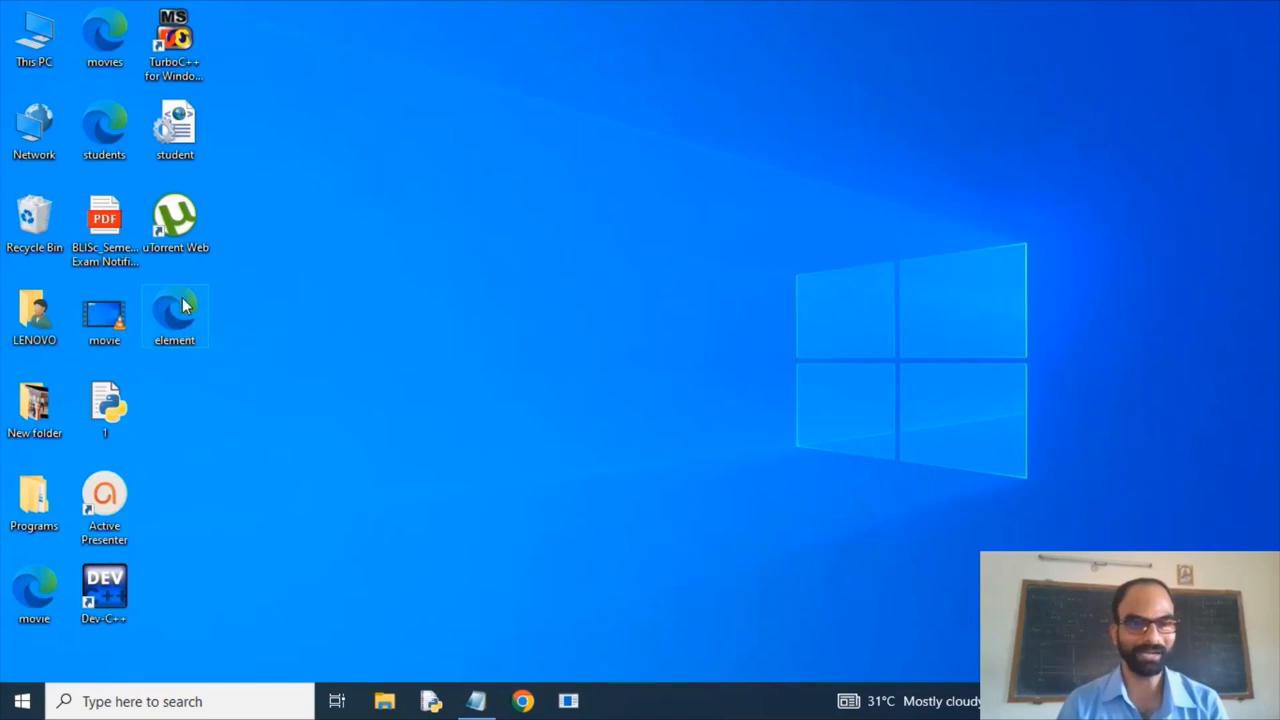
mouse_move(180, 316)
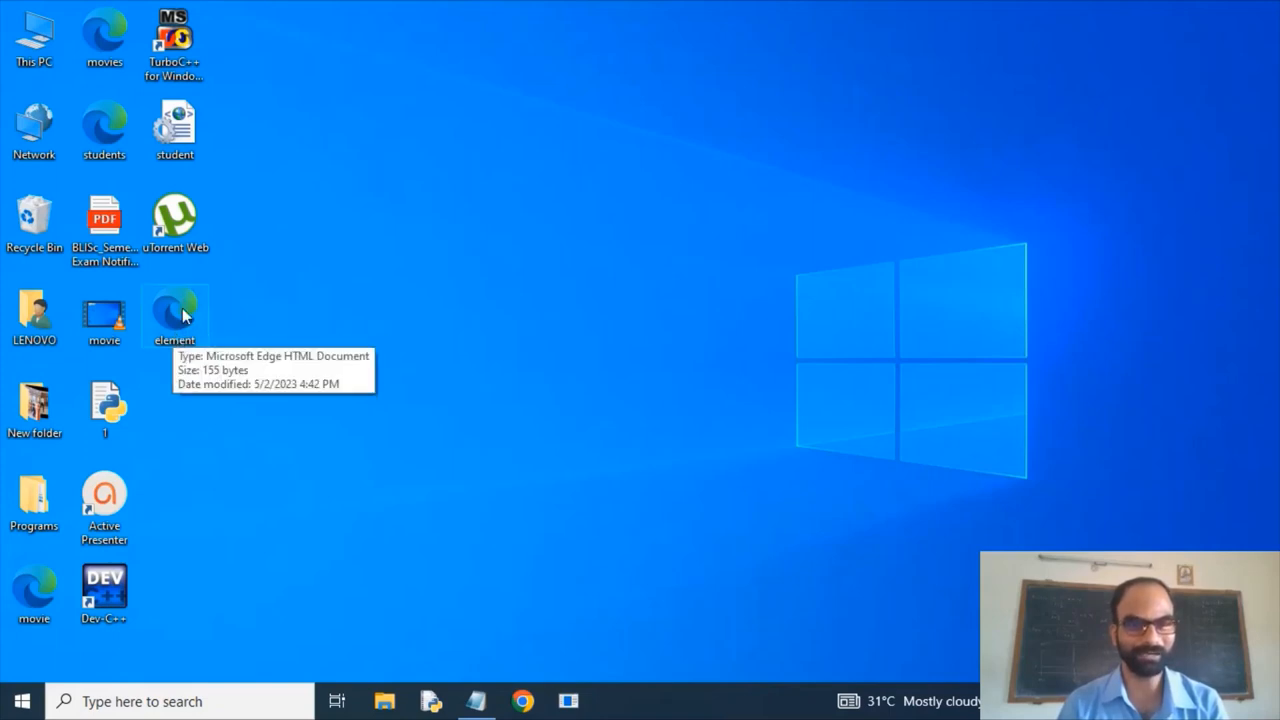
mouse_move(180, 324)
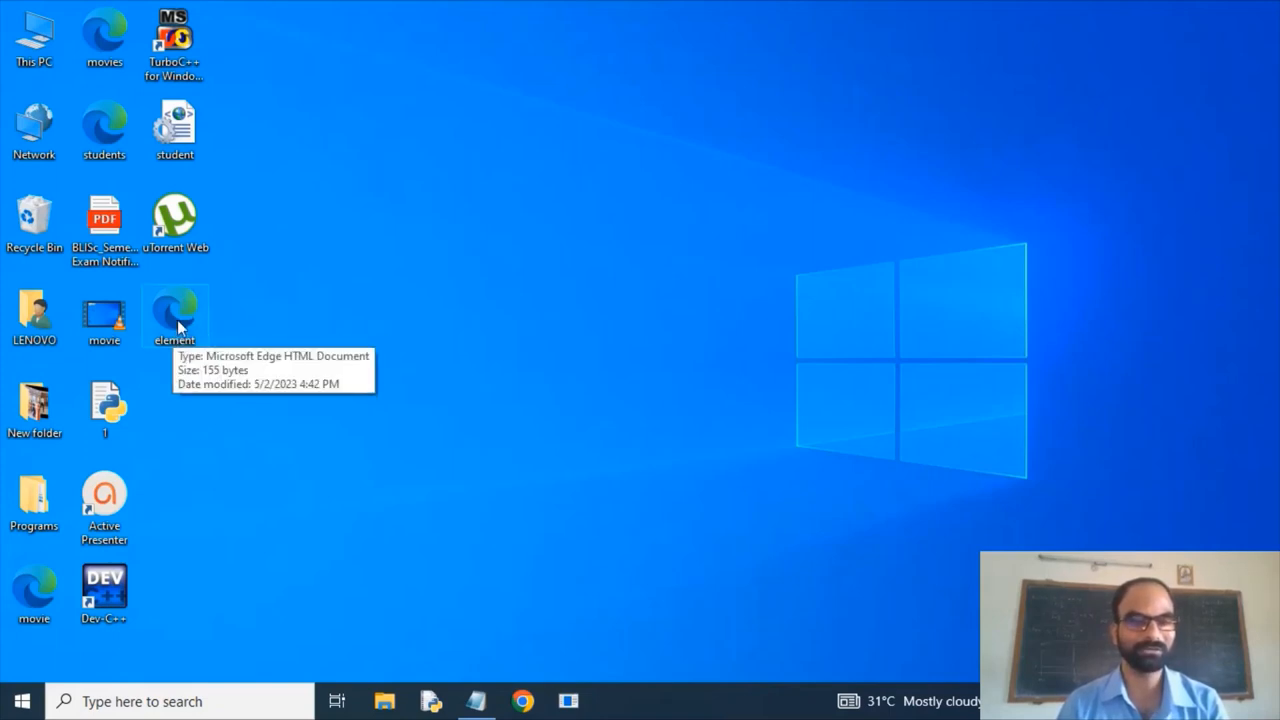
- View element.xml in Edge and collapse then expand the horror movie node
double_click(174, 316)
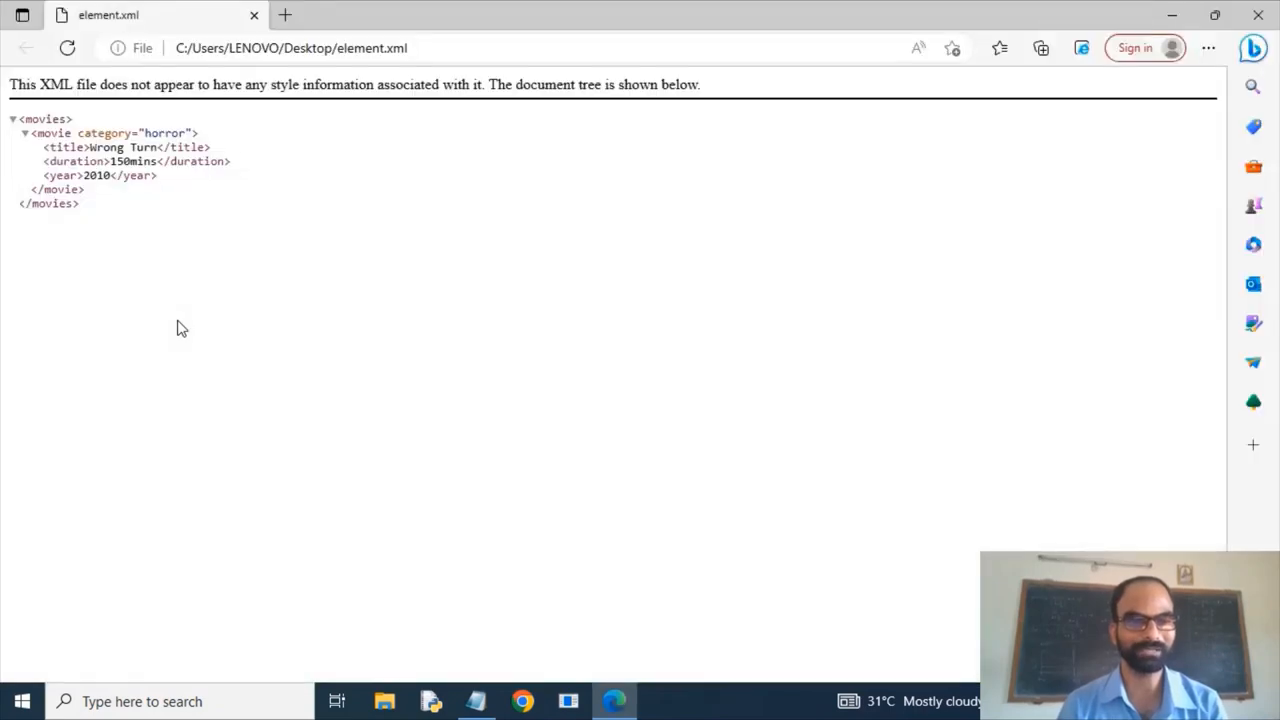
mouse_move(136, 208)
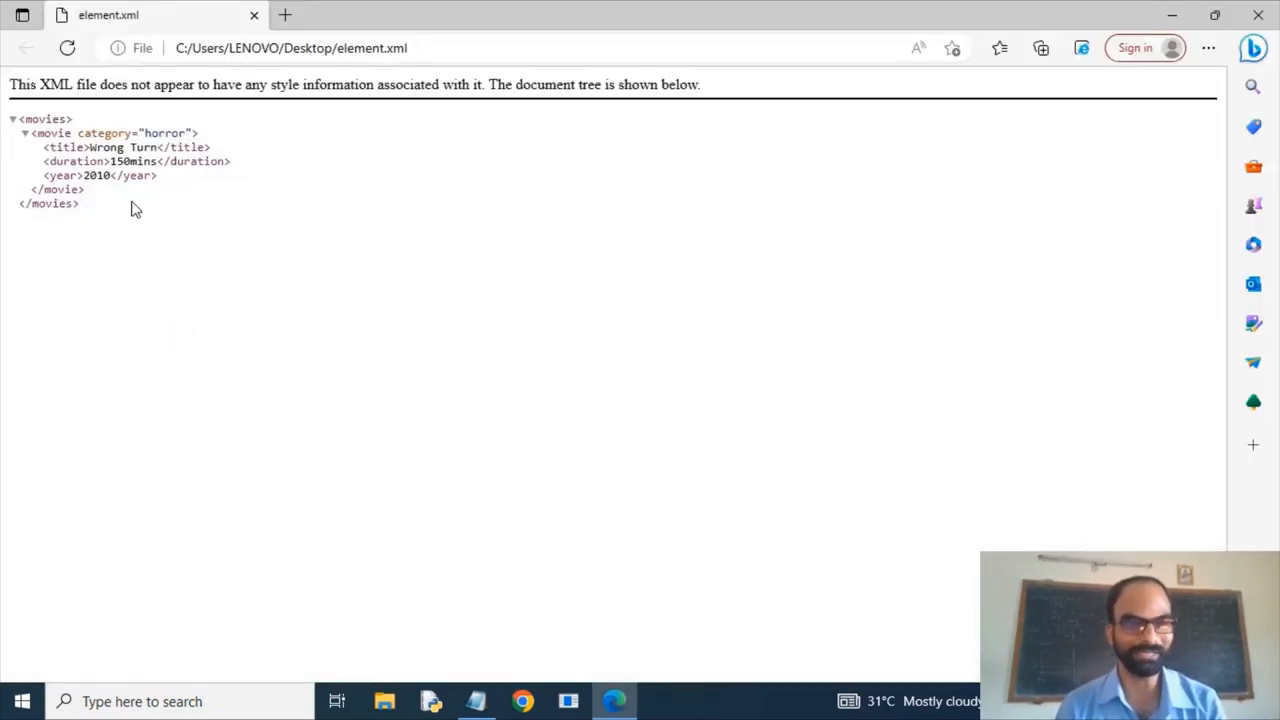
mouse_move(60, 218)
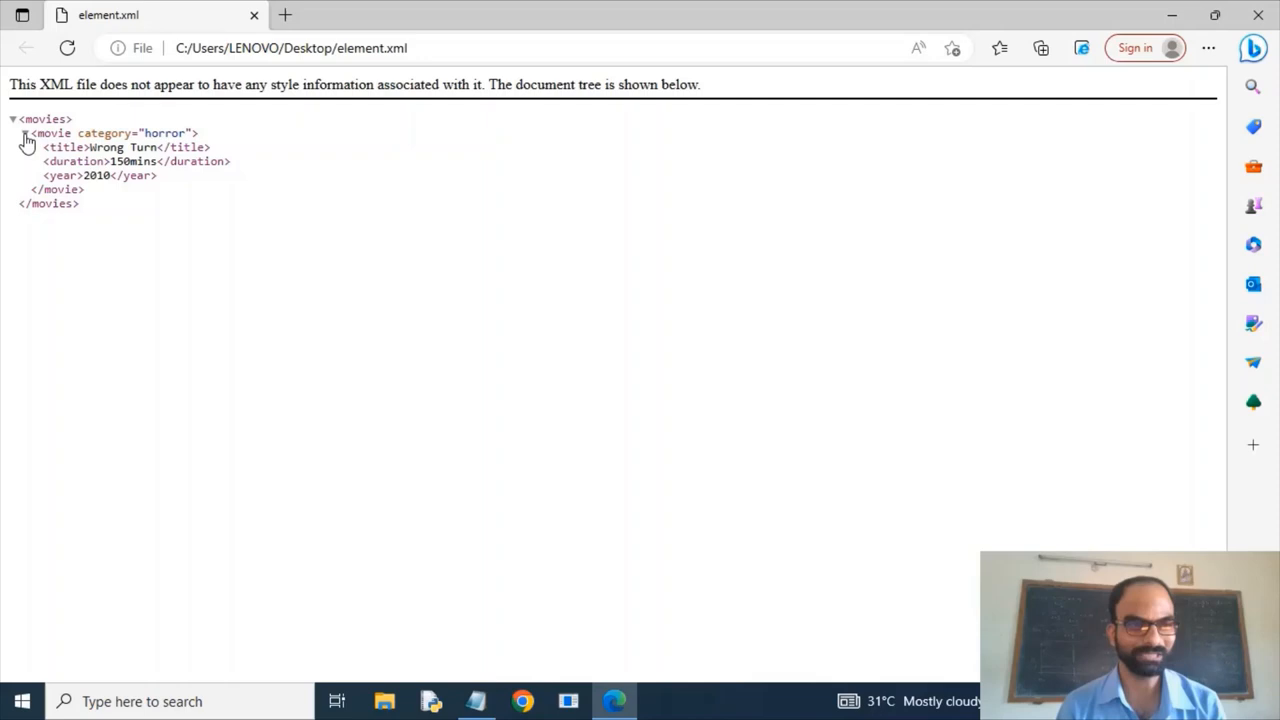
left_click(24, 132)
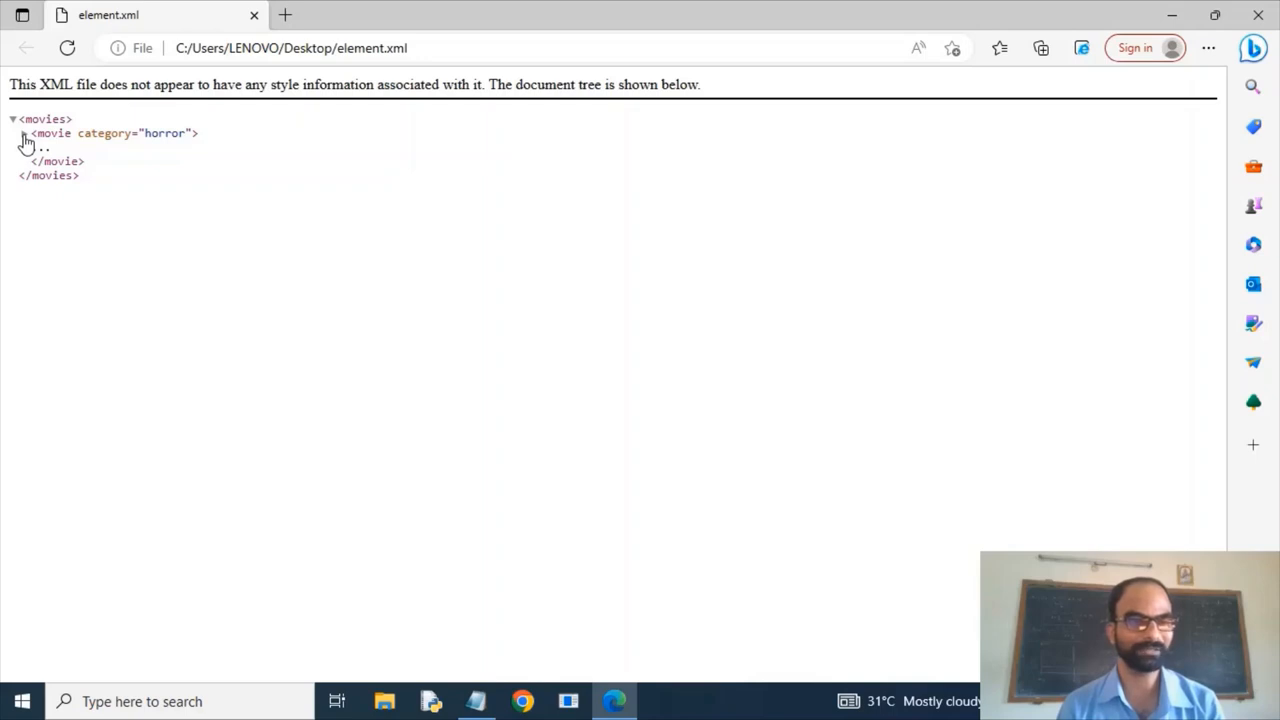
left_click(32, 132)
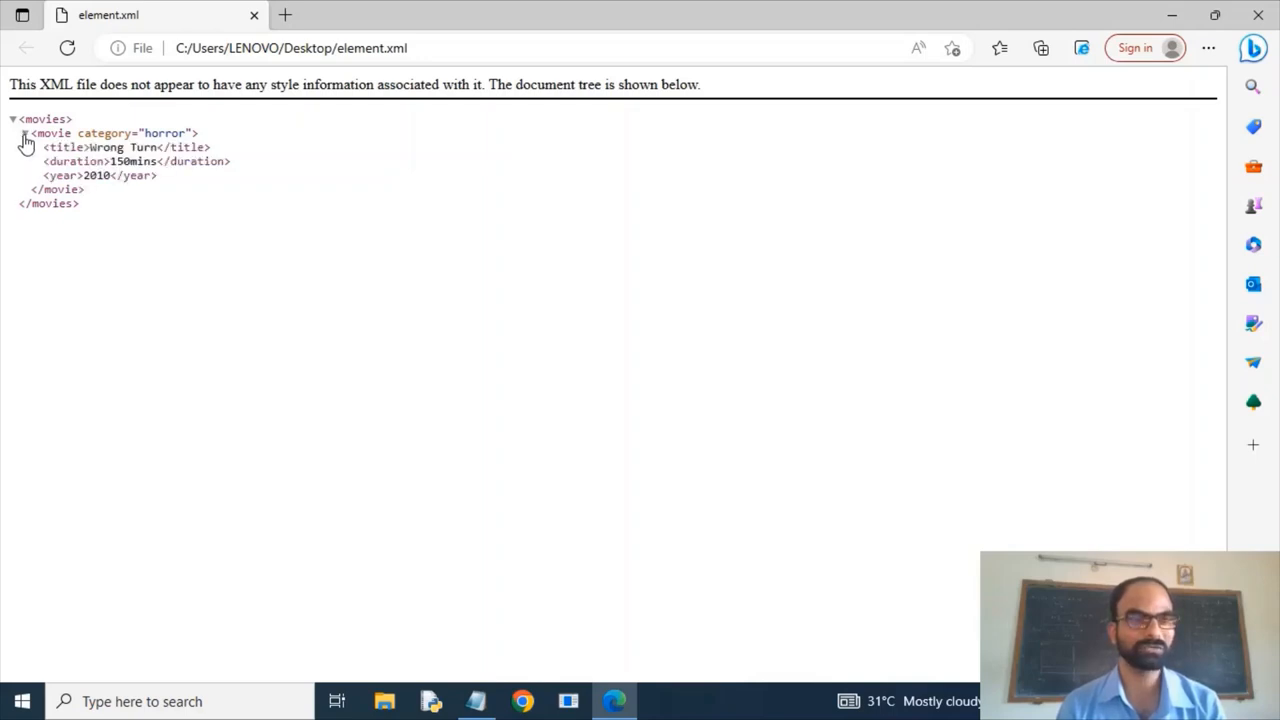
mouse_move(16, 128)
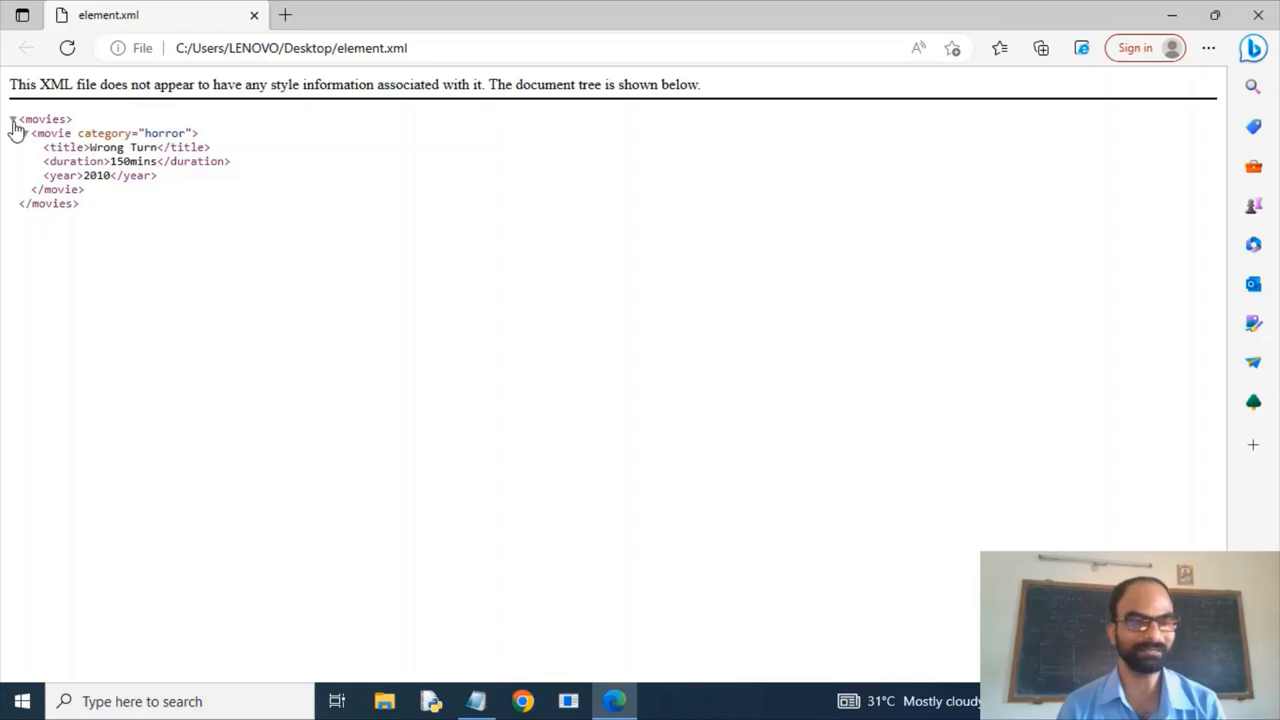
- Collapse and expand the movies root node, then switch windows
left_click(12, 118)
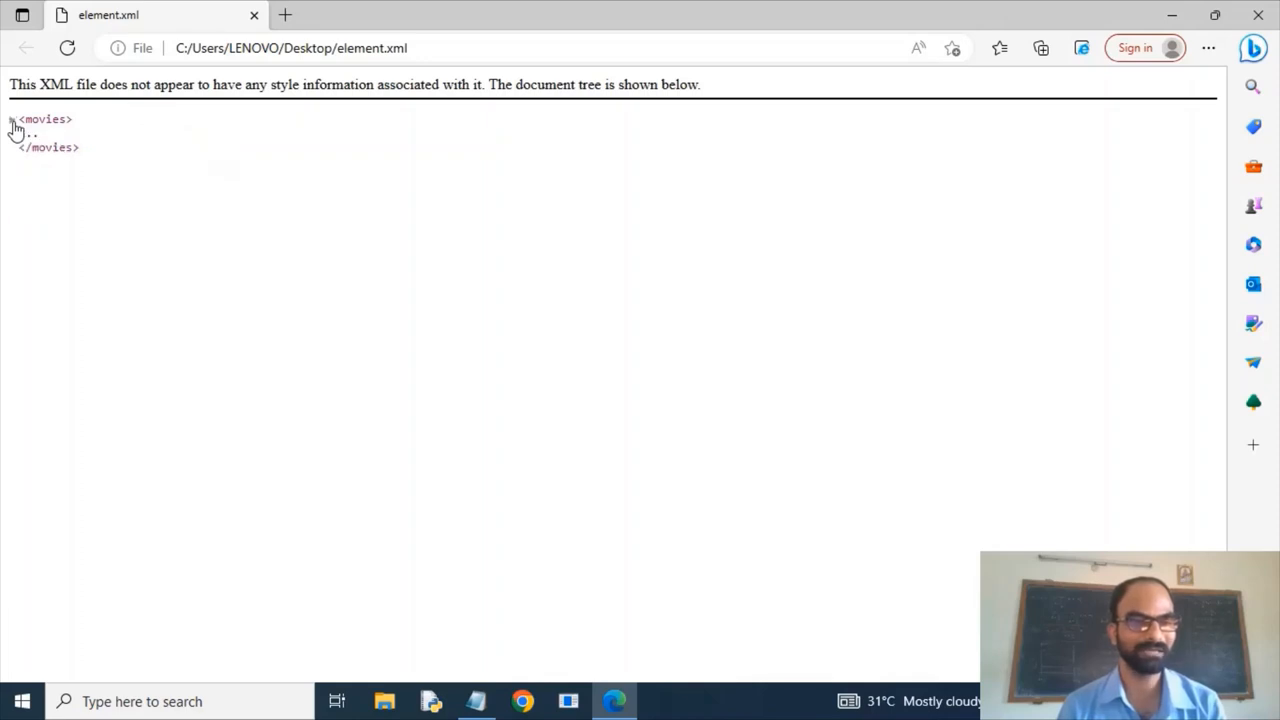
left_click(14, 132)
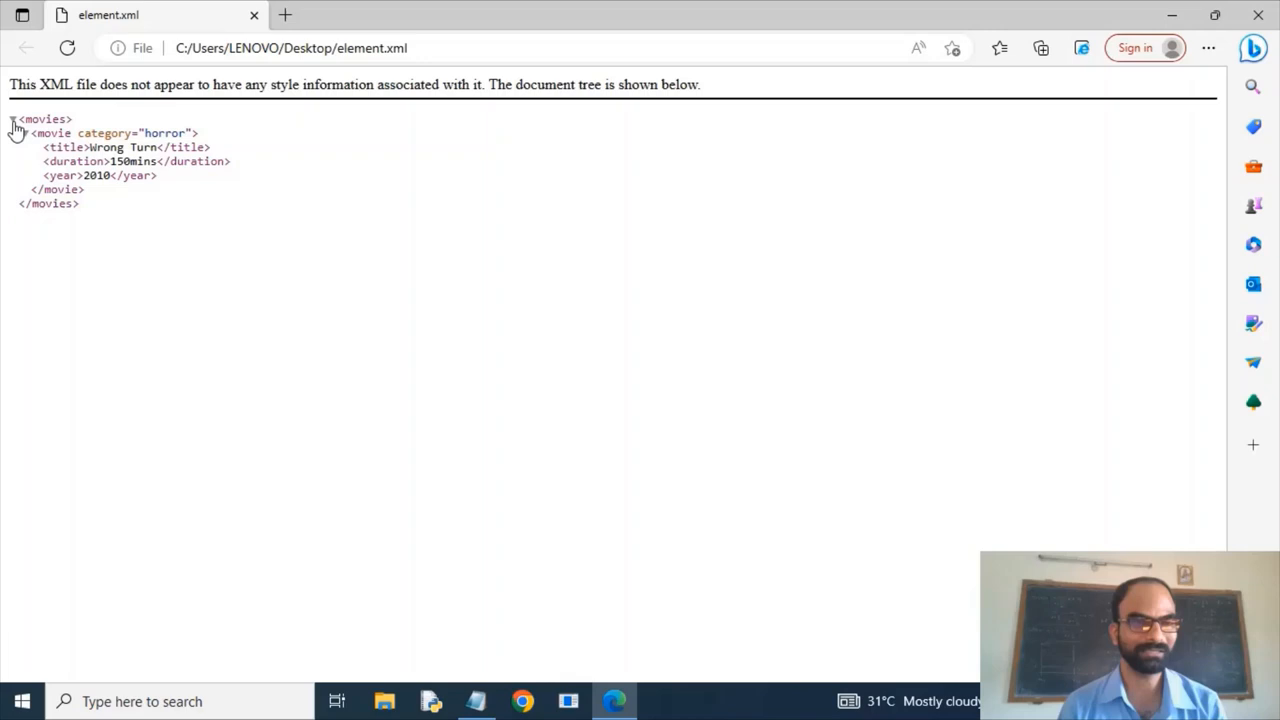
left_click(12, 132)
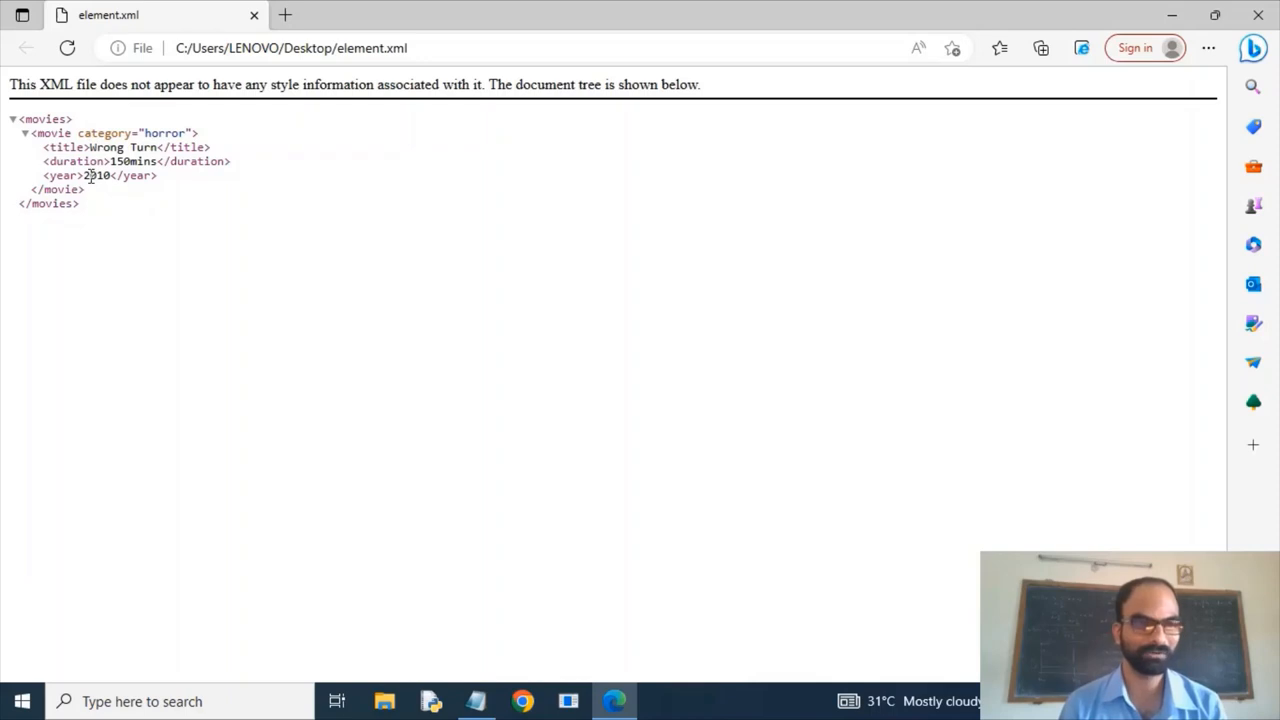
key("alt+tab")
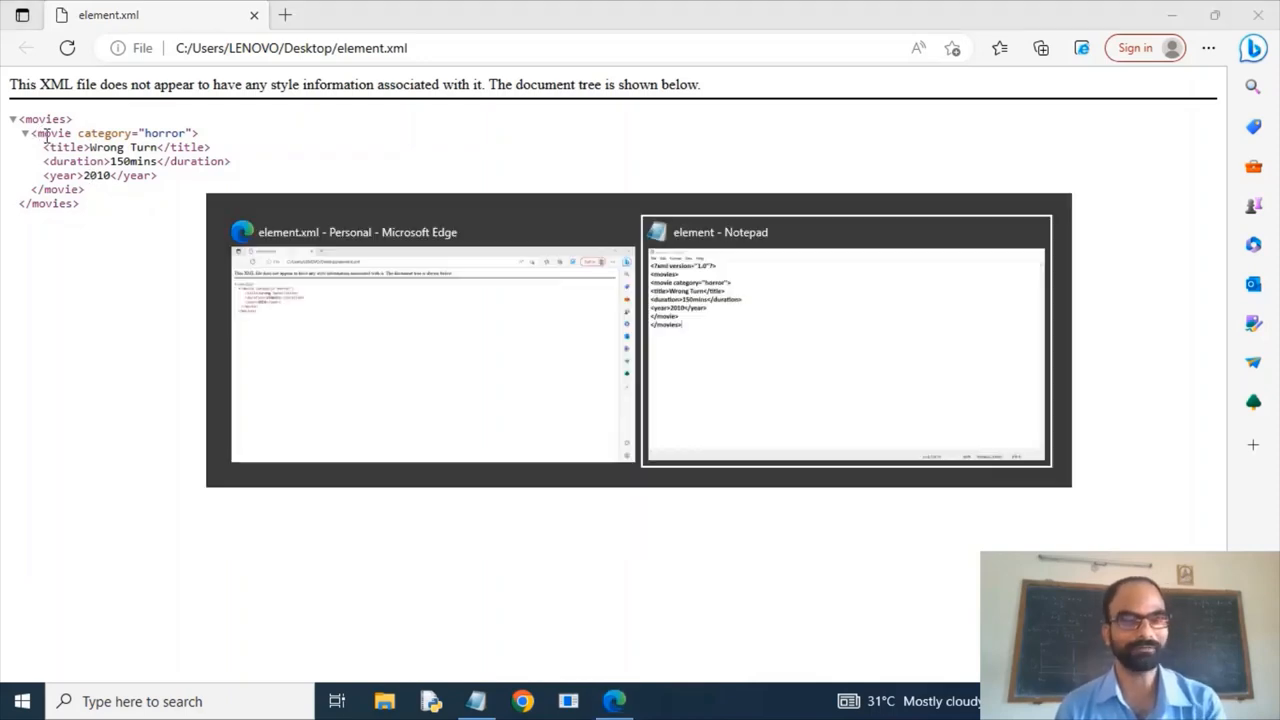
- Bring the element.xml source in Notepad back to the front
left_click(844, 340)
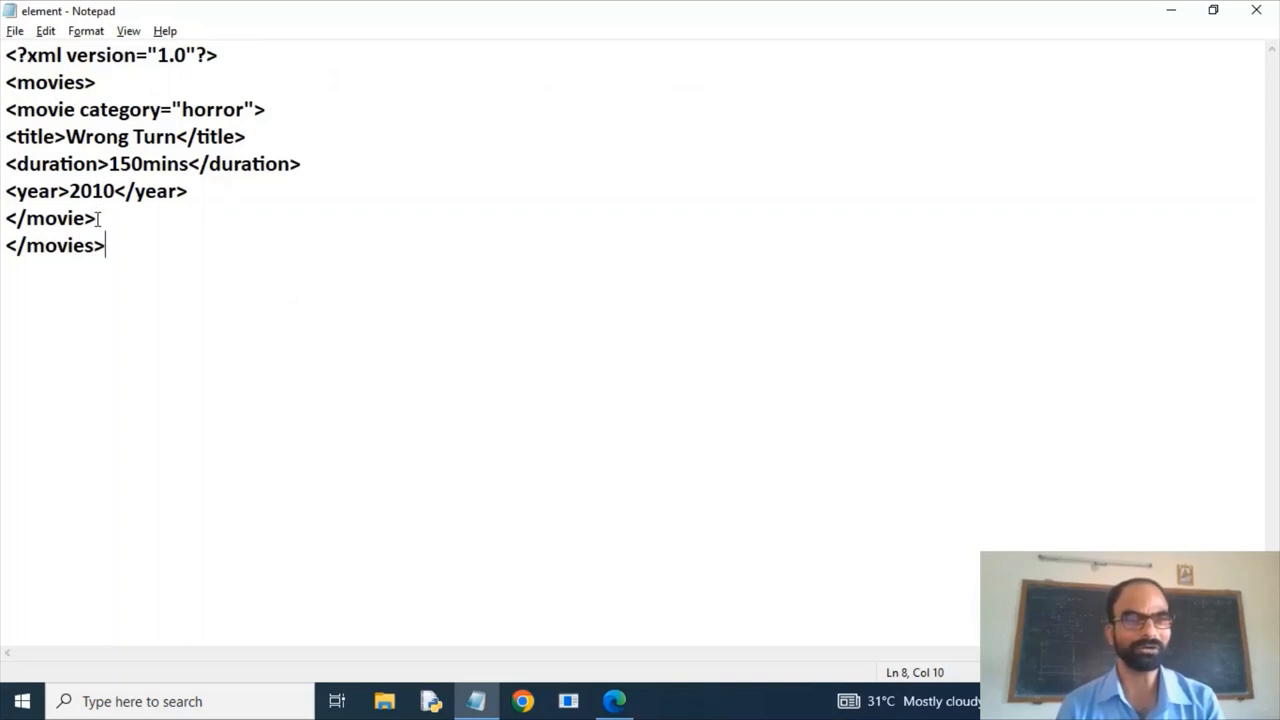
- Begin a second <movie category="family"> entry after the first movie
left_click(96, 218)
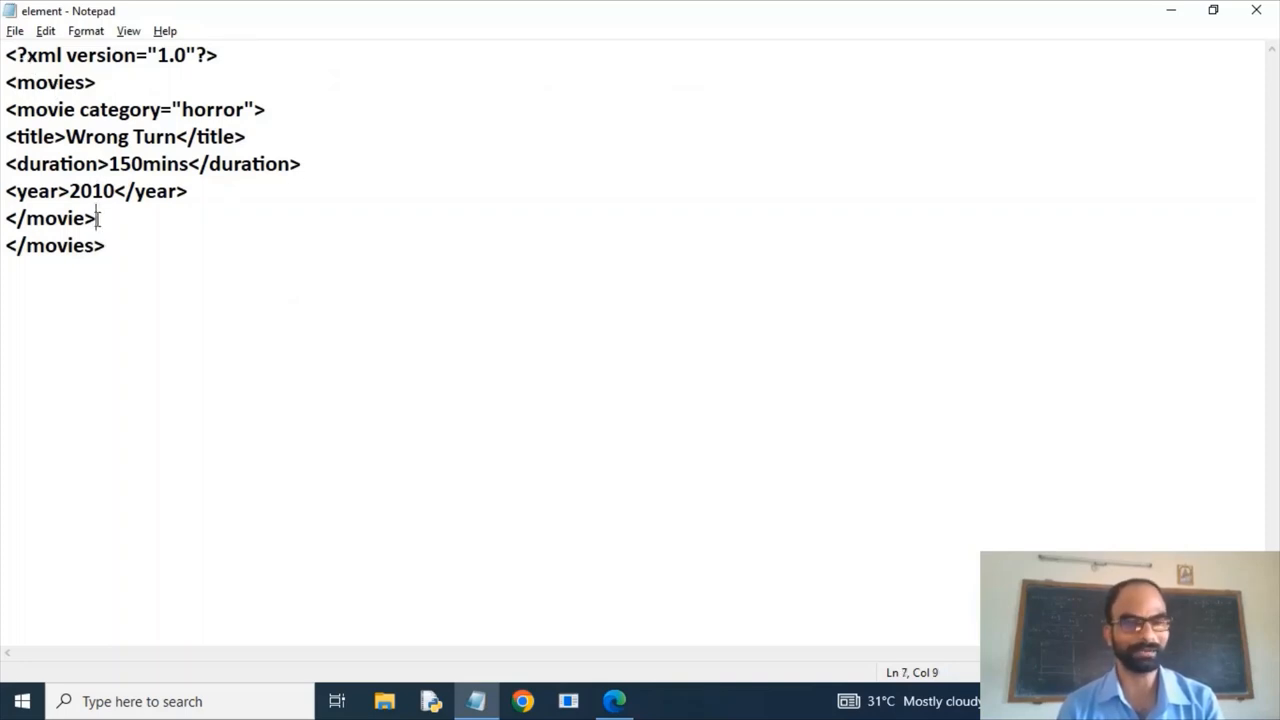
type("<mov")
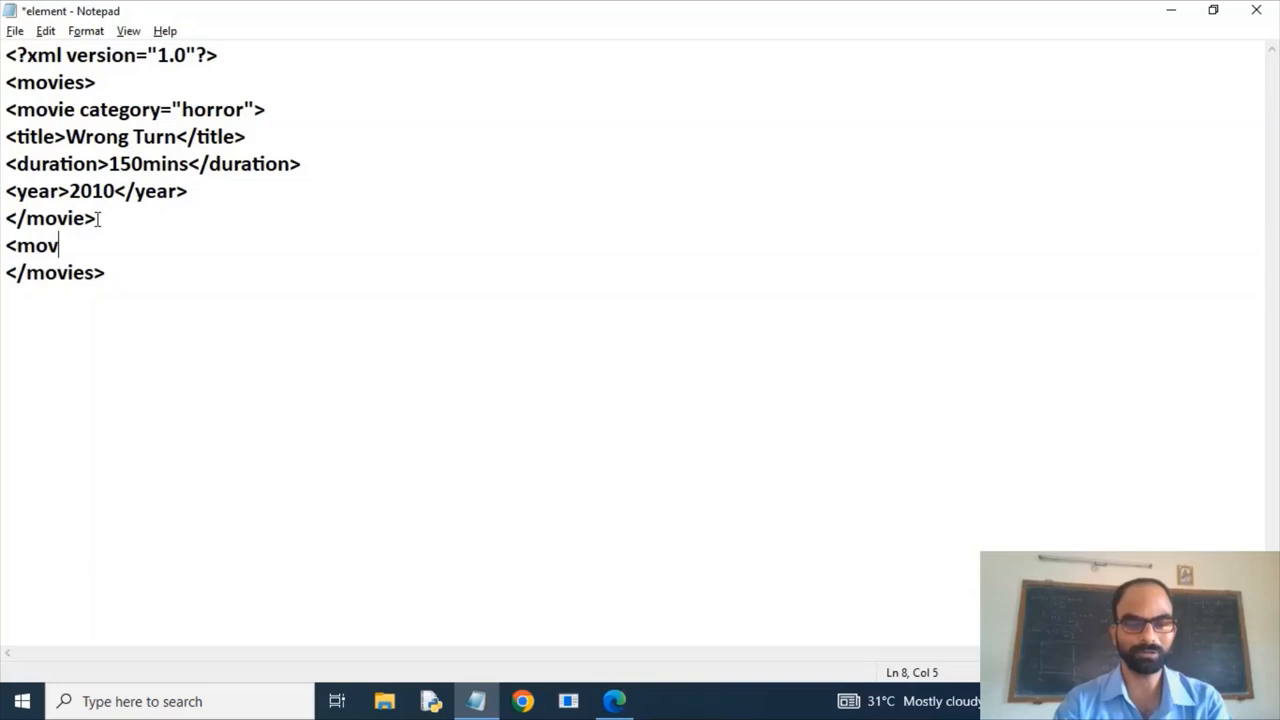
type("ie")
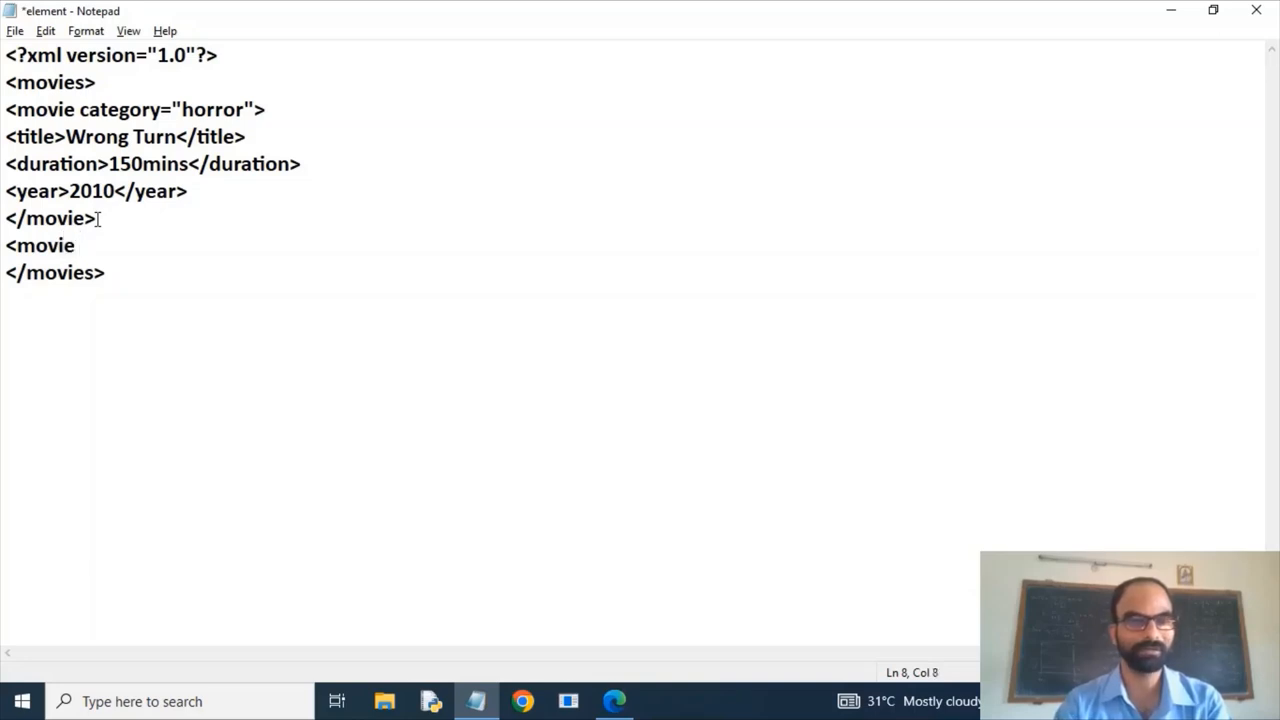
type("categ")
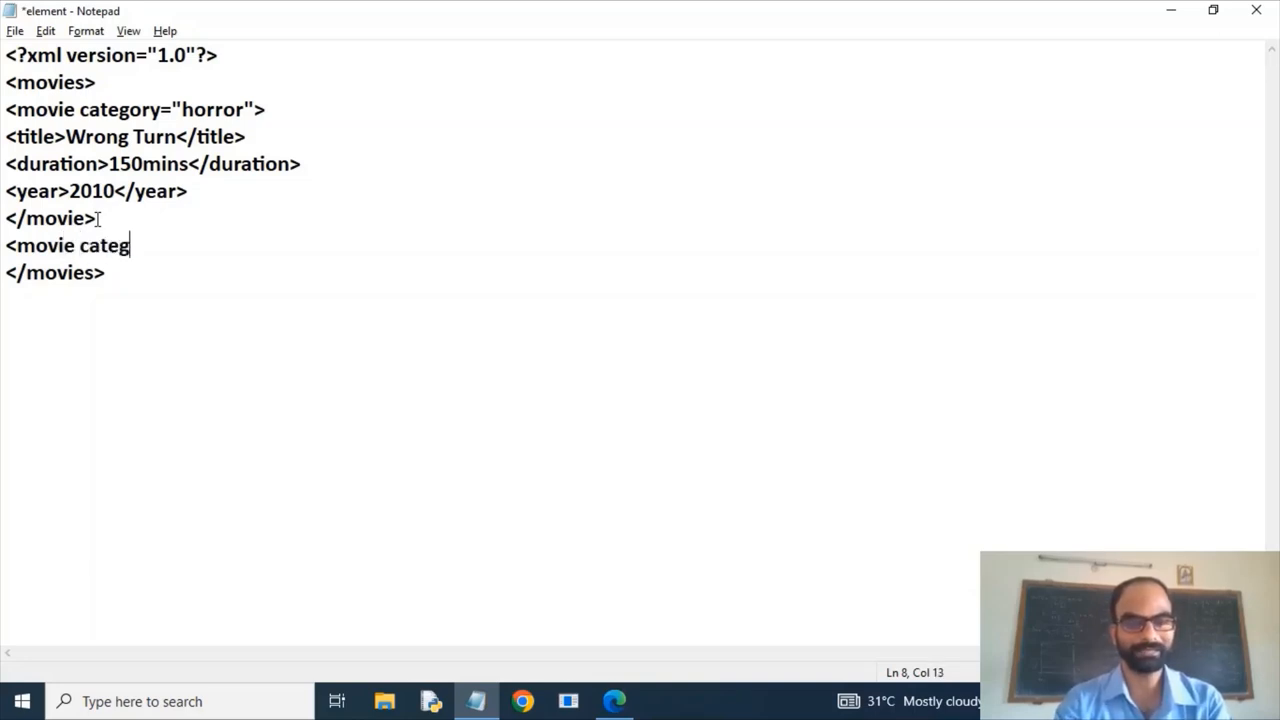
type("ory=")
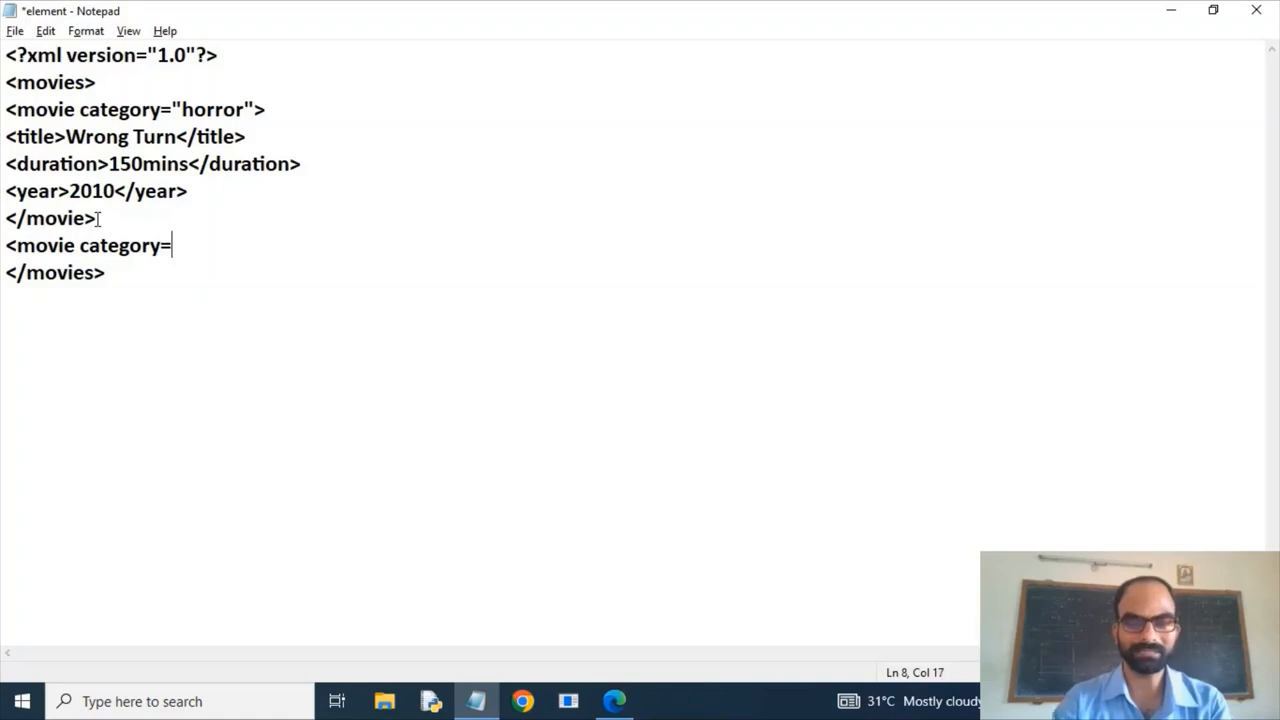
type("\"fan")
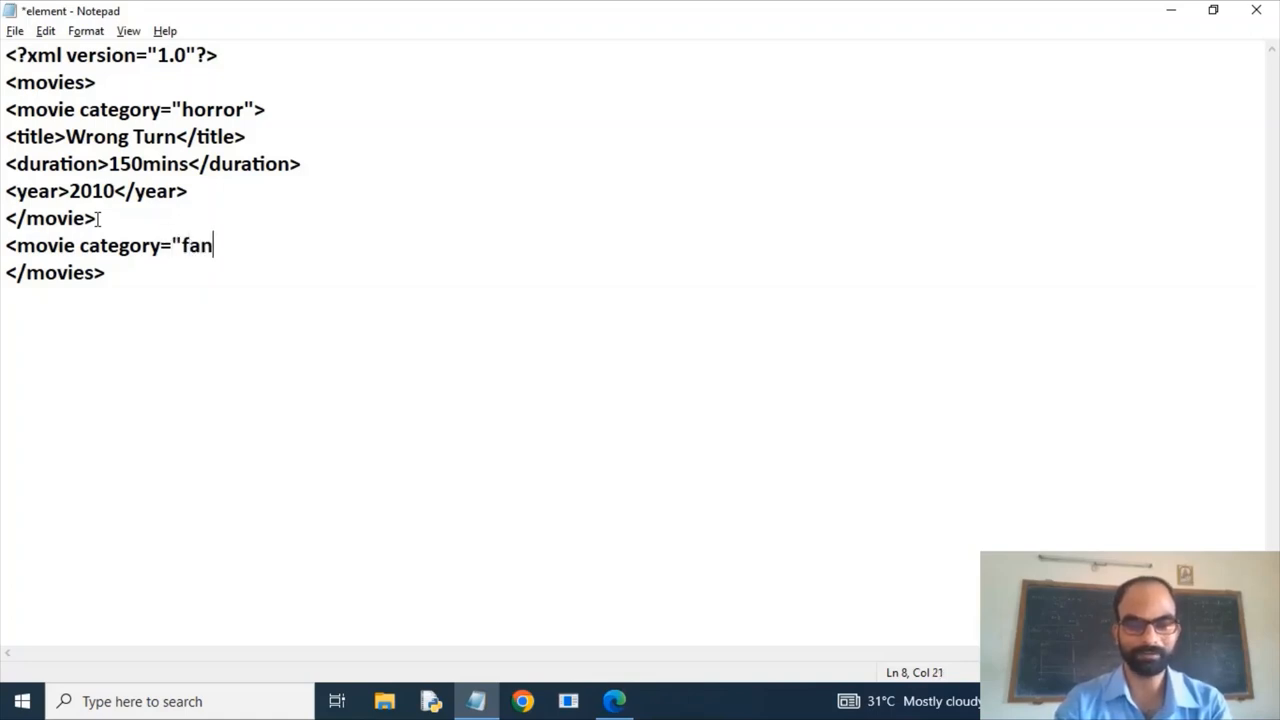
type("mily")
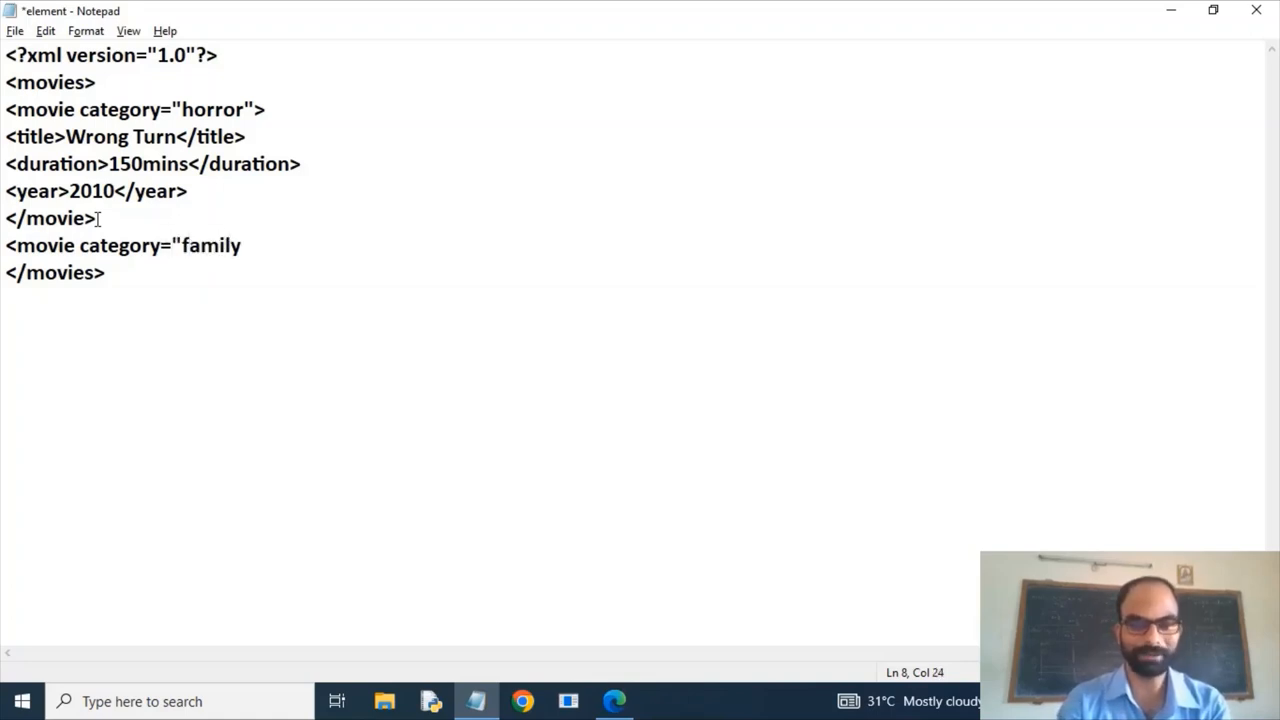
type("</")
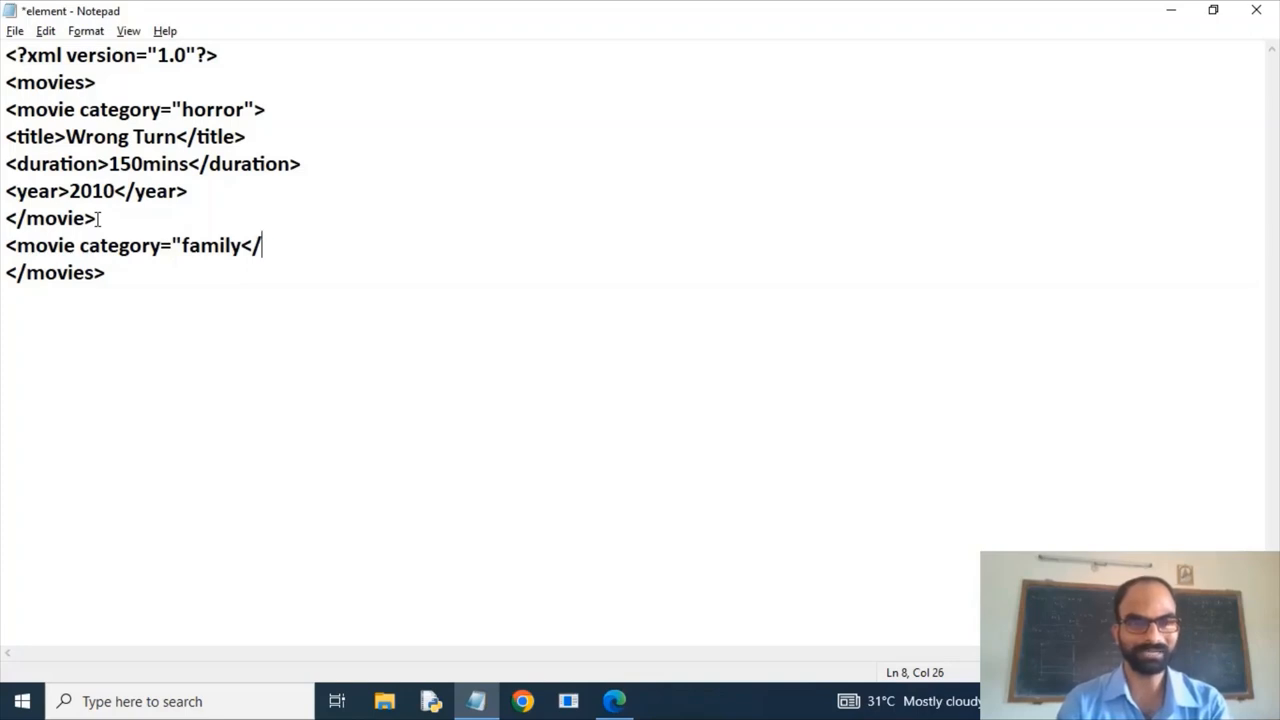
key("Backspace")
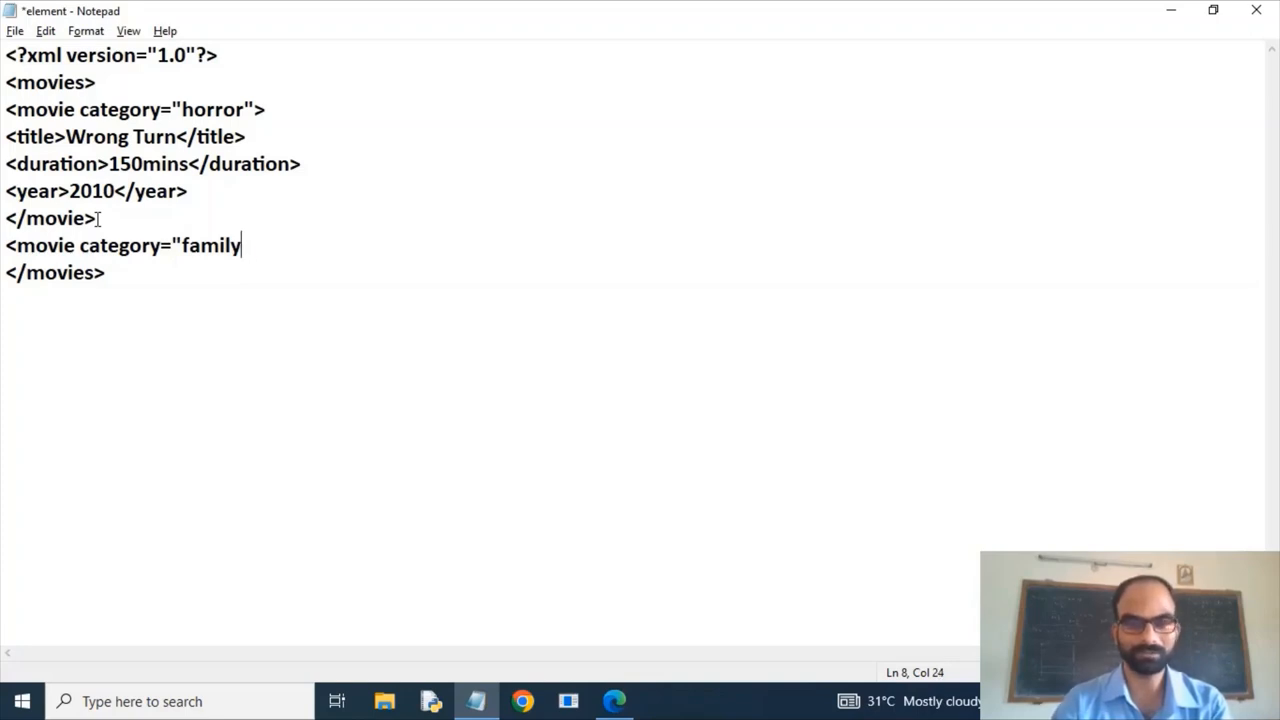
type("\">")
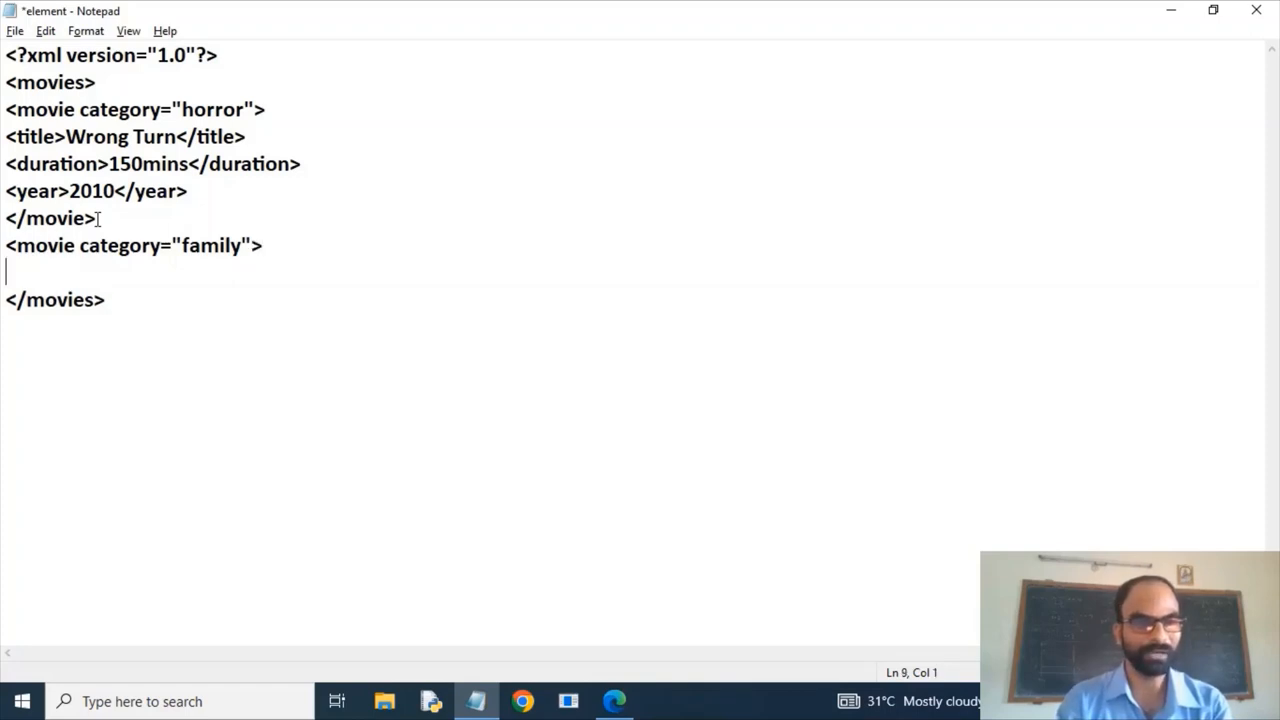
- Add a <title>Welcome</title> element to the family movie
type("<title")
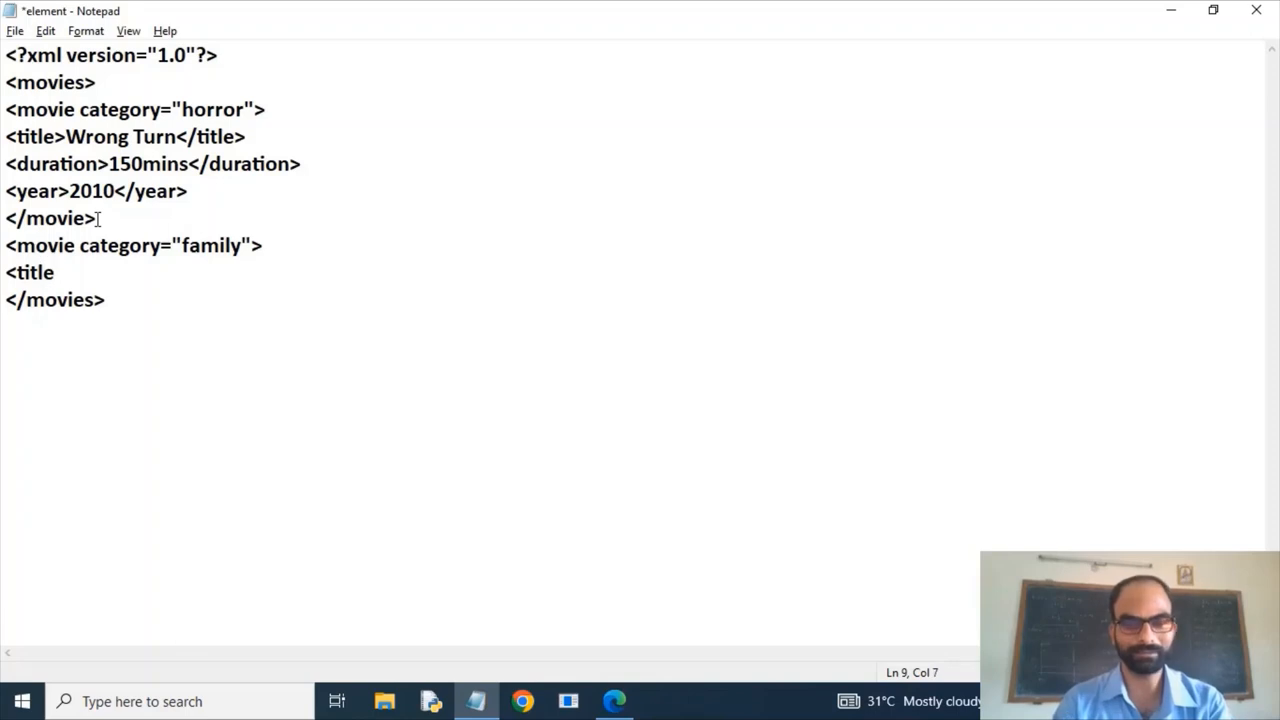
type("f")
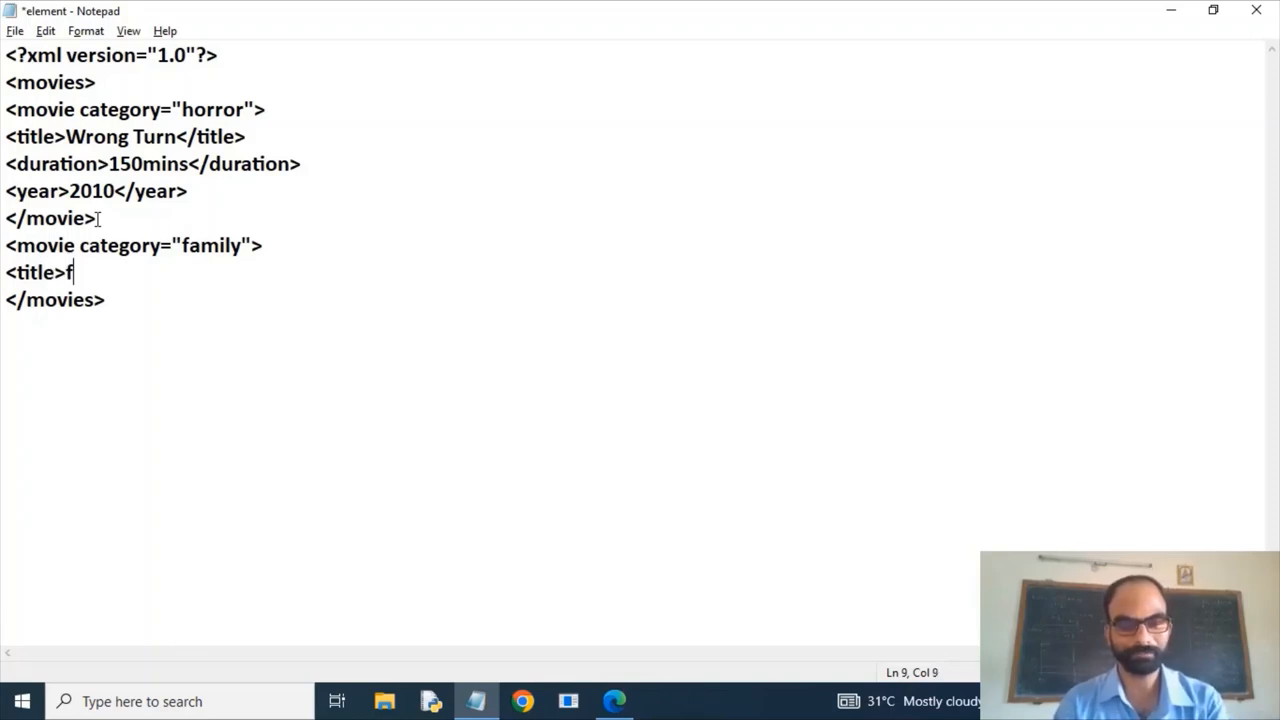
key("Backspace")
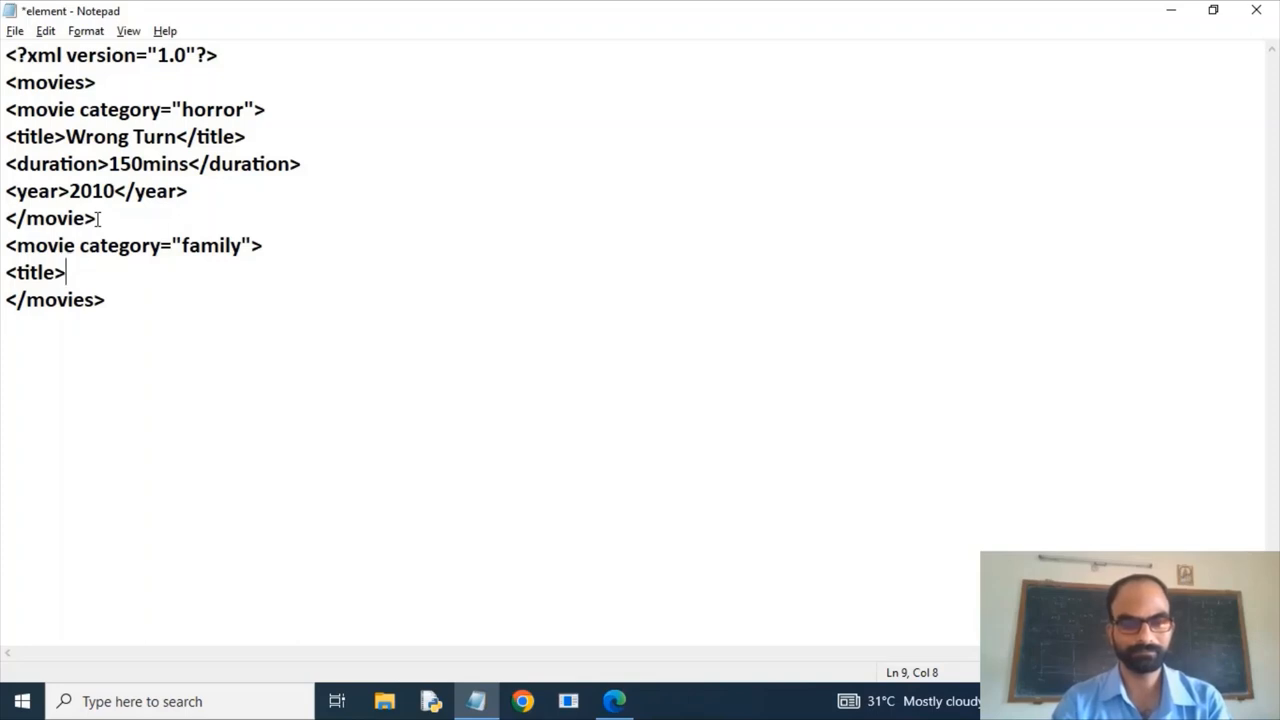
type("W")
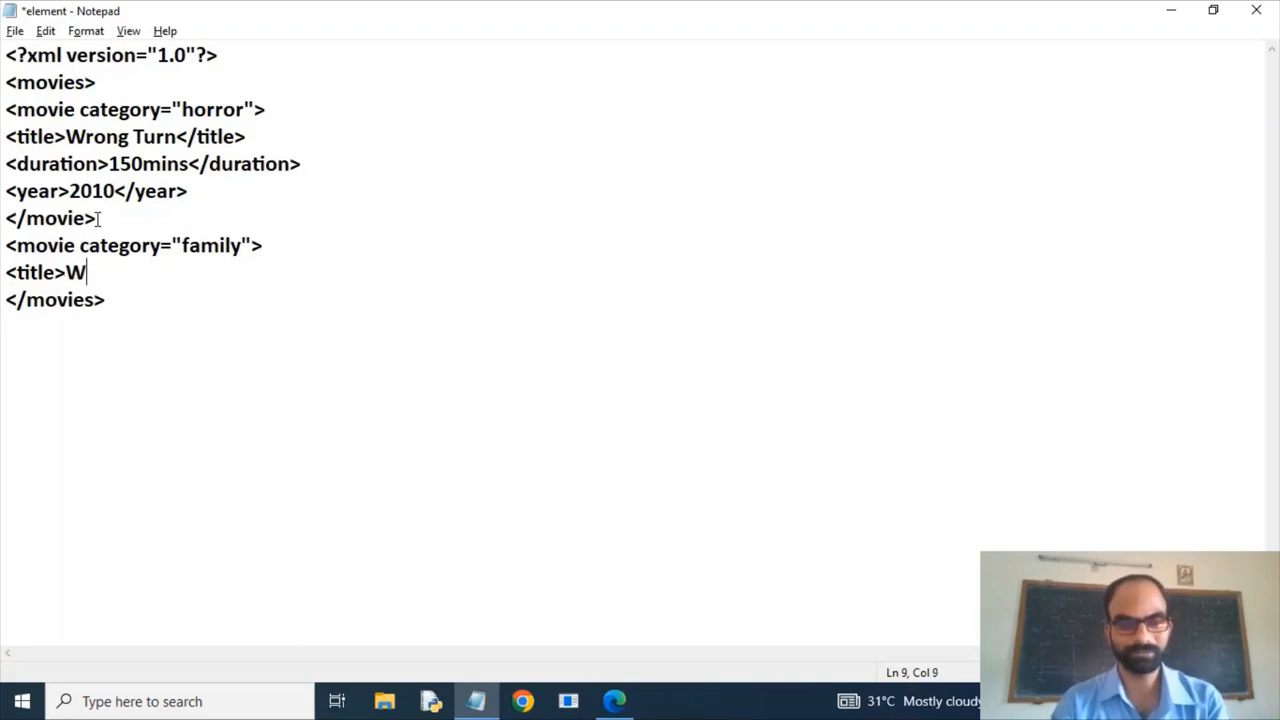
type("elcome</title>")
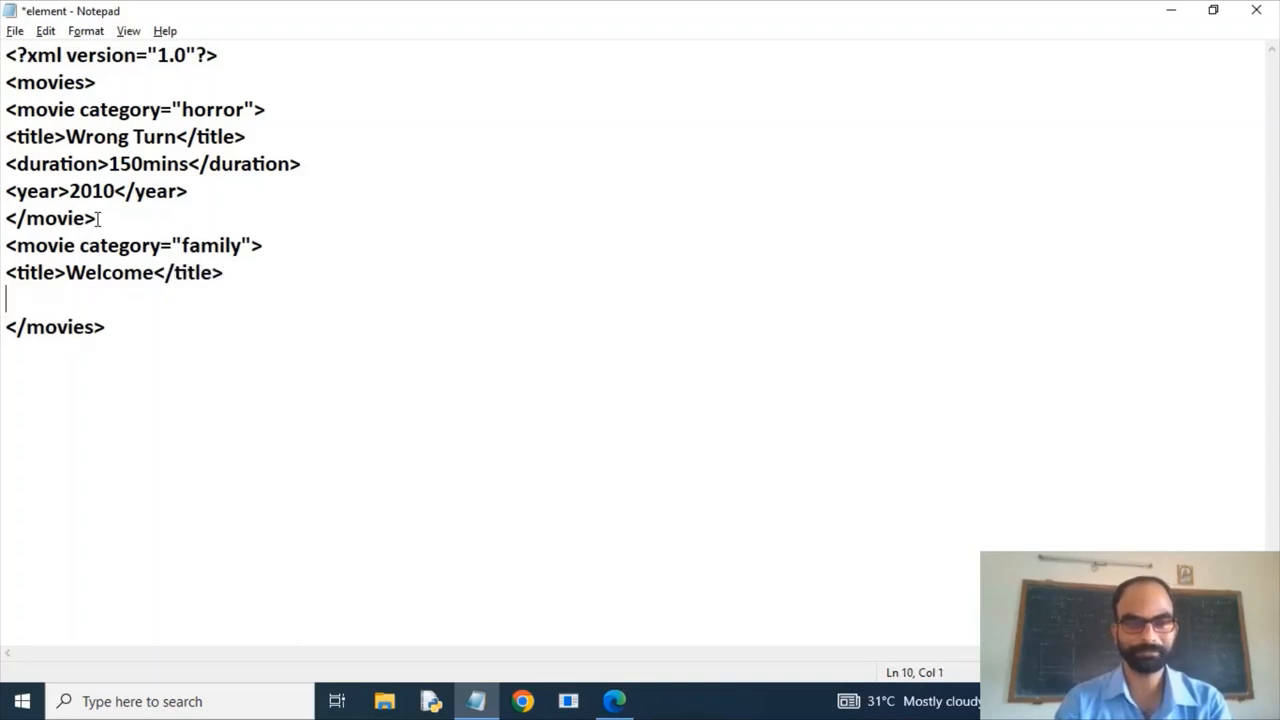
- Add a <duration>180min</duration> element
type("<duar")
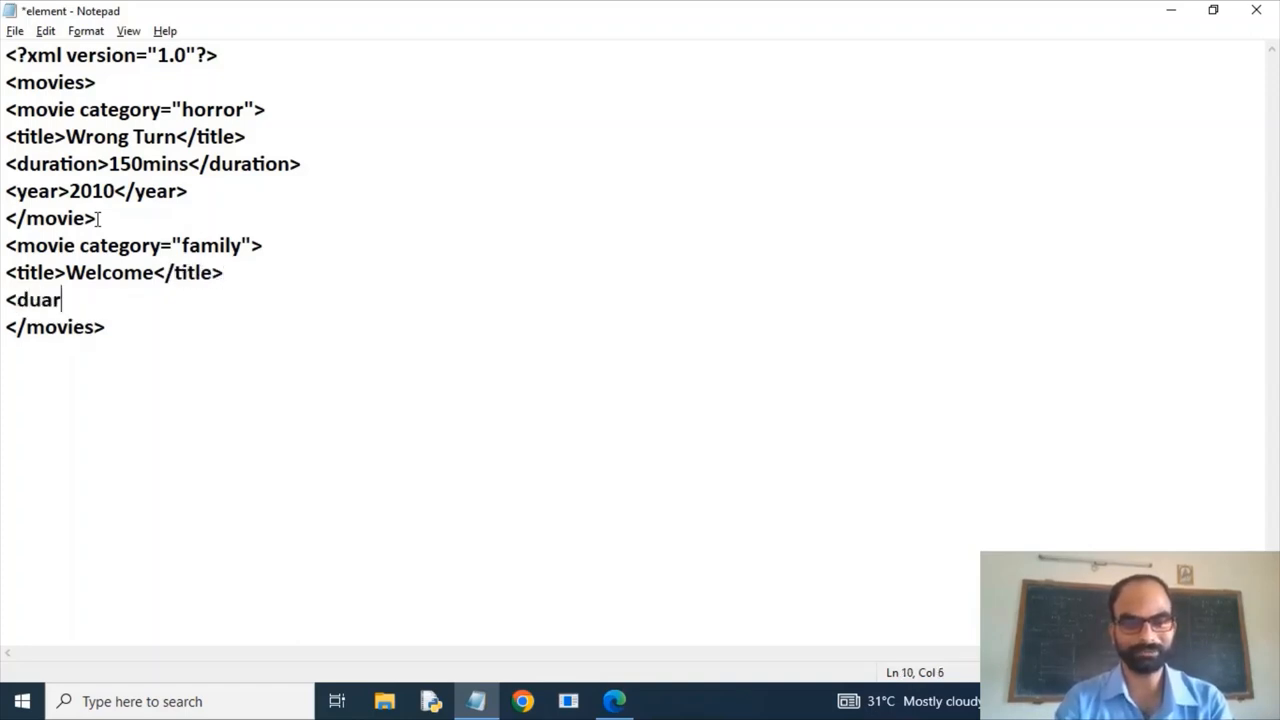
key("Backspace")
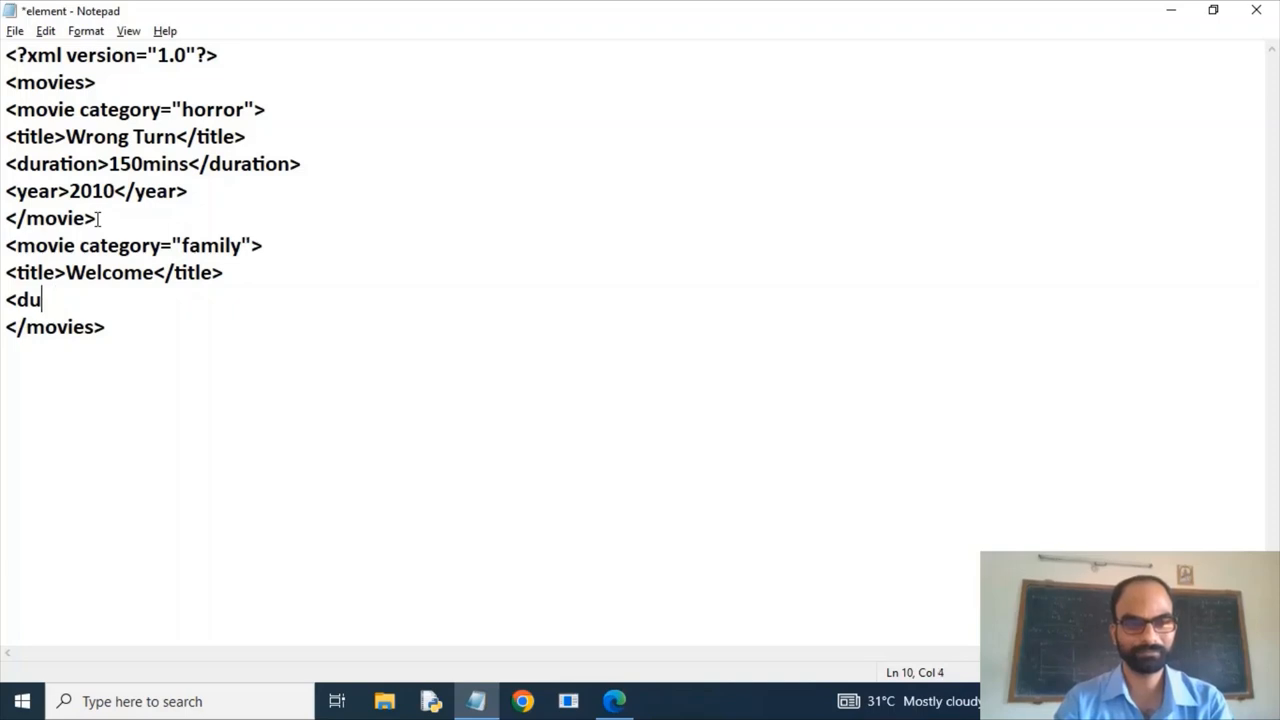
type("ration>")
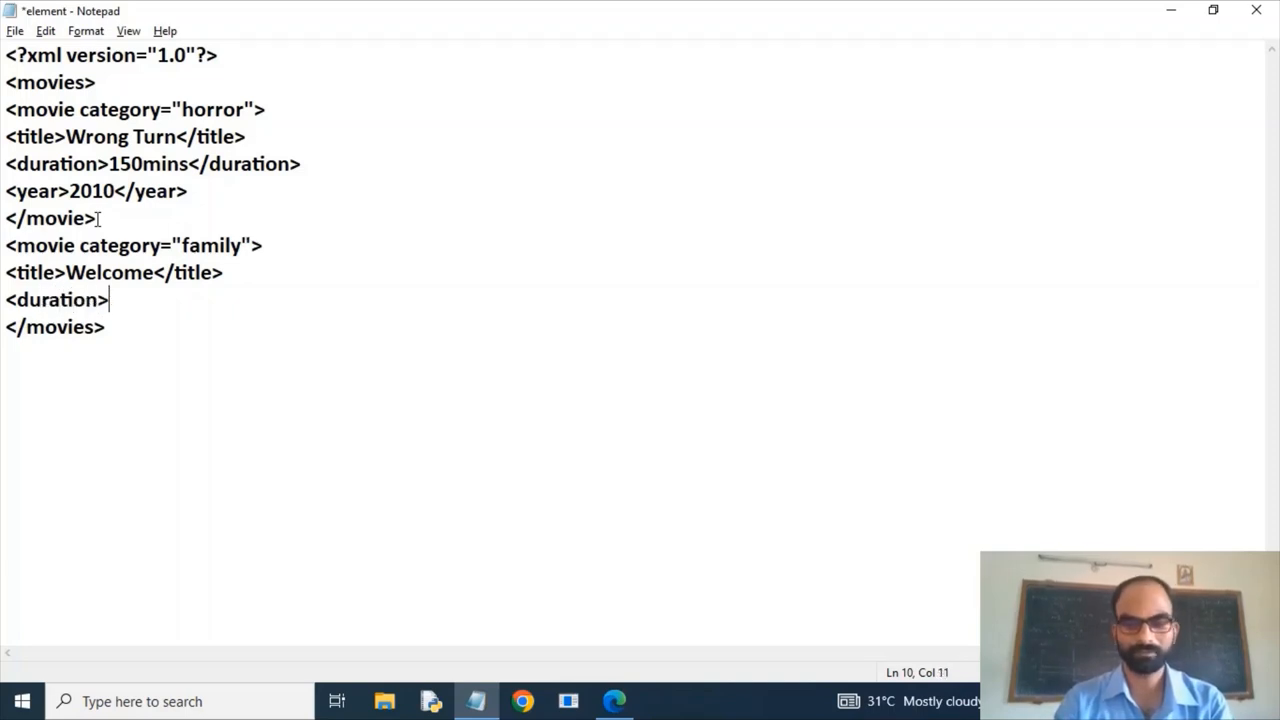
type("18")
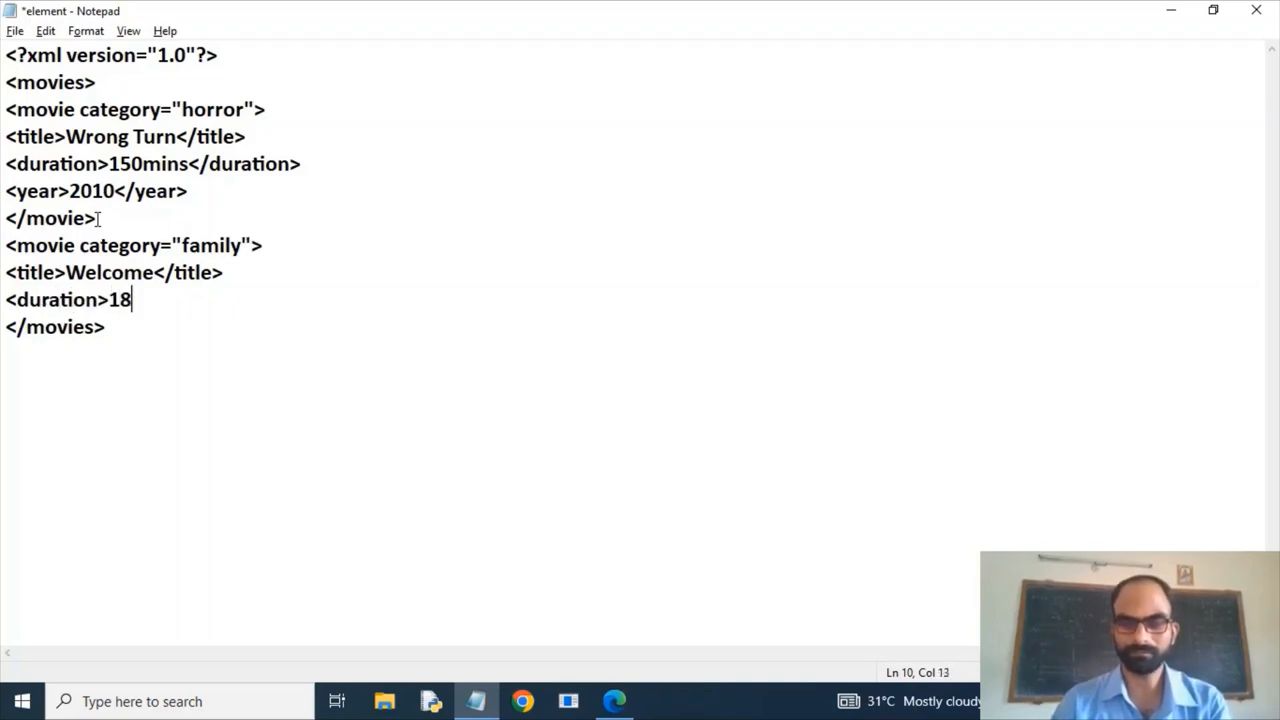
type("0min")
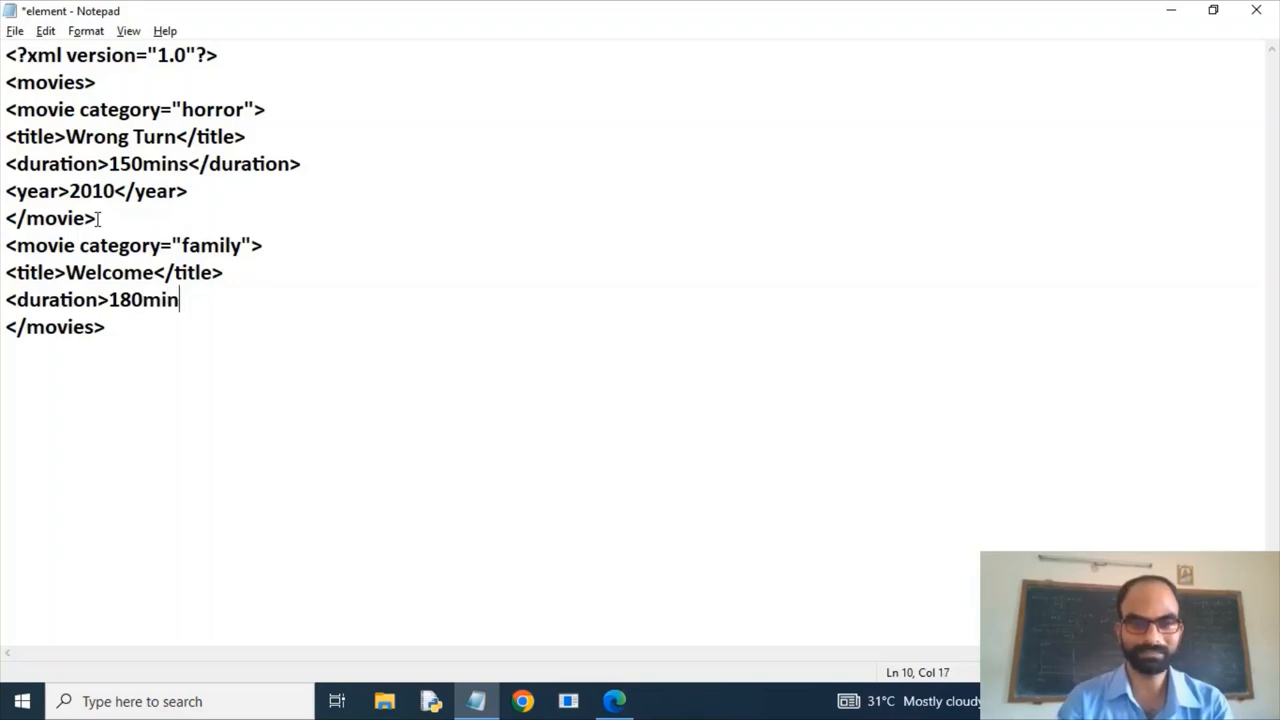
type("</d")
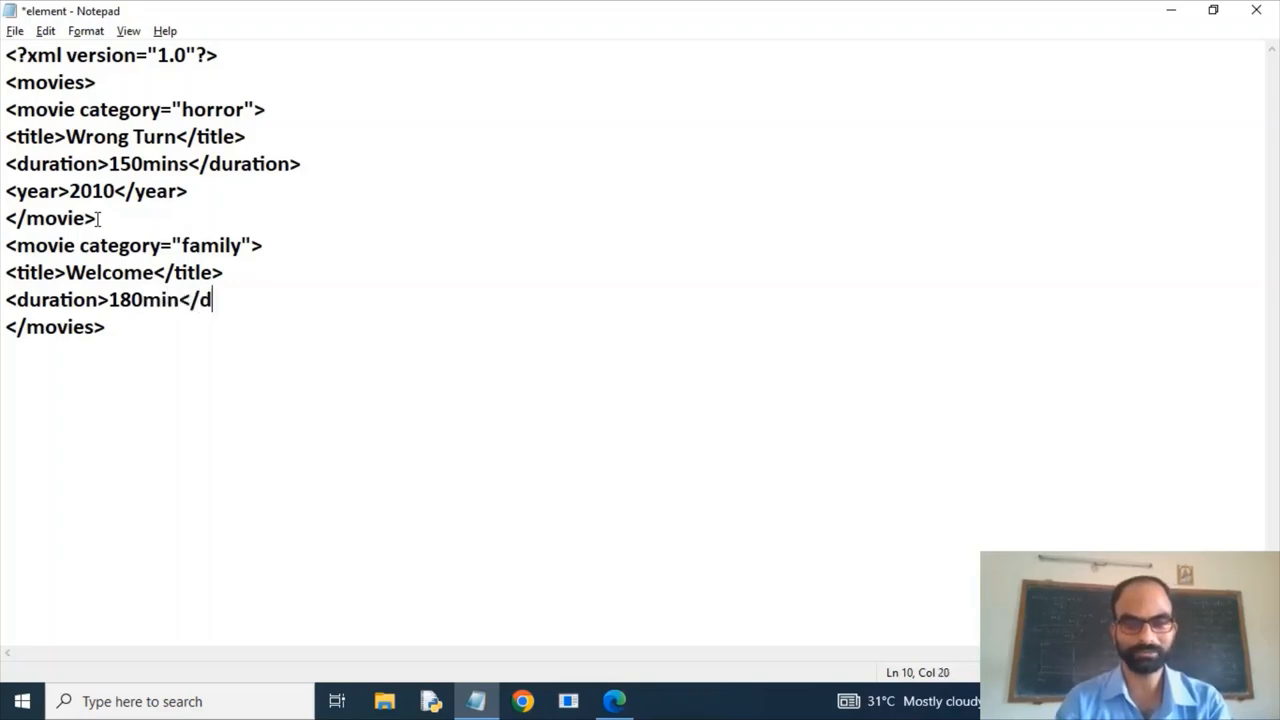
type("urat")
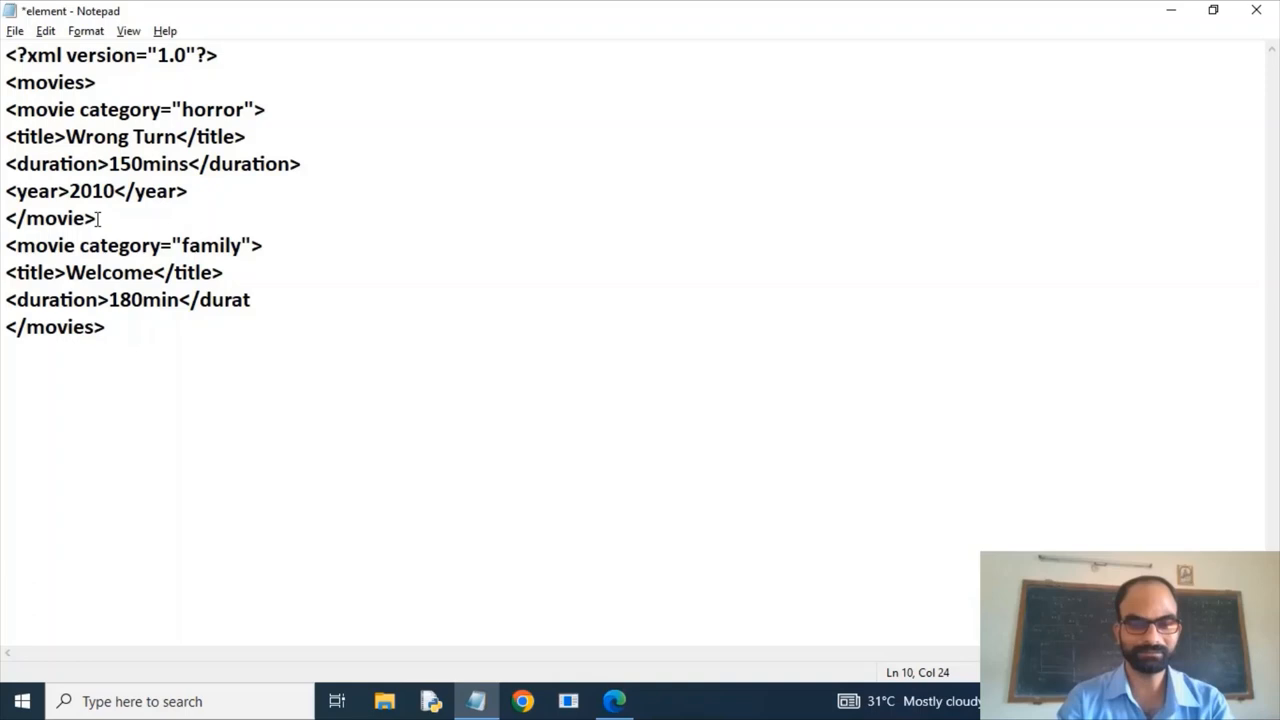
type("ion>")
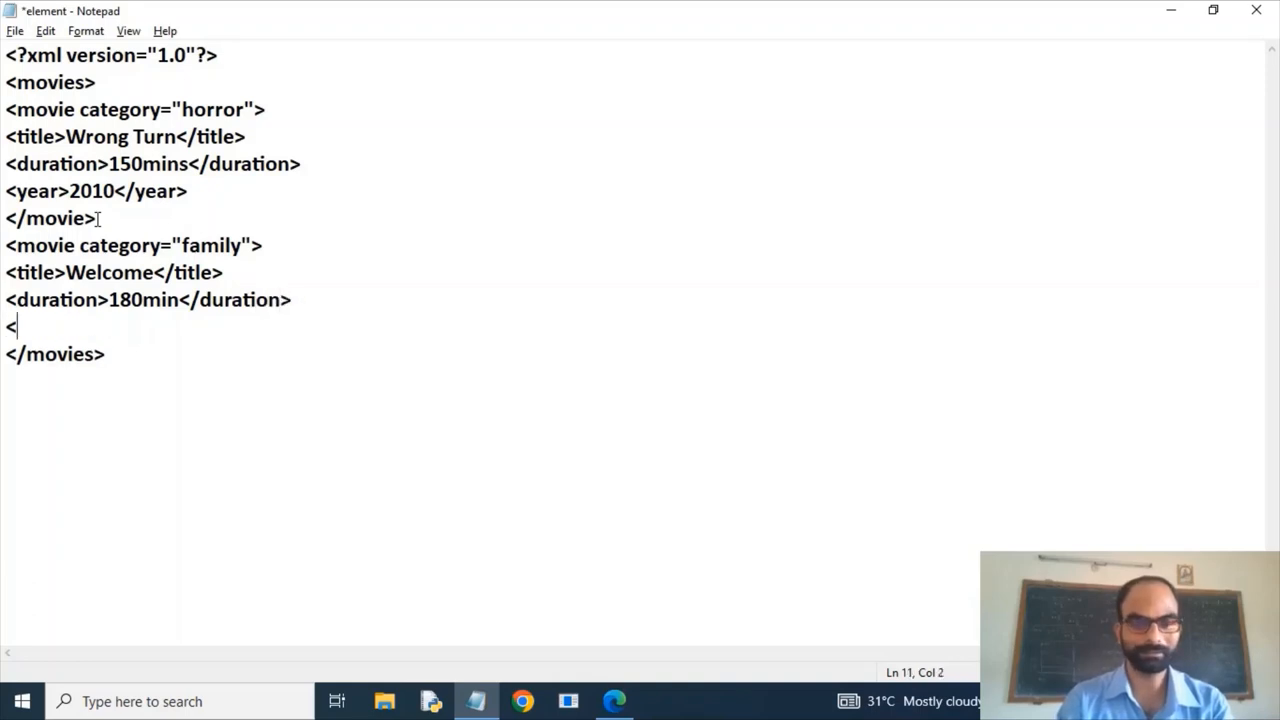
- Add <year>2000</year> and close the family movie element
type("year>")
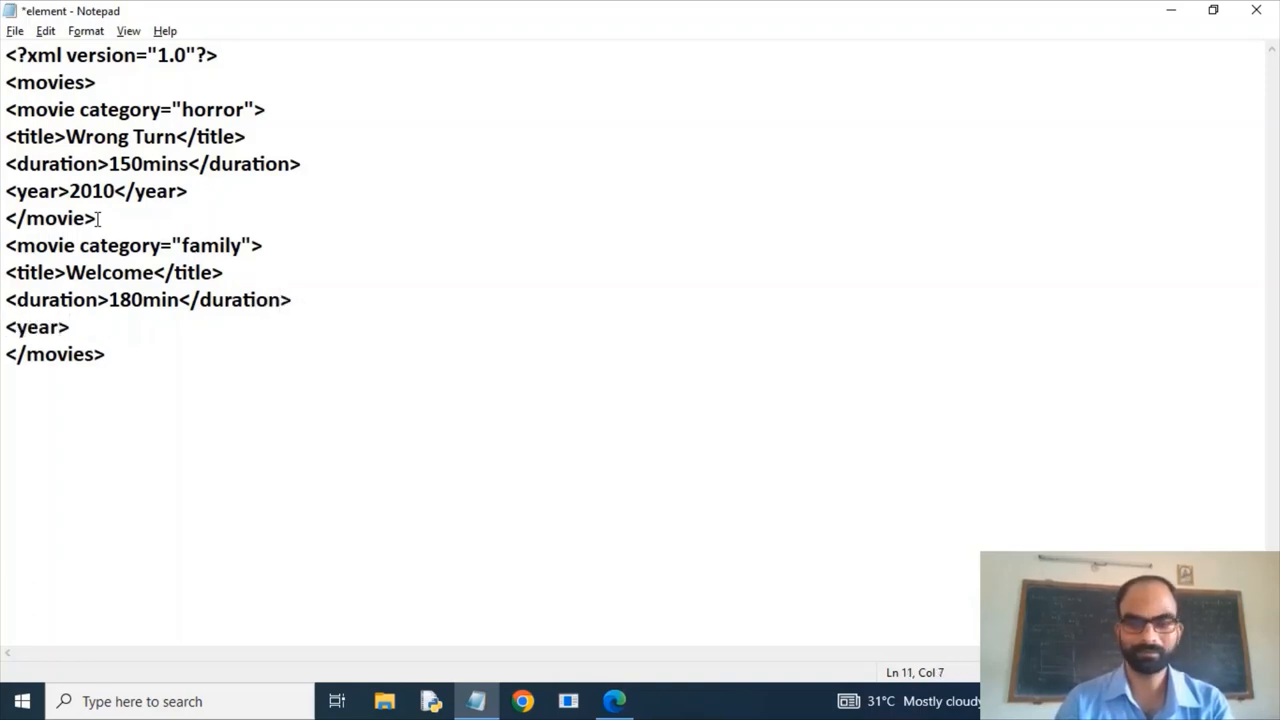
type("2000")
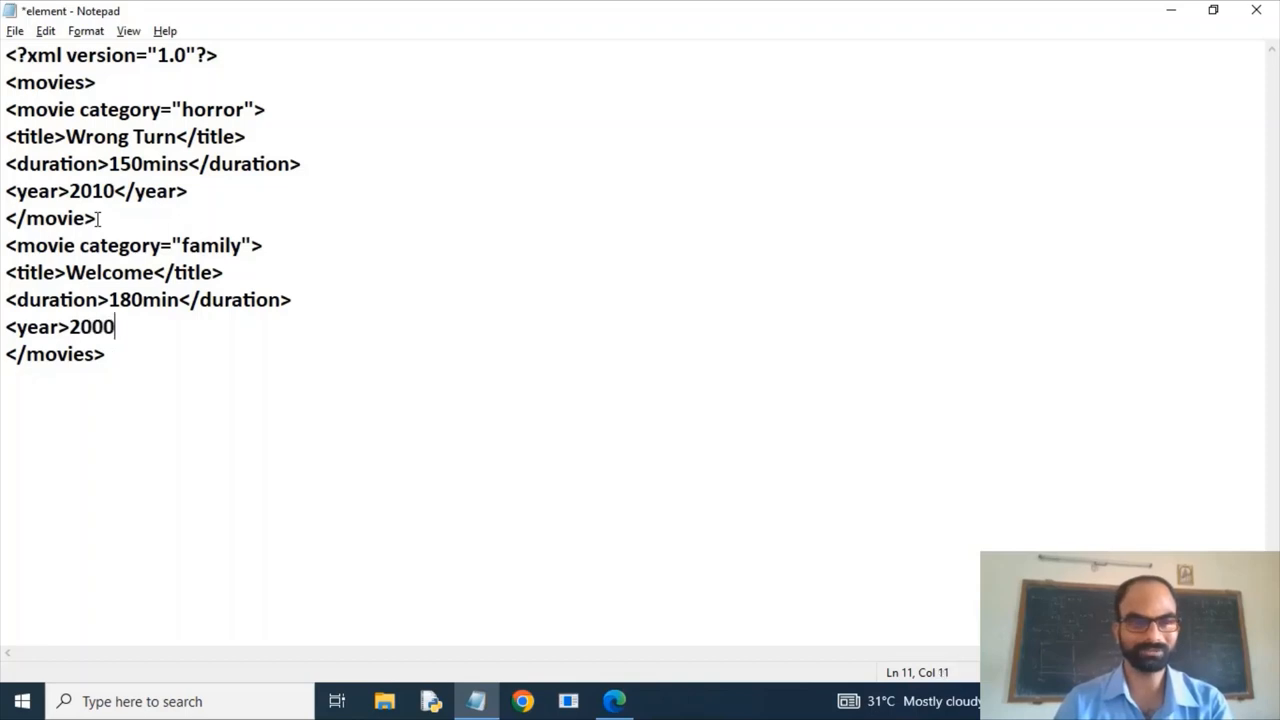
type("</year>")
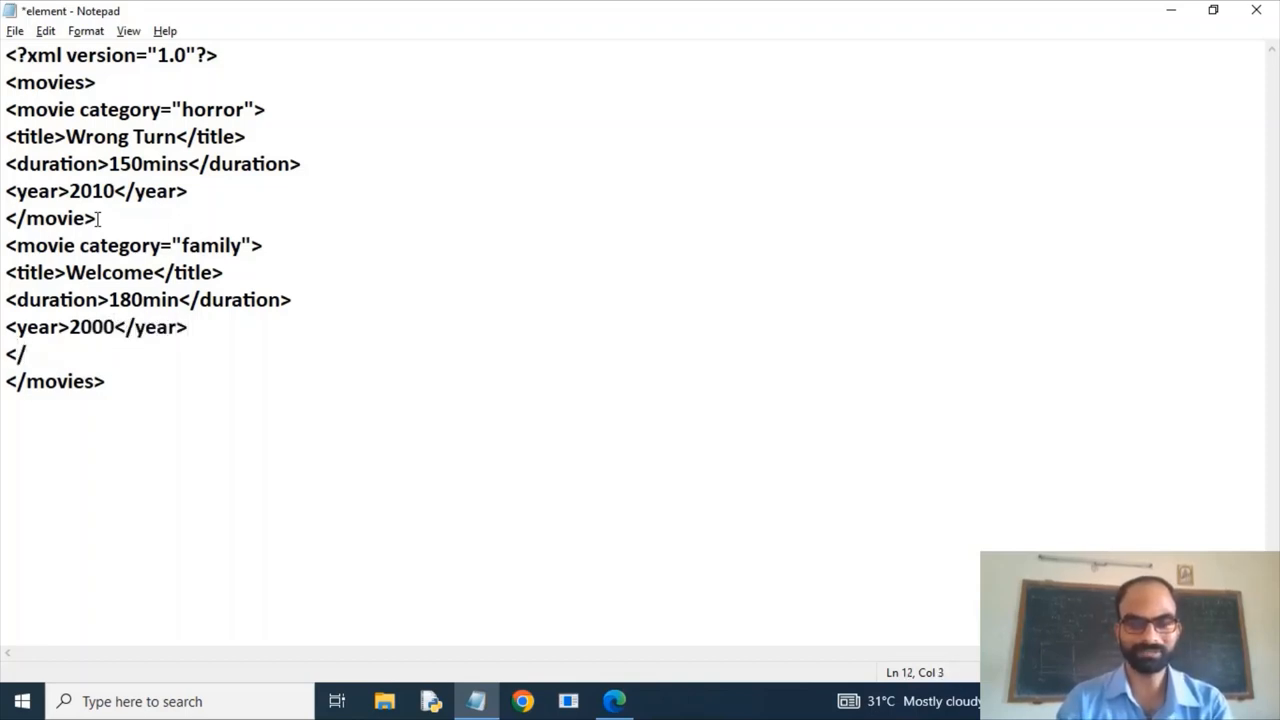
type("movie>")
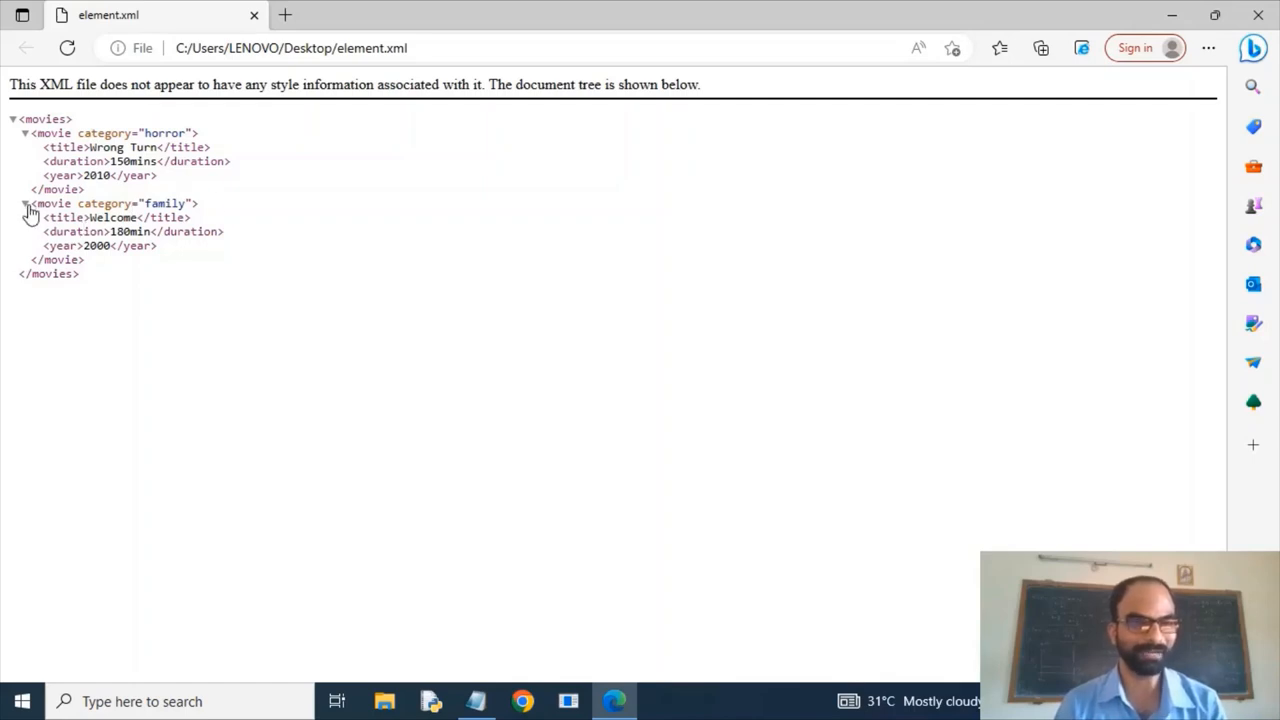
- Collapse and expand the family and horror movie nodes in Edge's refreshed tree
left_click(24, 204)
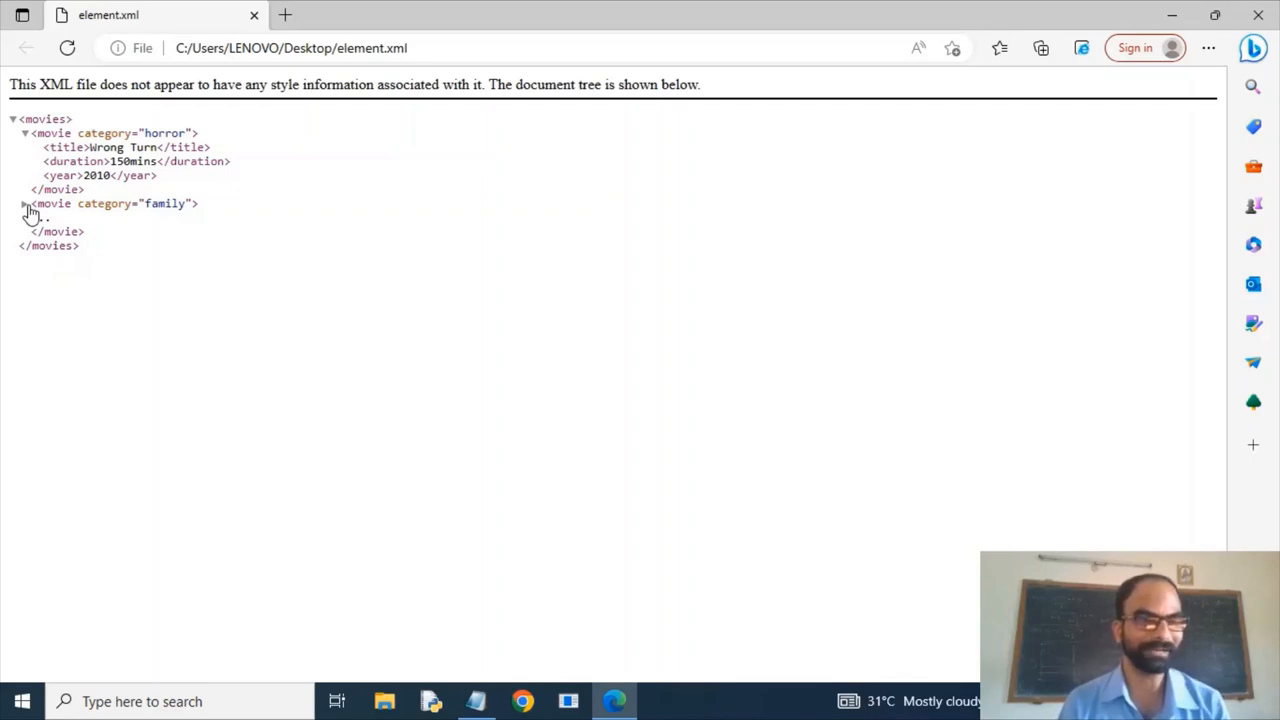
left_click(24, 204)
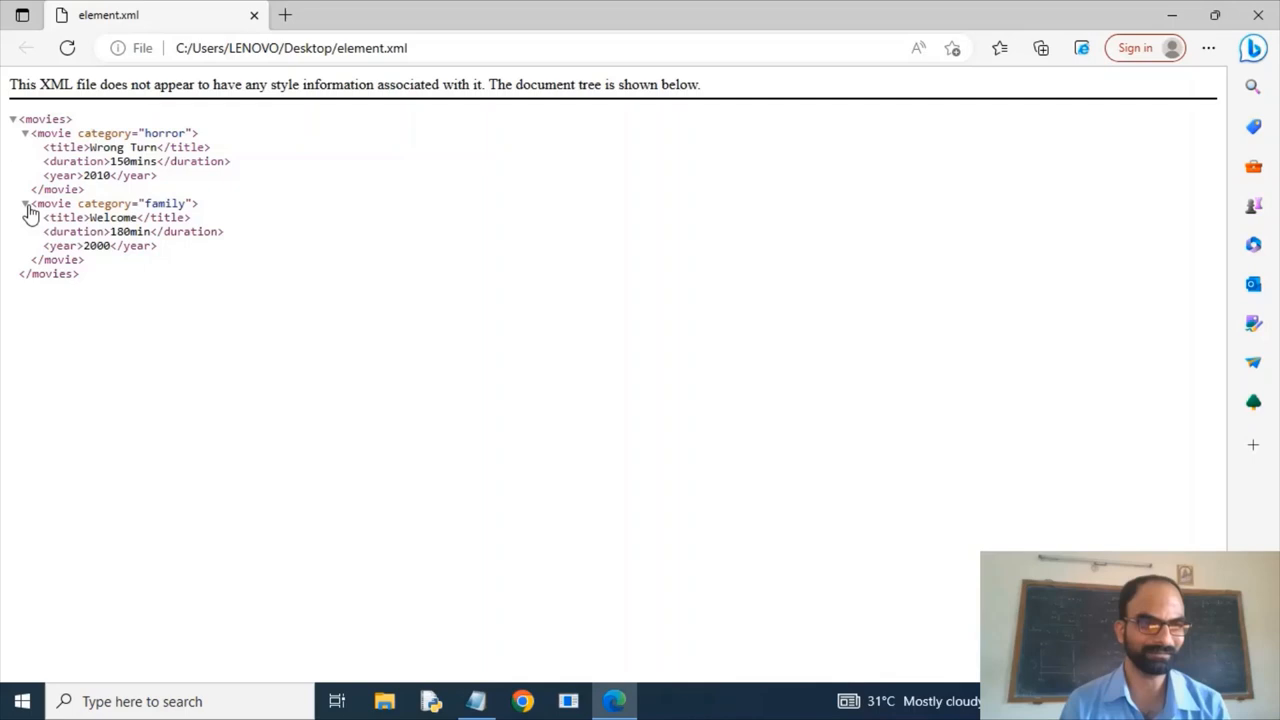
left_click(24, 132)
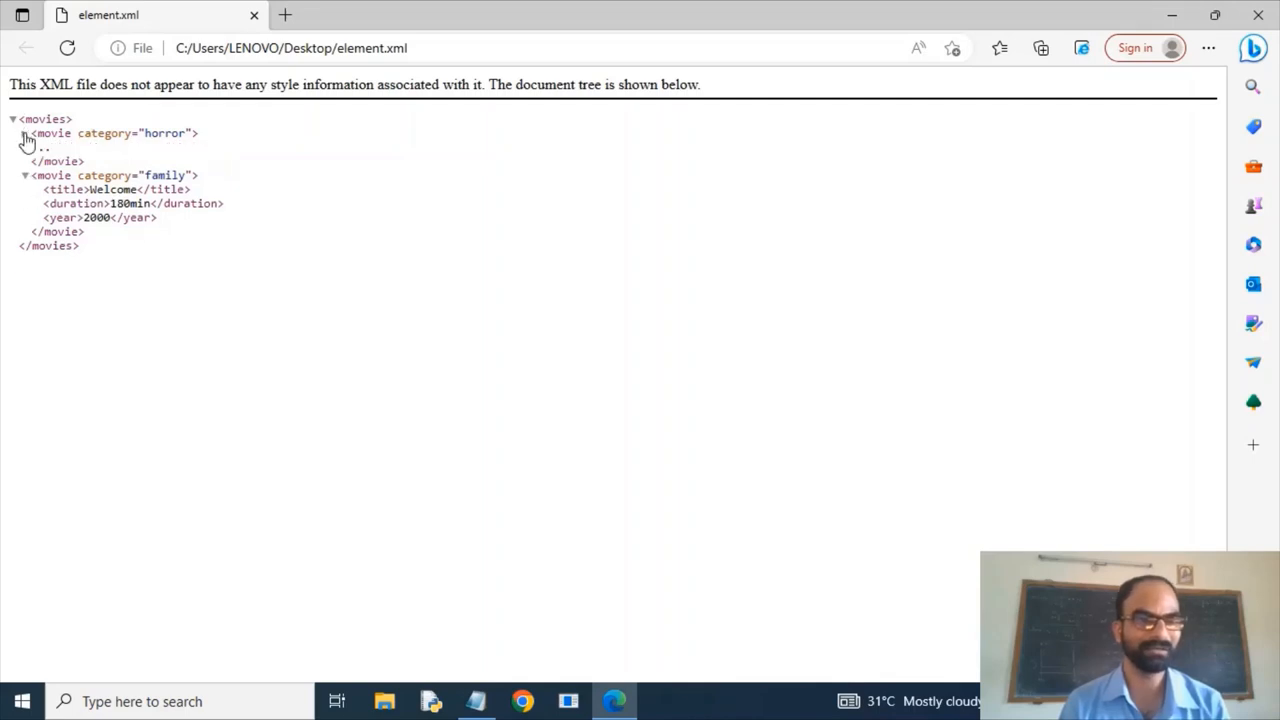
left_click(24, 132)
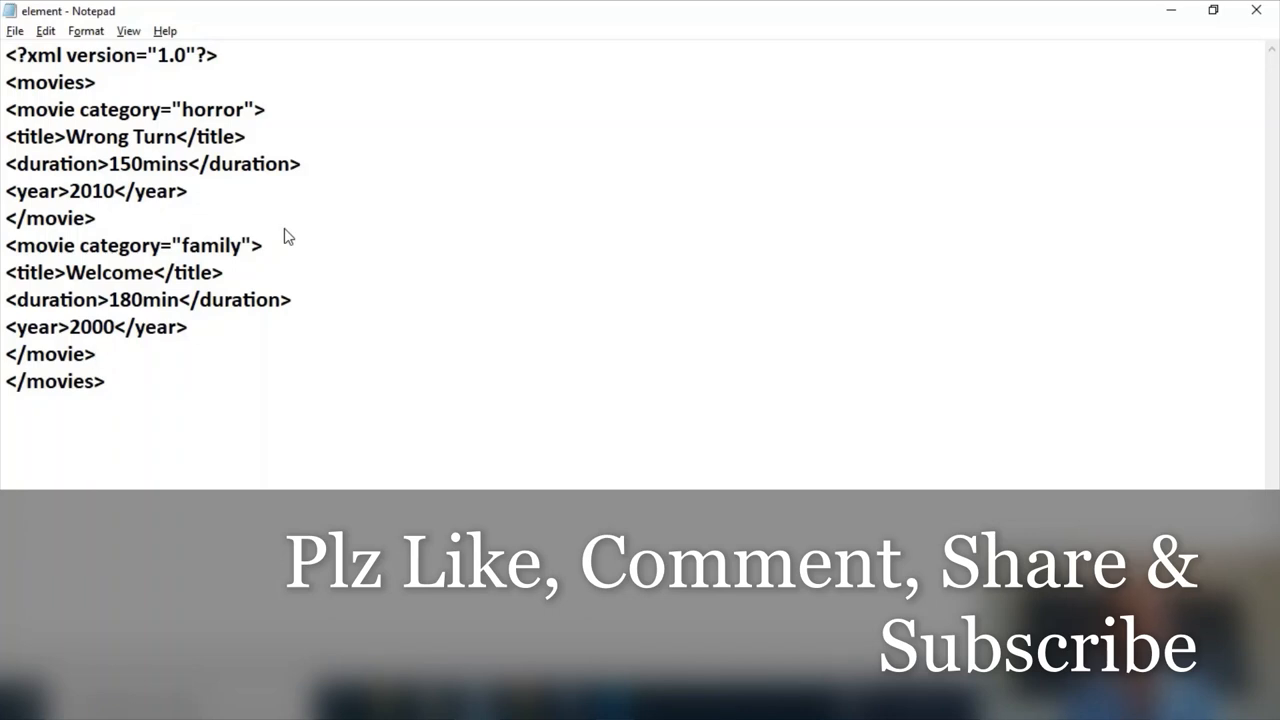
- Return to the Notepad window showing element.xml with both movie entries
left_click(96, 354)
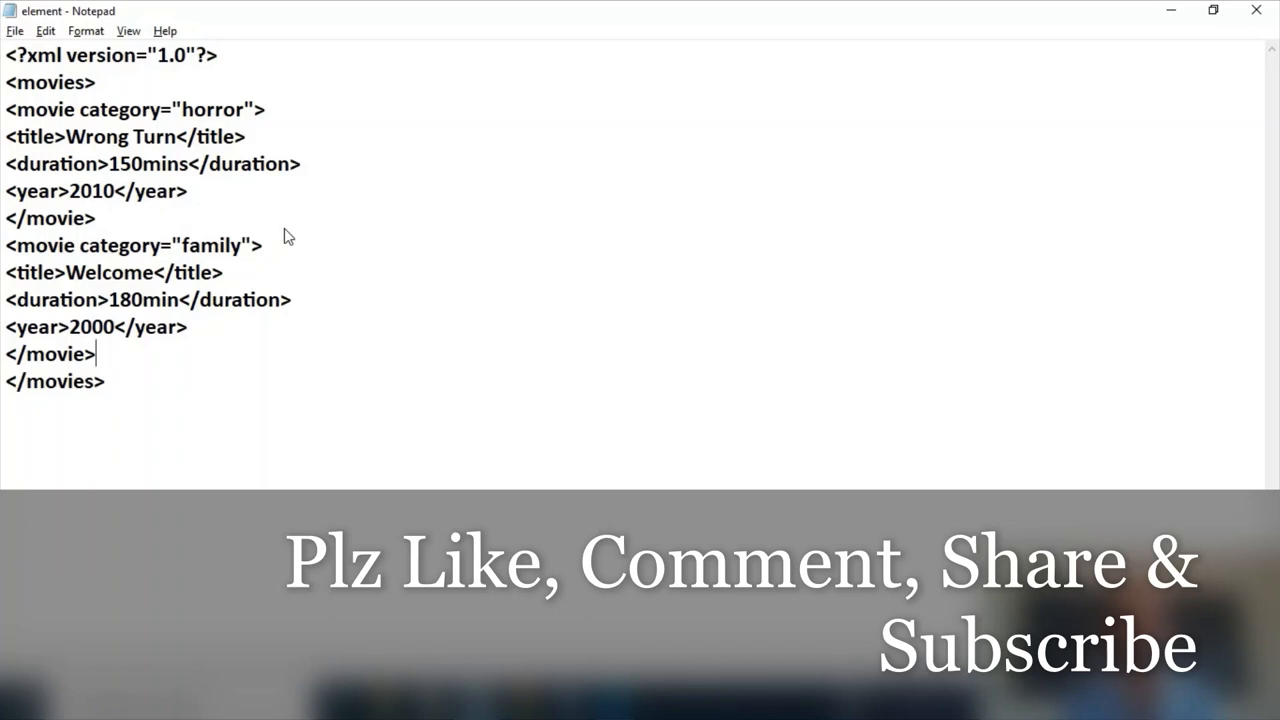